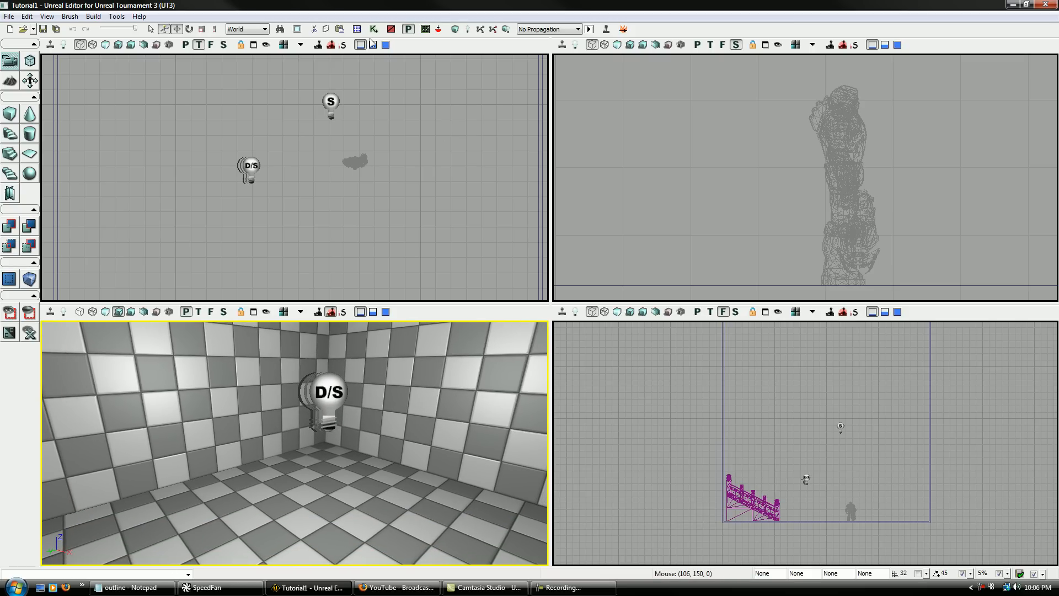
Step: Add a New Matinee node to the Kismet sequence and close the Kismet window
right_click(388, 193)
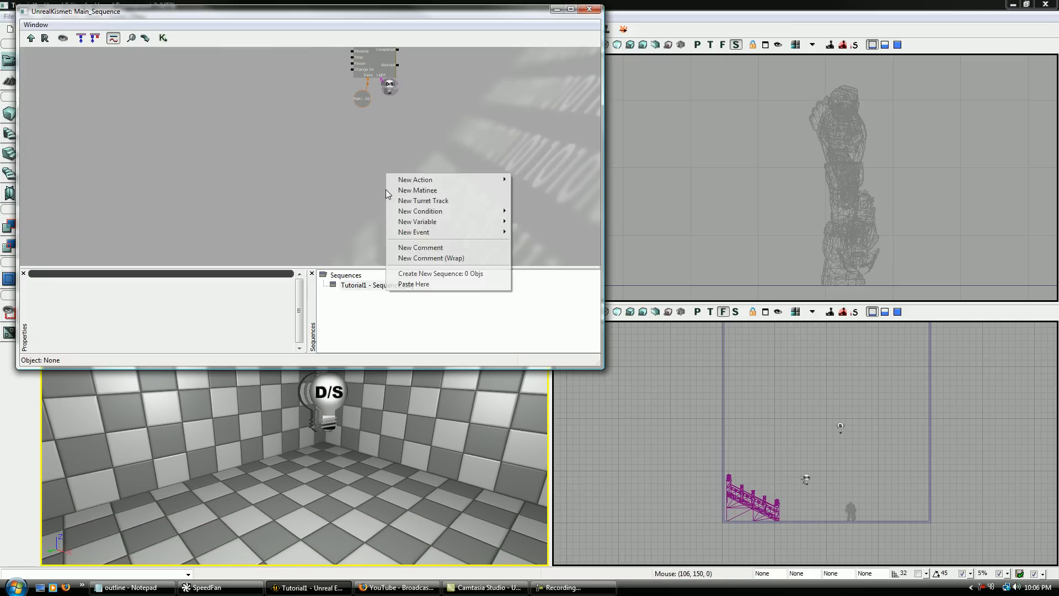
left_click(418, 189)
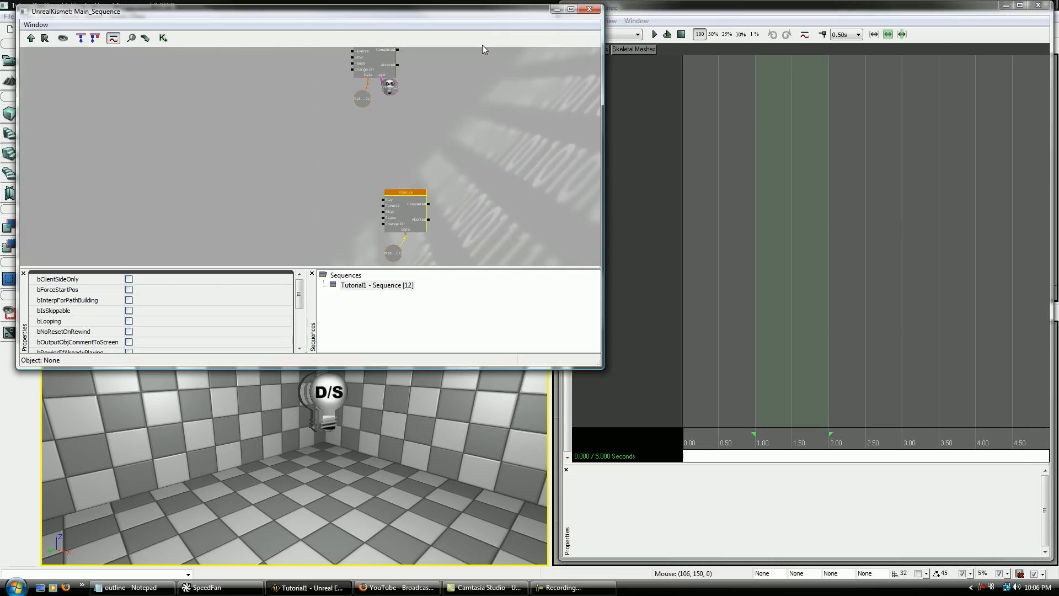
left_click(589, 9)
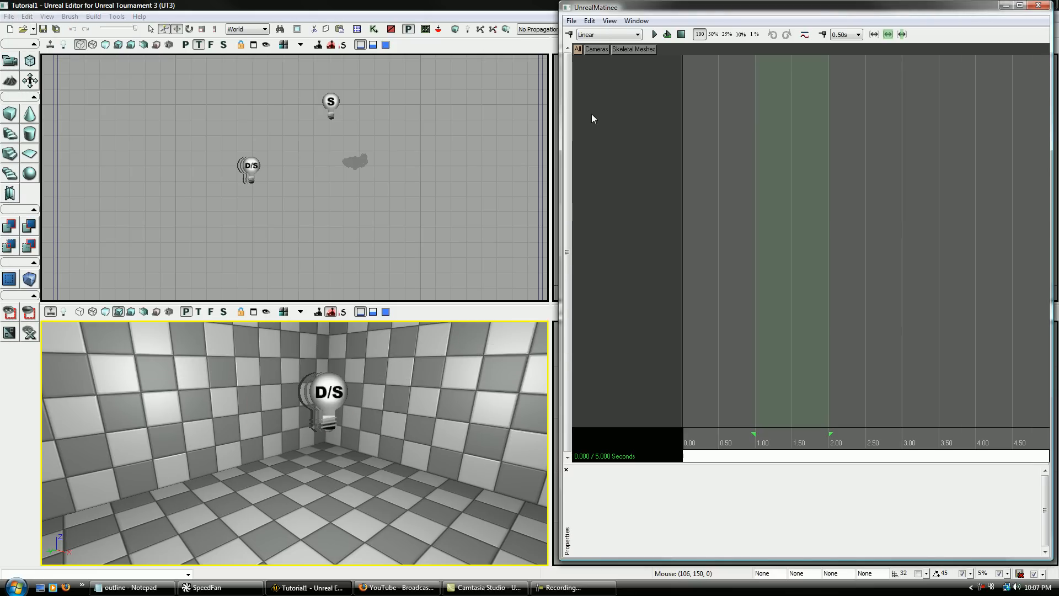
Step: Add a new director group to UnrealMatinee and select its DirGroup header
right_click(593, 119)
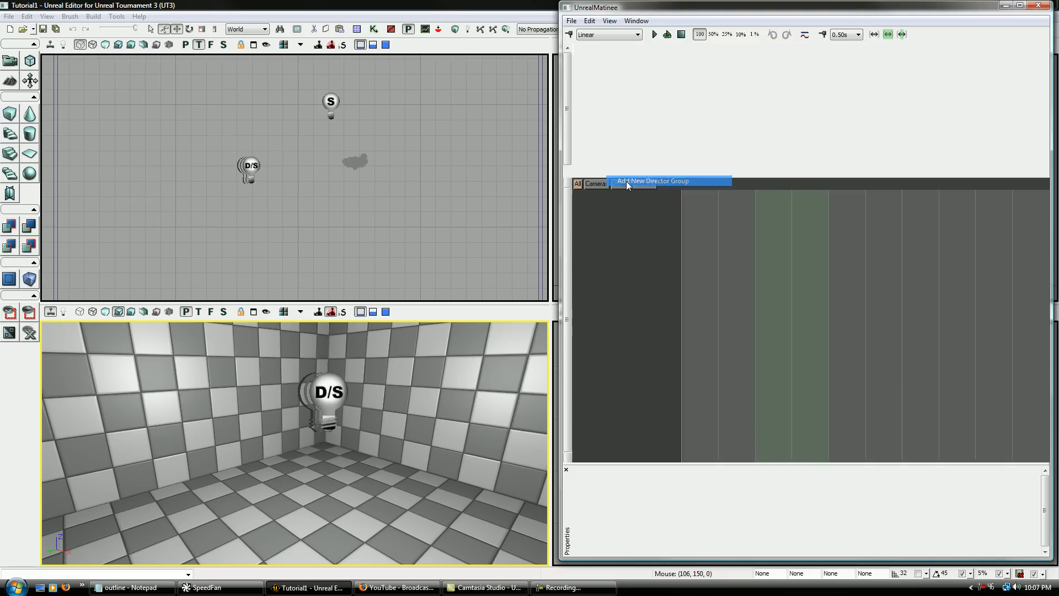
left_click(652, 181)
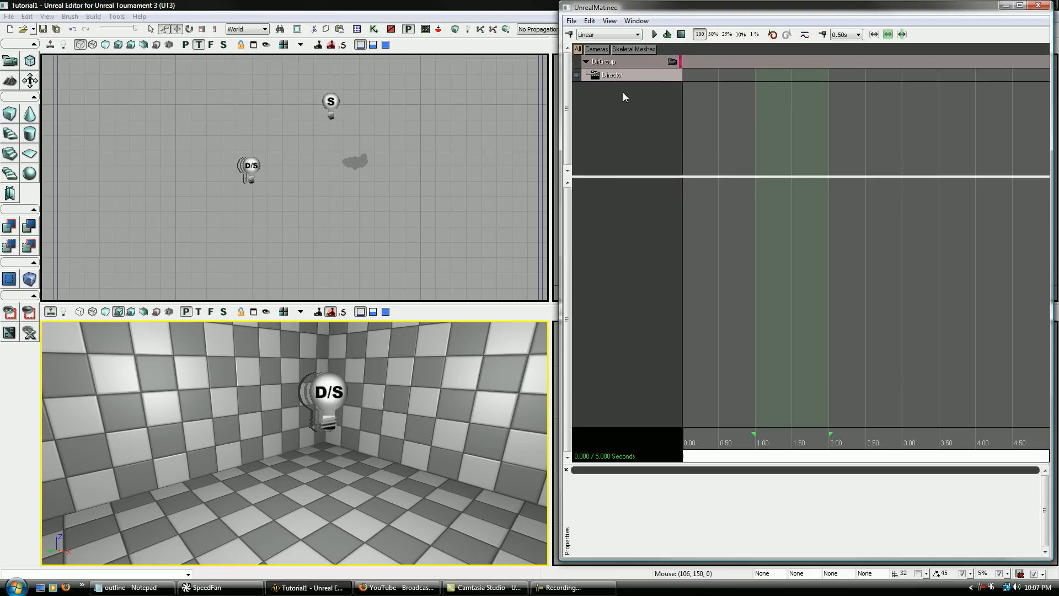
left_click(128, 587)
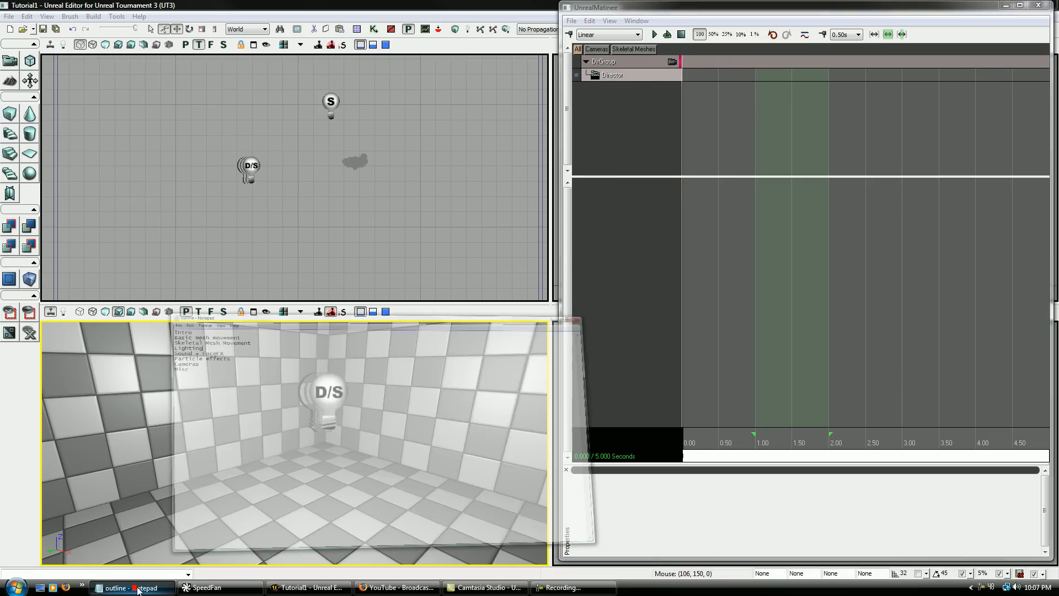
left_click(128, 587)
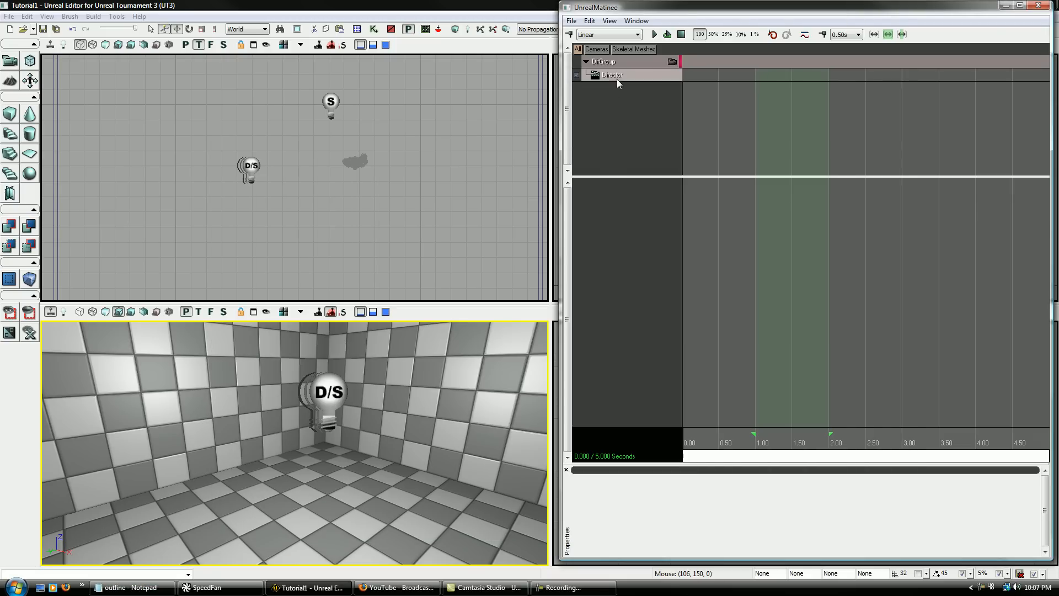
mouse_move(614, 162)
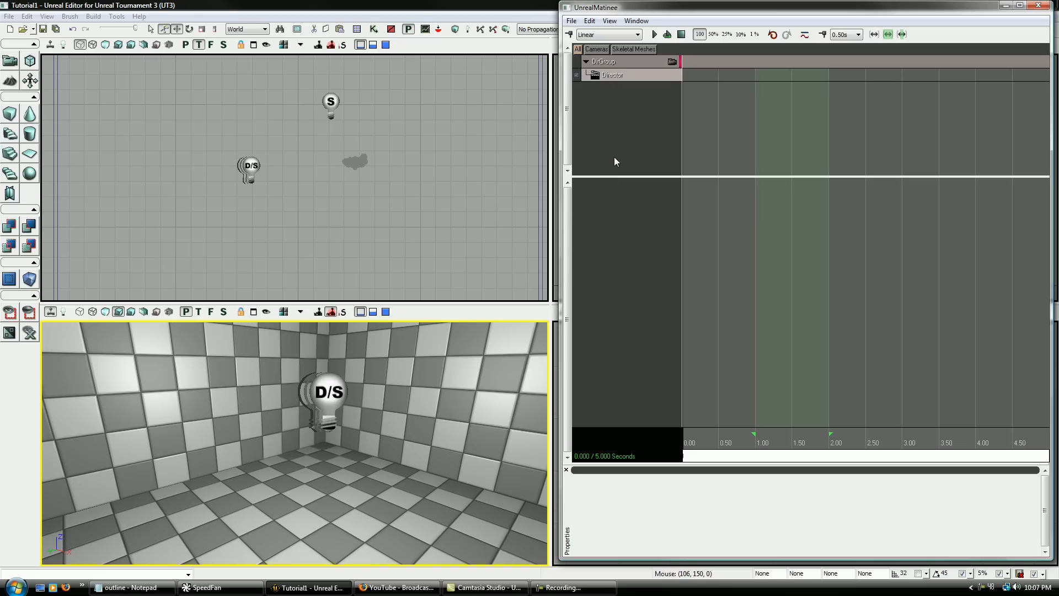
left_click(602, 61)
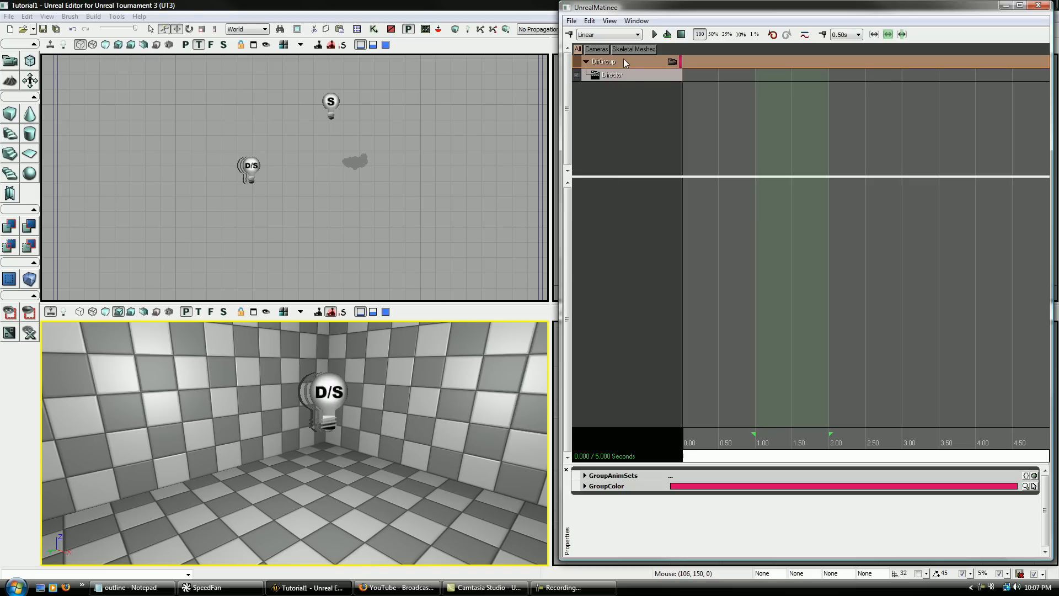
Step: Add a Sound track beneath the Director track in DirGroup
right_click(602, 60)
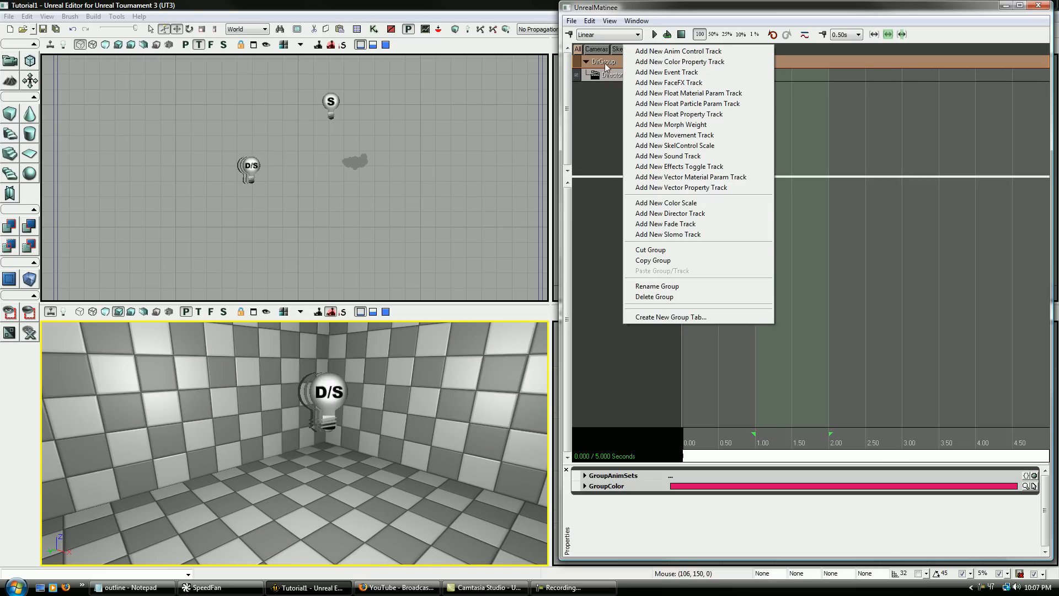
mouse_move(597, 199)
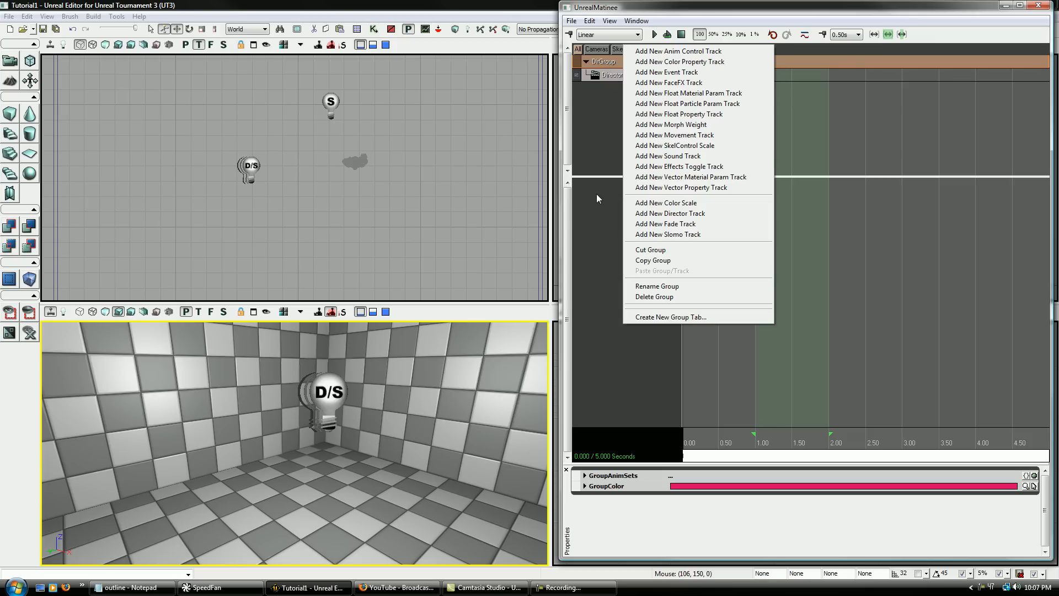
mouse_move(675, 157)
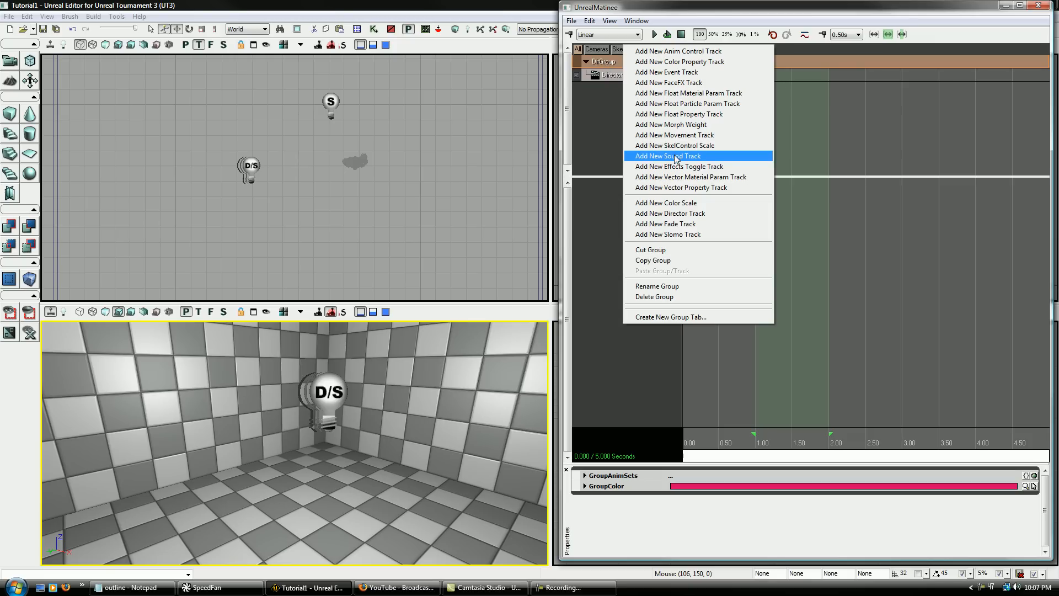
left_click(667, 156)
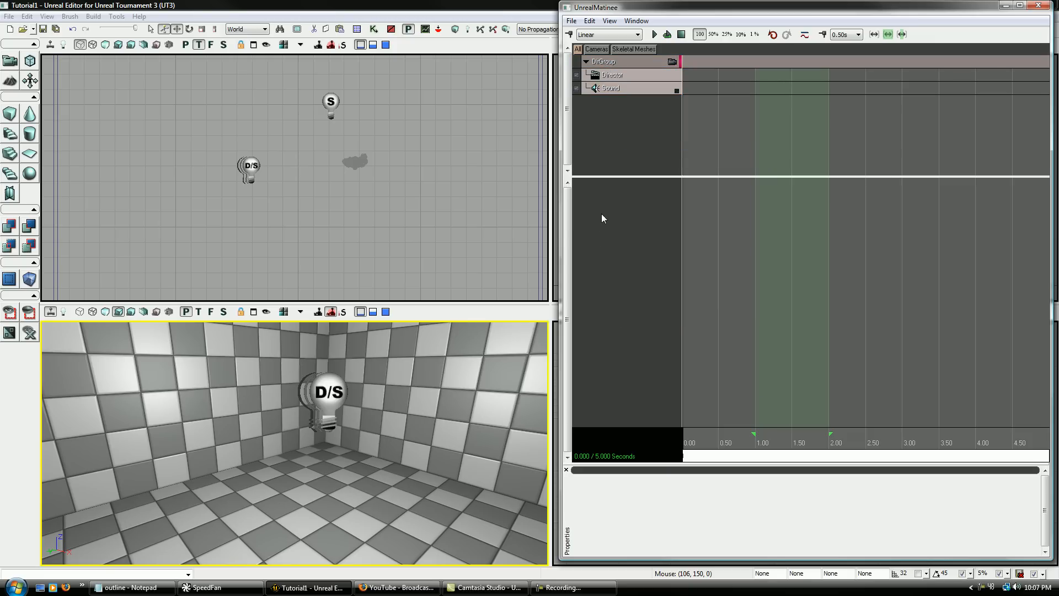
right_click(631, 211)
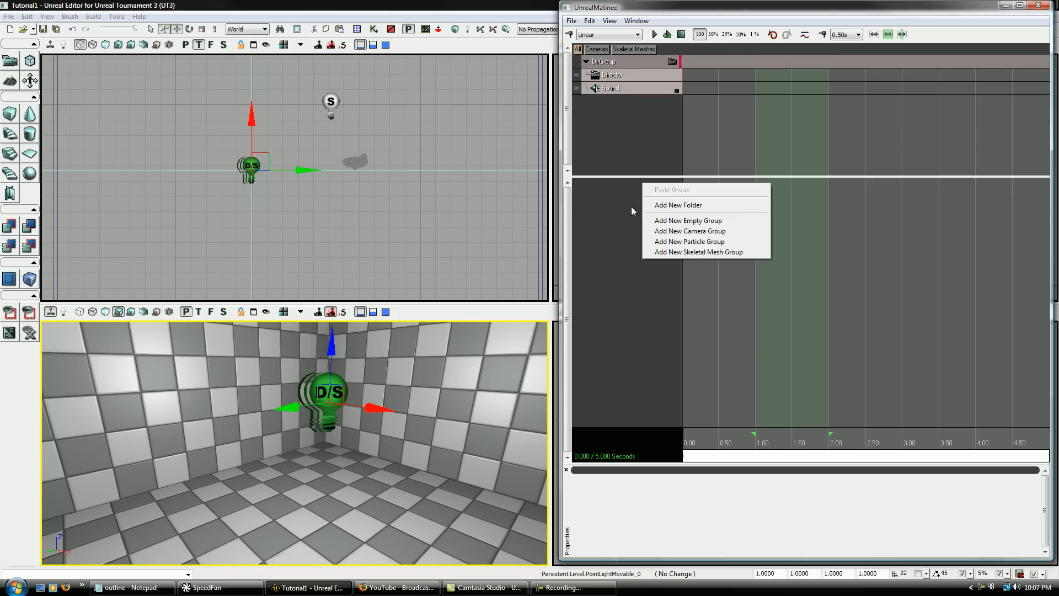
left_click(688, 220)
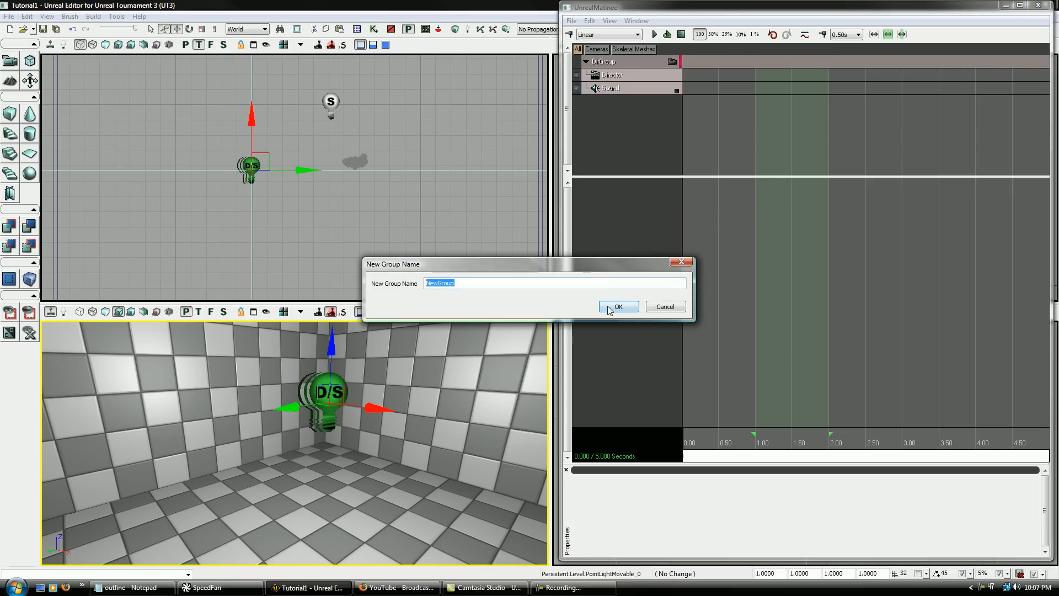
left_click(617, 307)
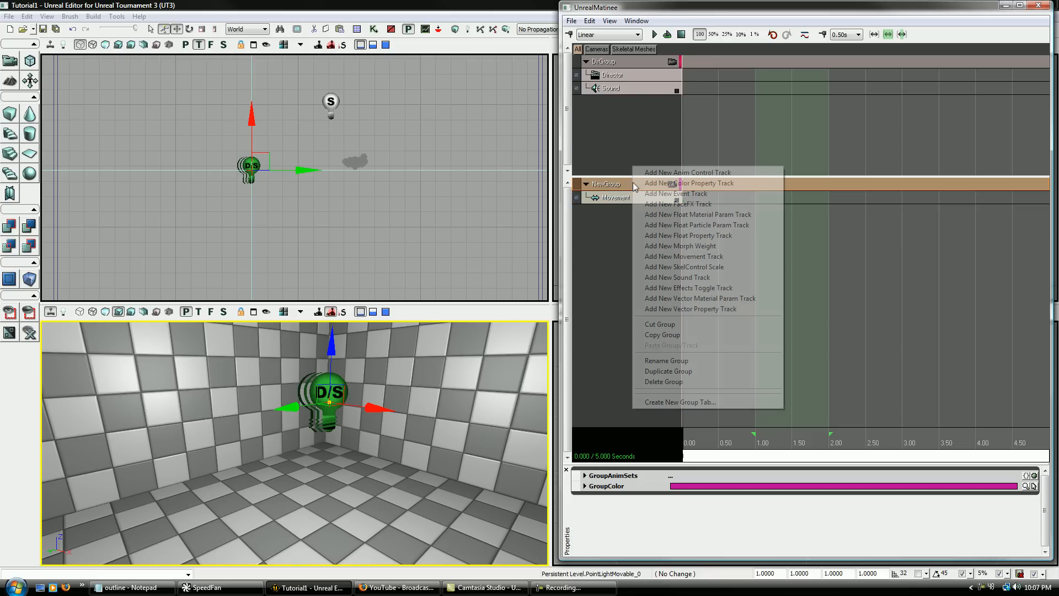
left_click(677, 276)
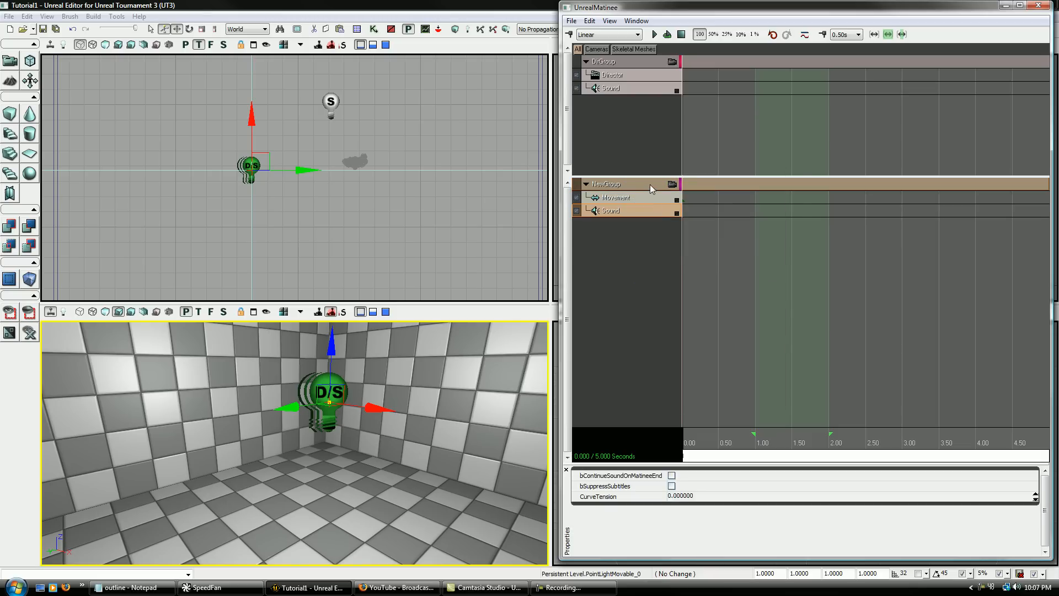
right_click(604, 183)
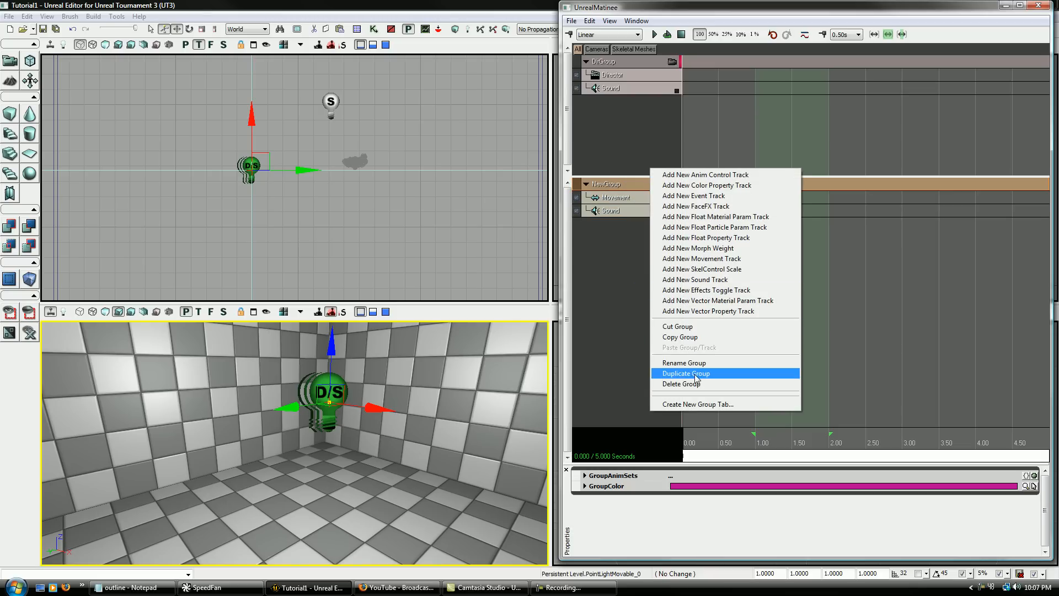
left_click(682, 384)
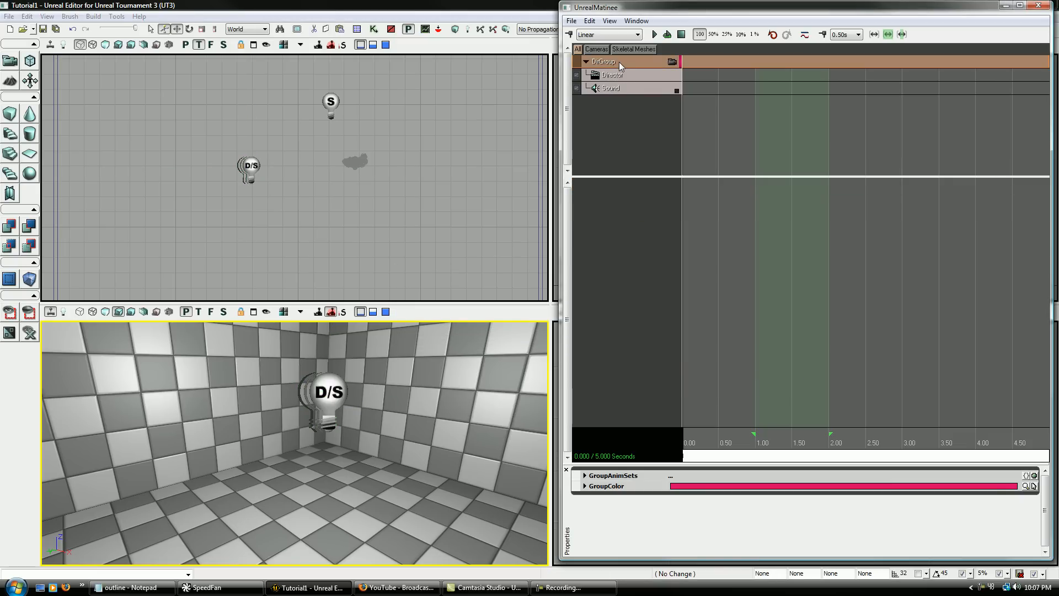
Step: Open the Generic Browser and filter it to show only Sound Cue assets
left_click(611, 88)
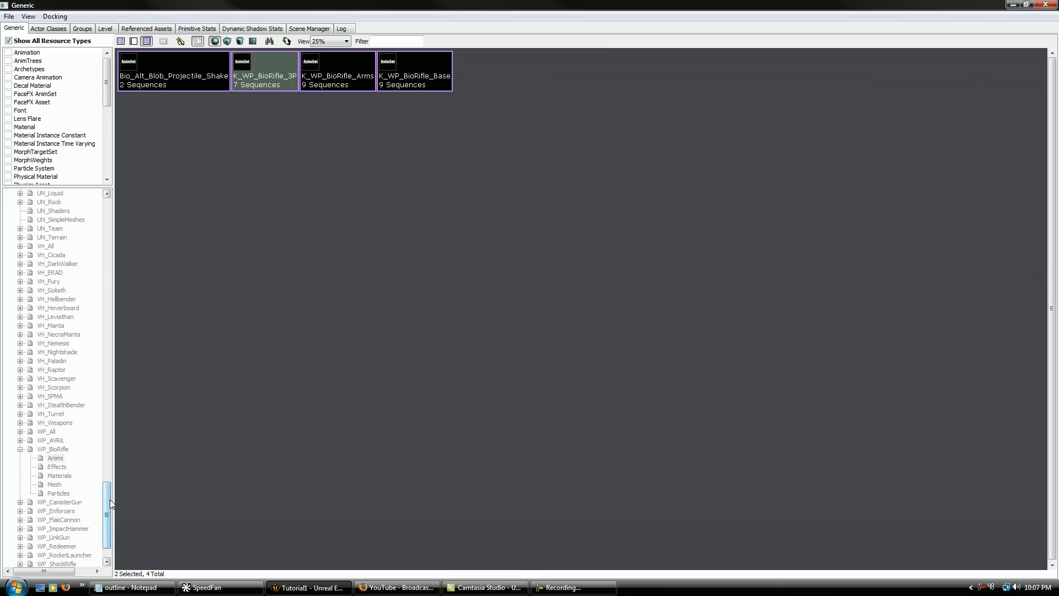
scroll("down", 3)
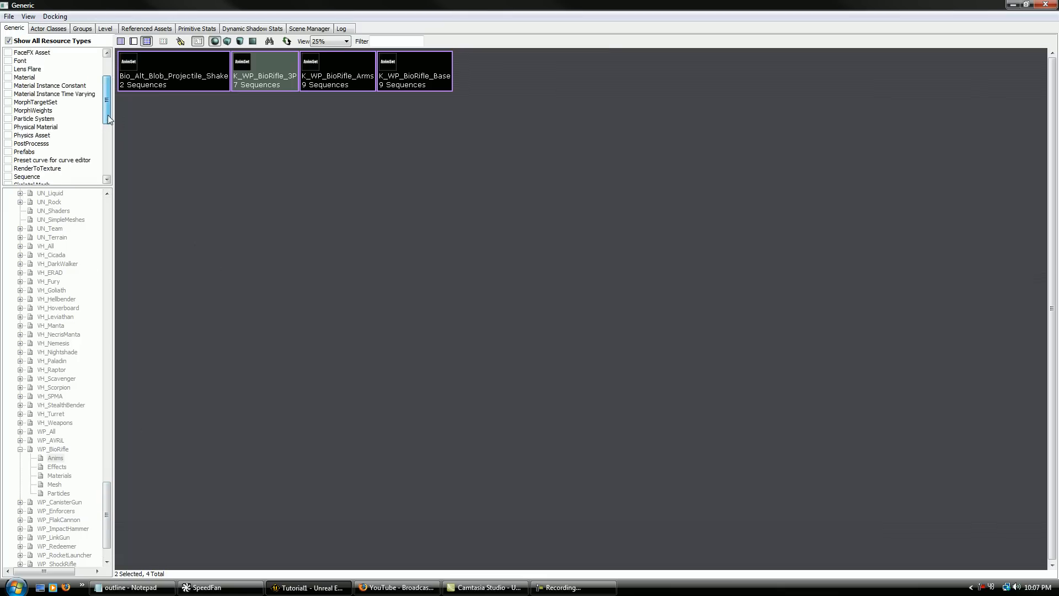
scroll("down", 3)
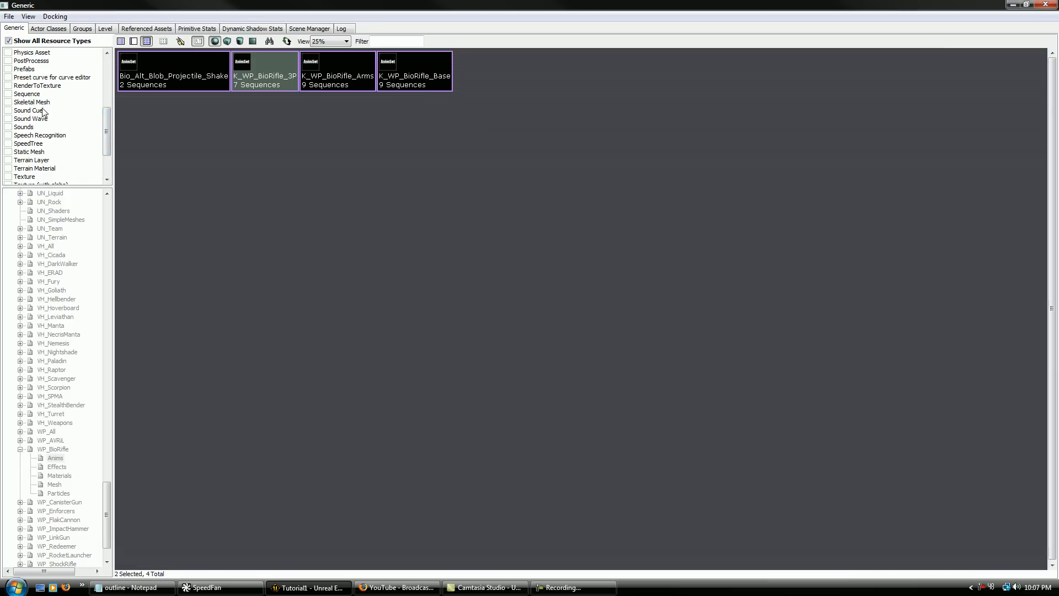
left_click(30, 119)
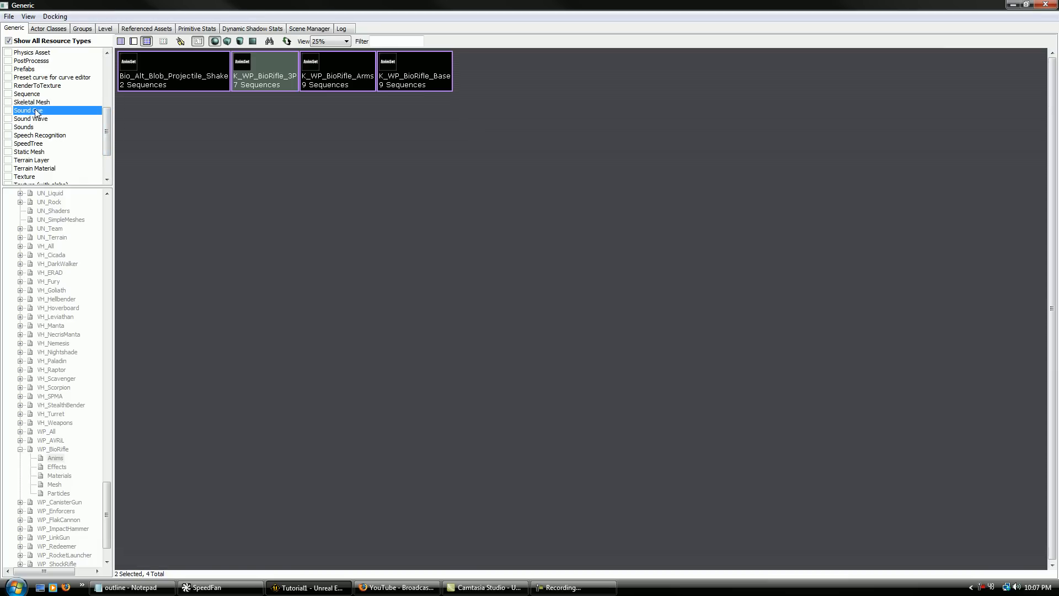
scroll("up", 3)
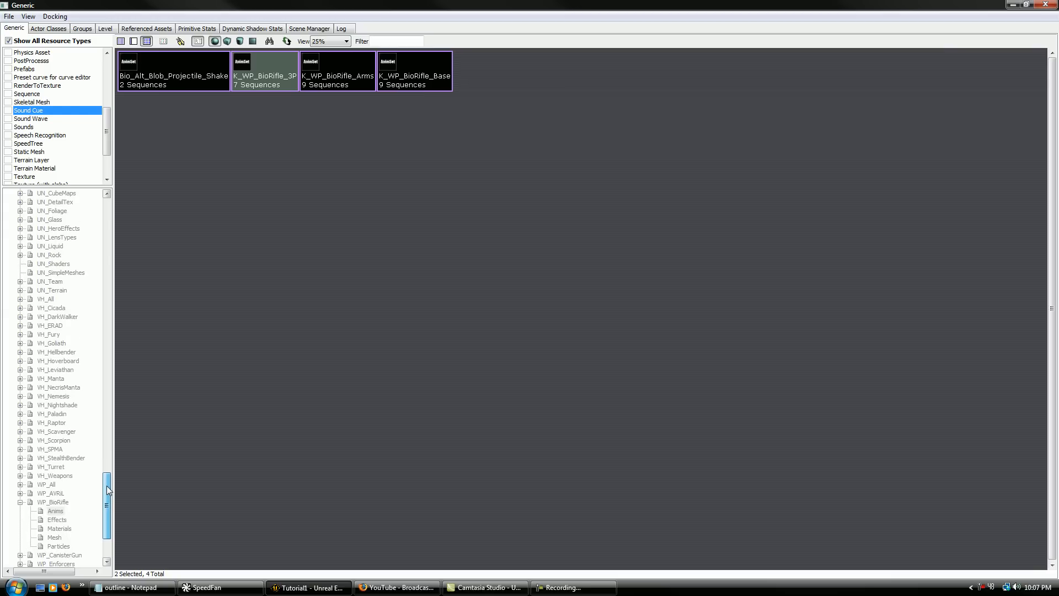
scroll("down", 3)
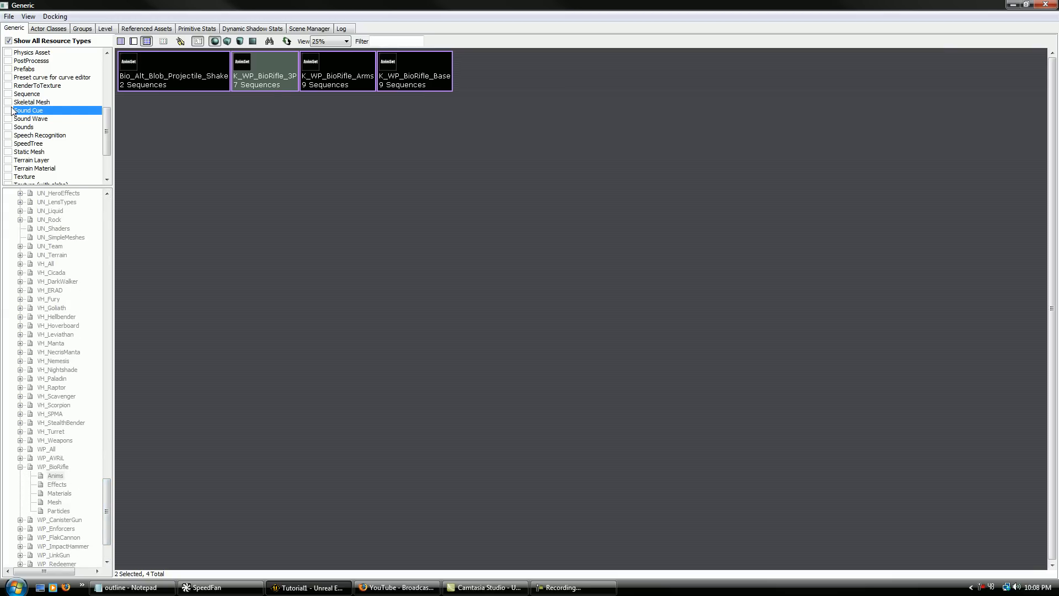
scroll("up", 3)
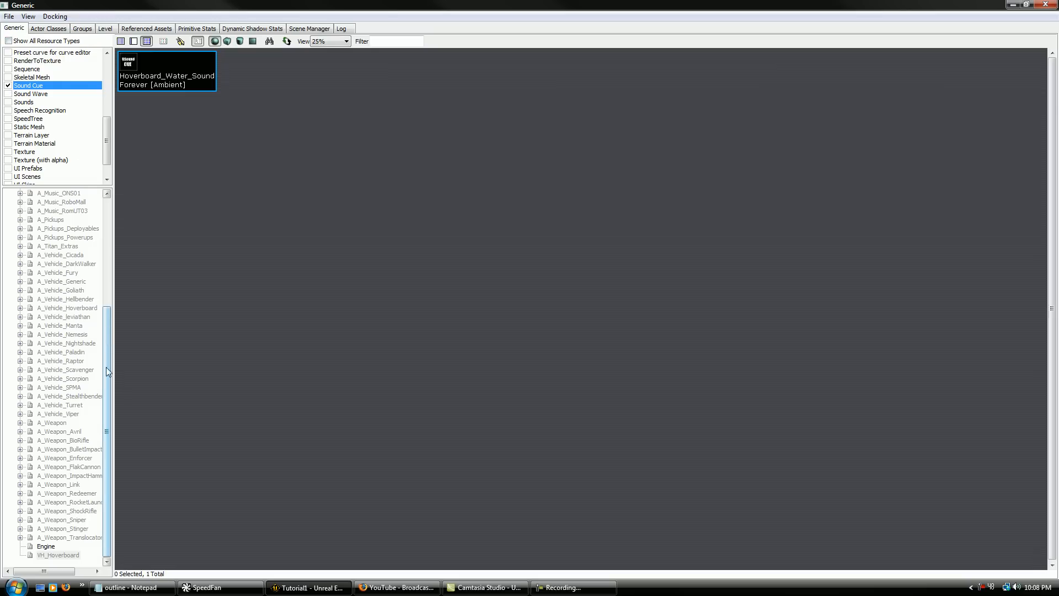
Step: Browse the turret sound cues, then select A_Vehicle_Hellbender_TurretFire from the Hellbender package
left_click(61, 404)
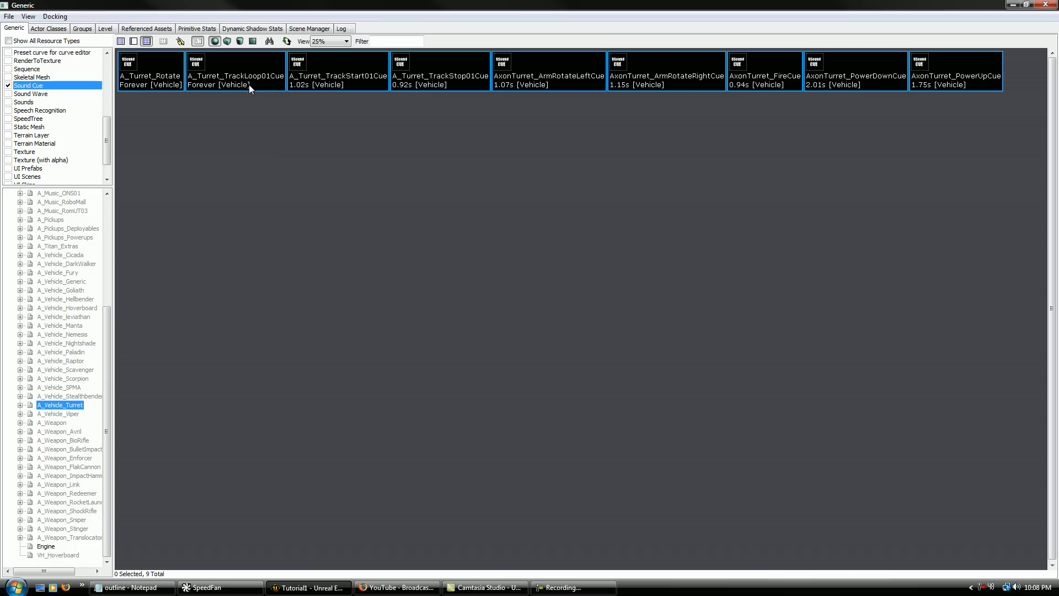
left_click(235, 71)
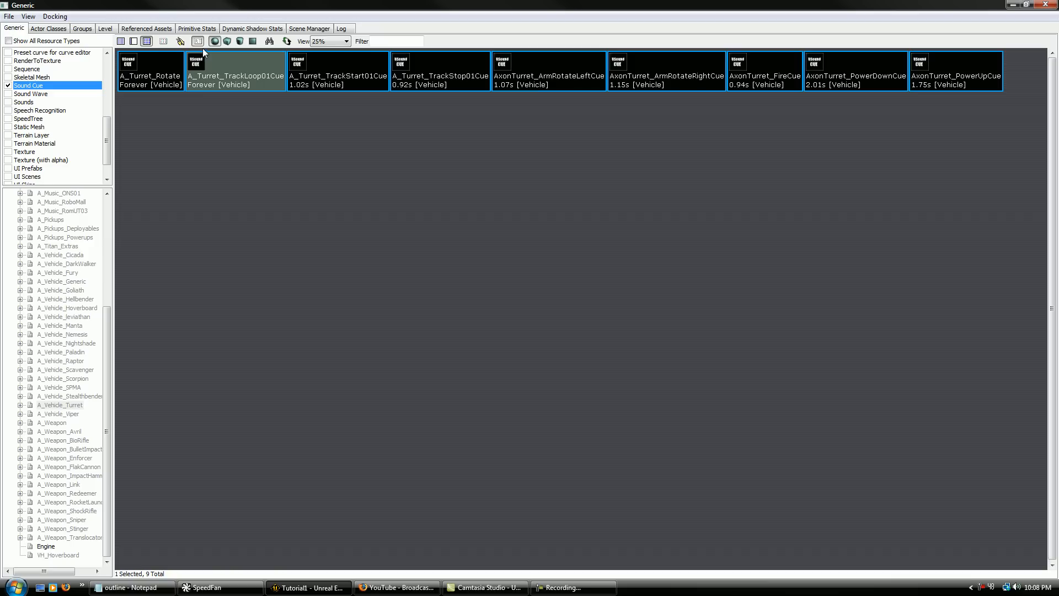
mouse_move(393, 81)
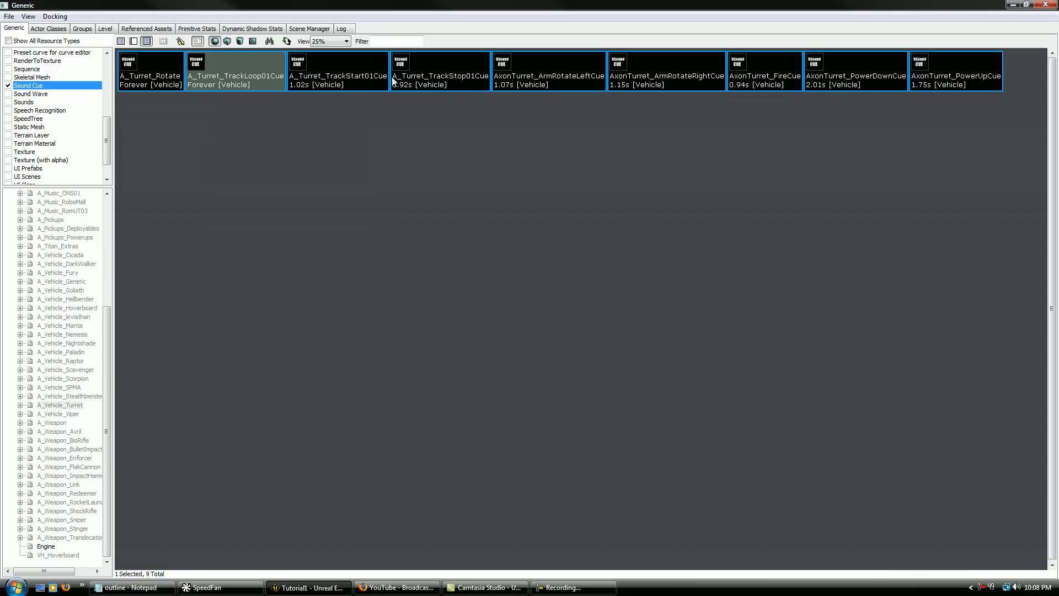
mouse_move(57, 305)
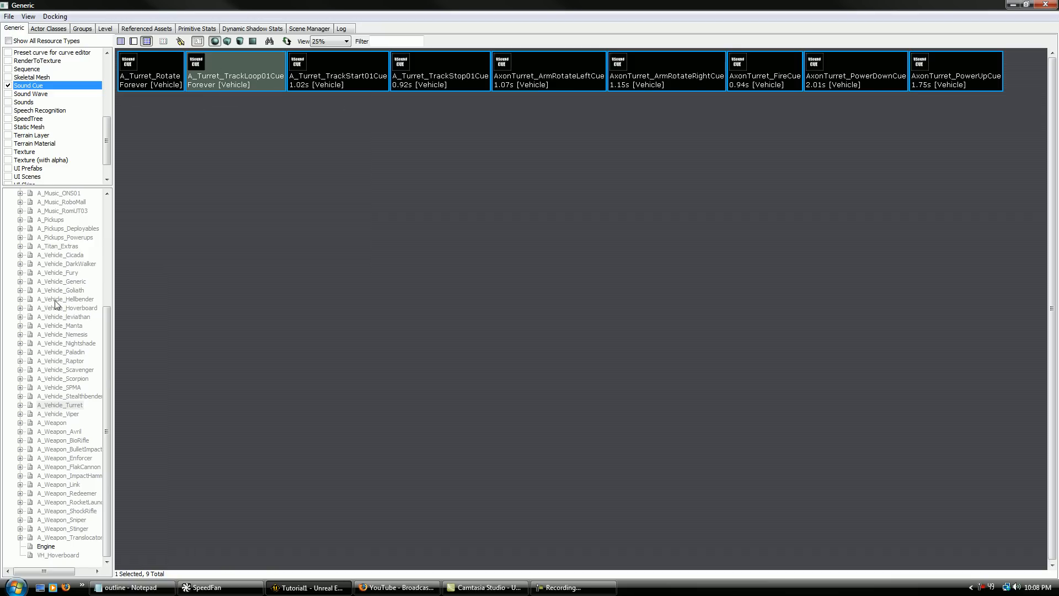
left_click(66, 299)
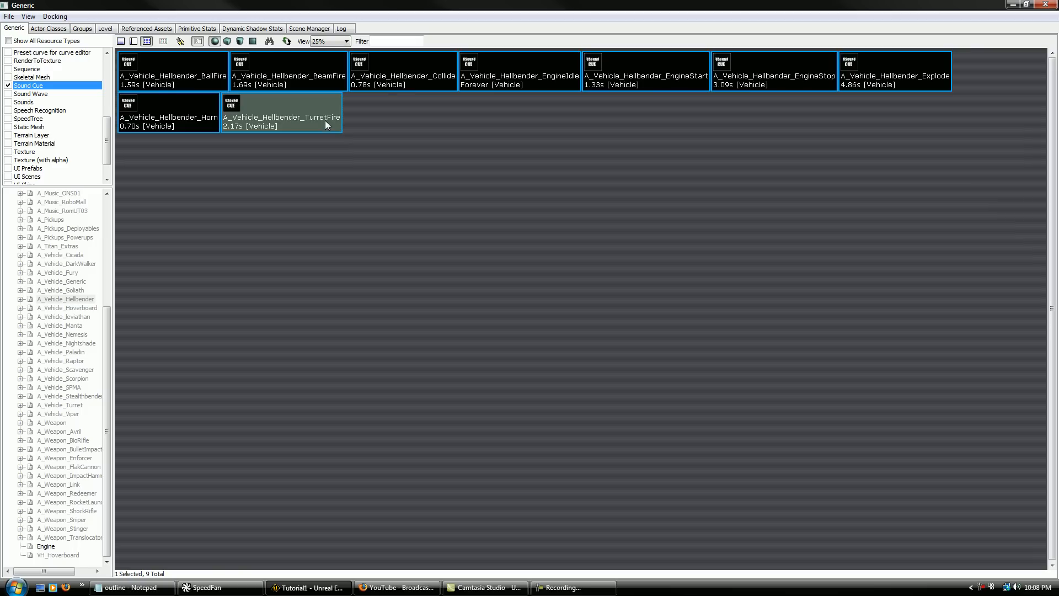
right_click(283, 125)
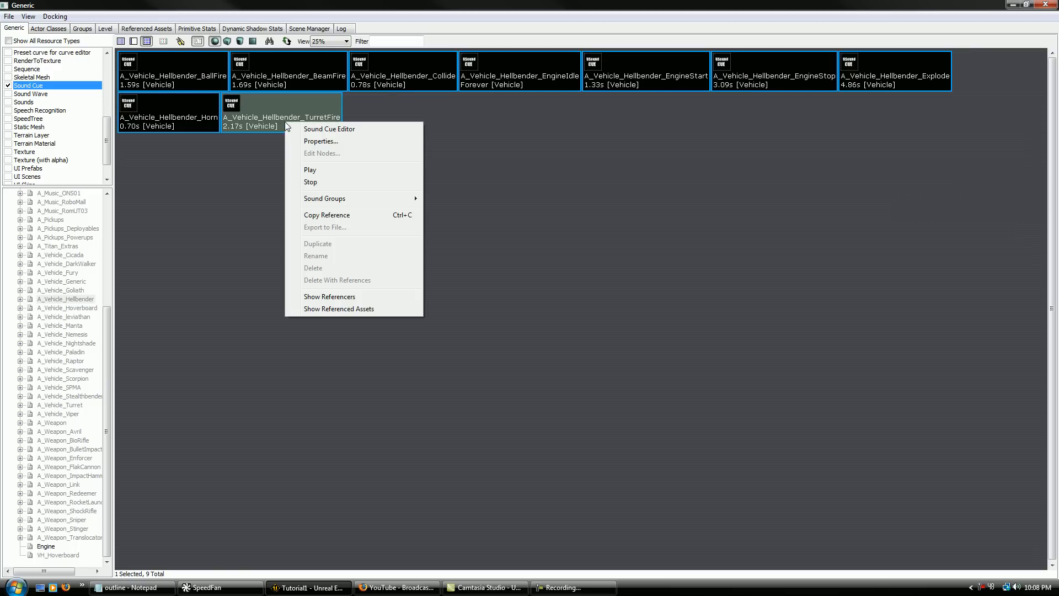
left_click(313, 112)
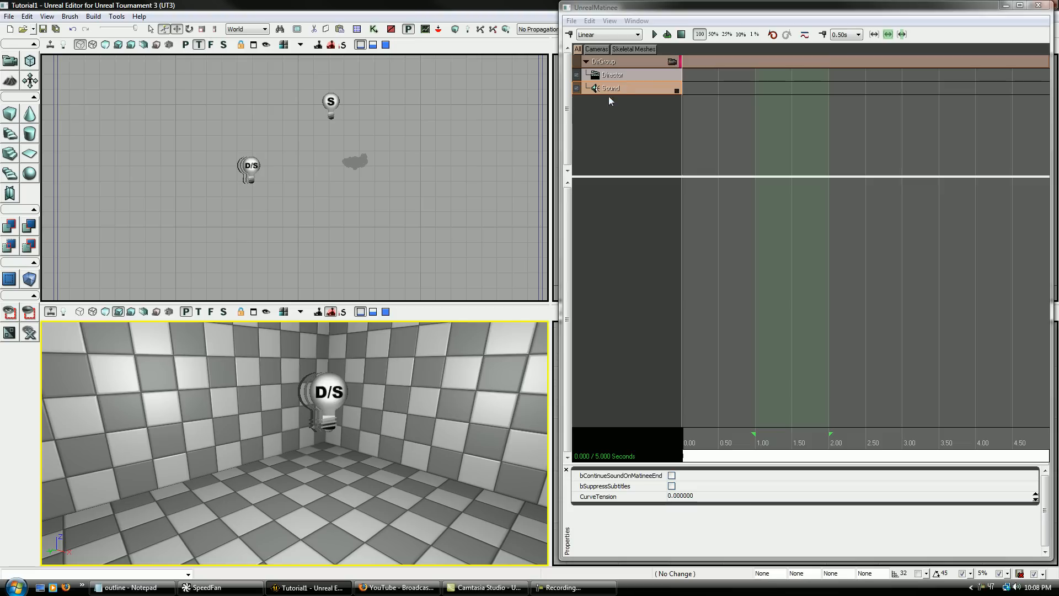
mouse_move(646, 318)
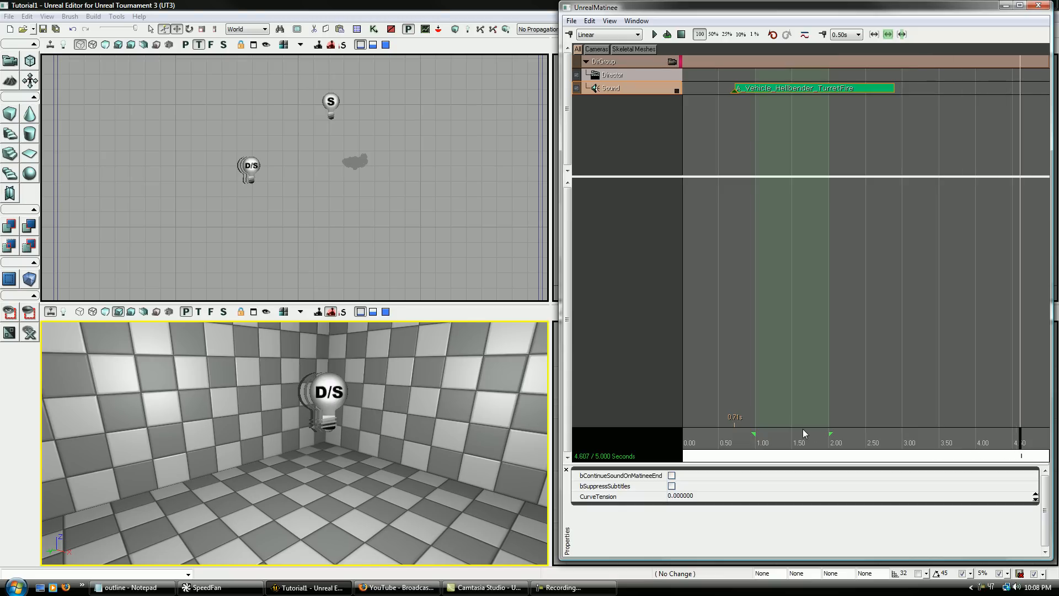
Step: Scrub the Matinee timeline around the TurretFire sound key at about 0.71 seconds
left_click(729, 442)
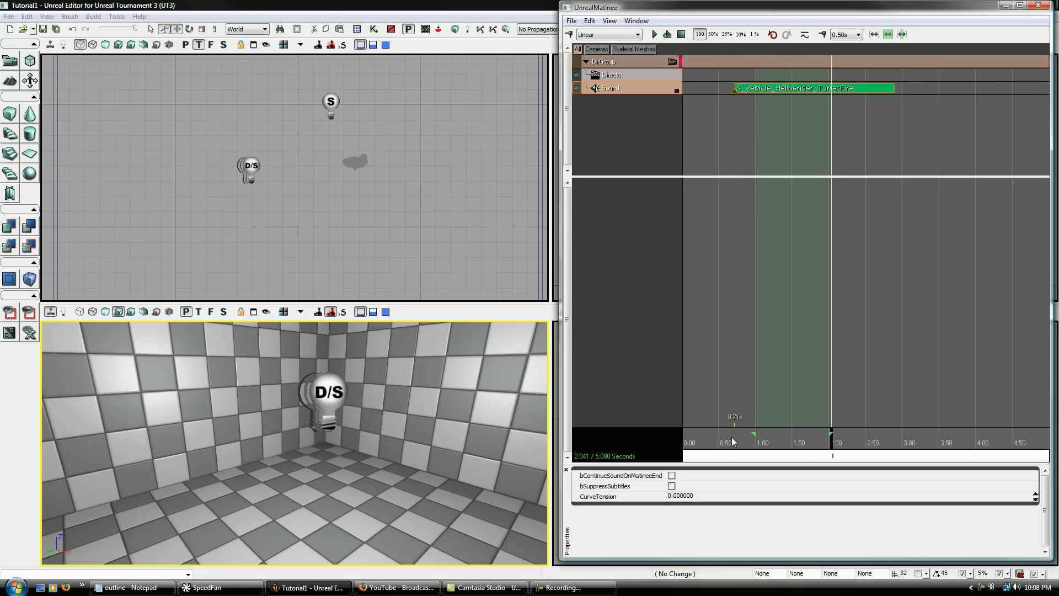
left_click(722, 443)
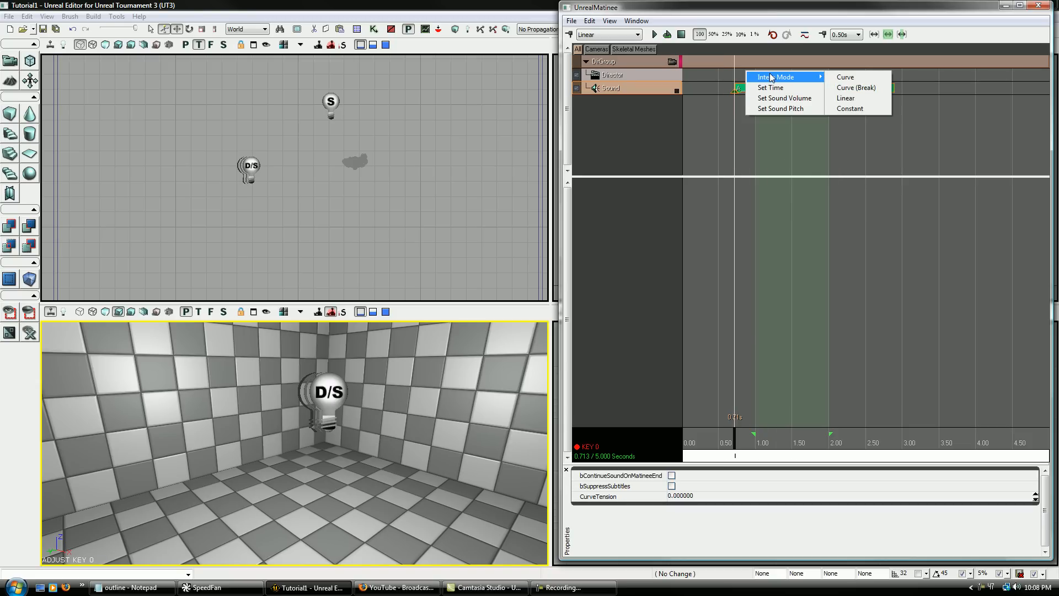
mouse_move(796, 81)
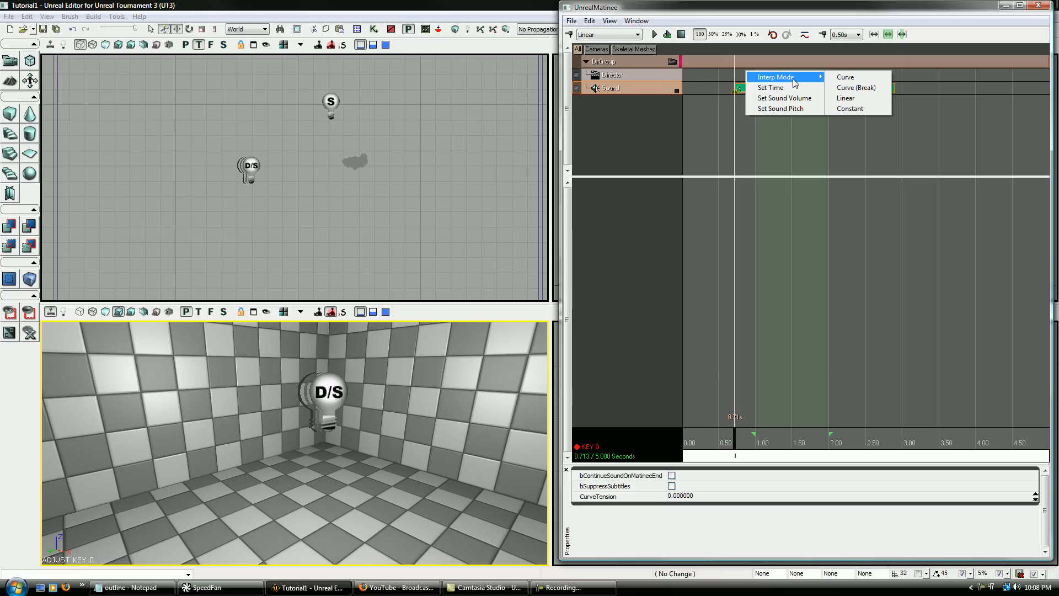
Step: Set the TurretFire sound key's volume to 0.2, then raise it to 2
left_click(783, 98)
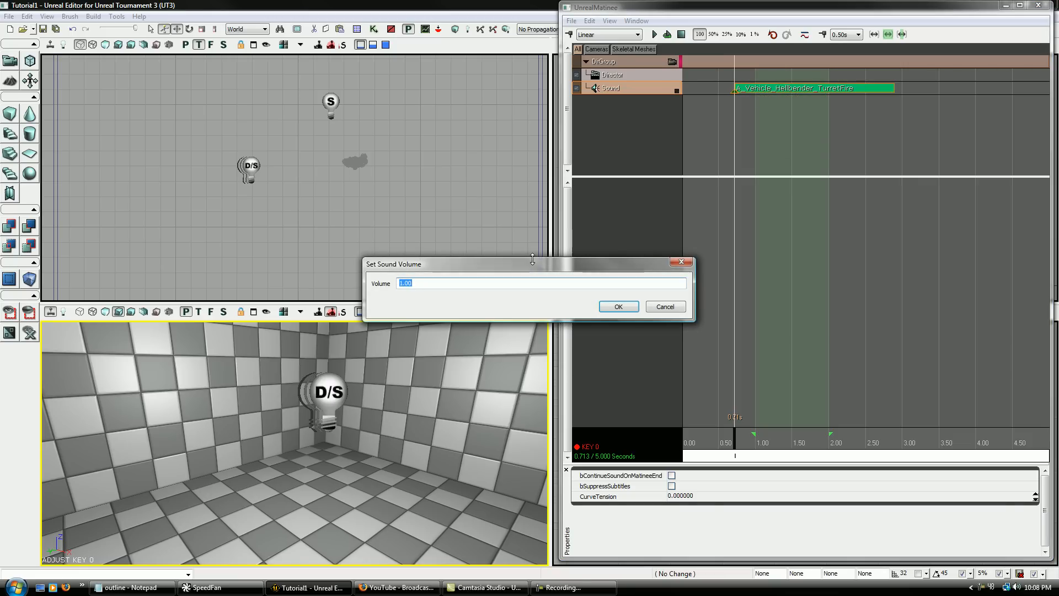
left_click(616, 306)
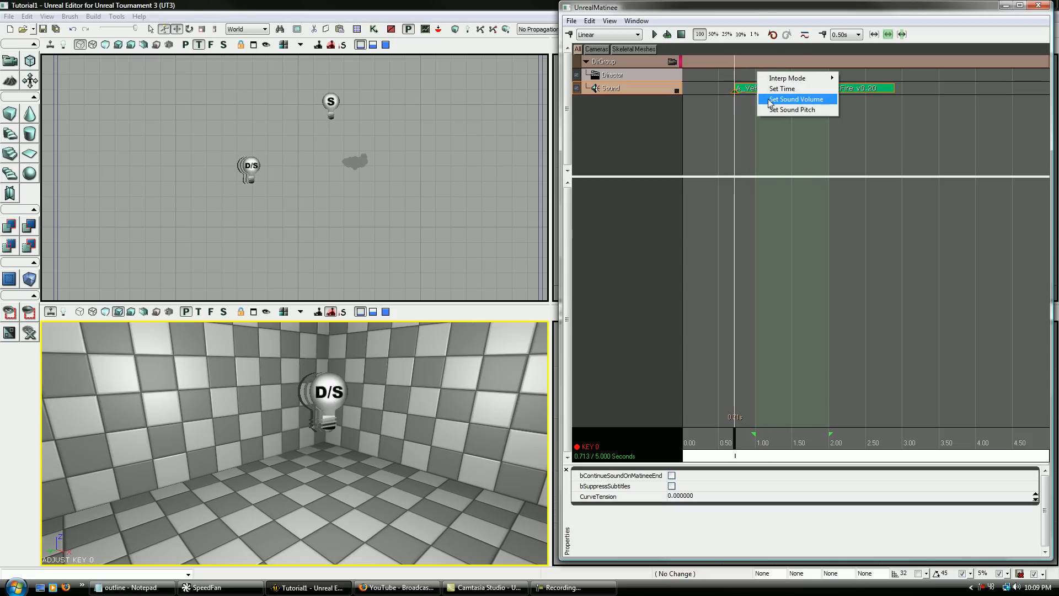
left_click(795, 99)
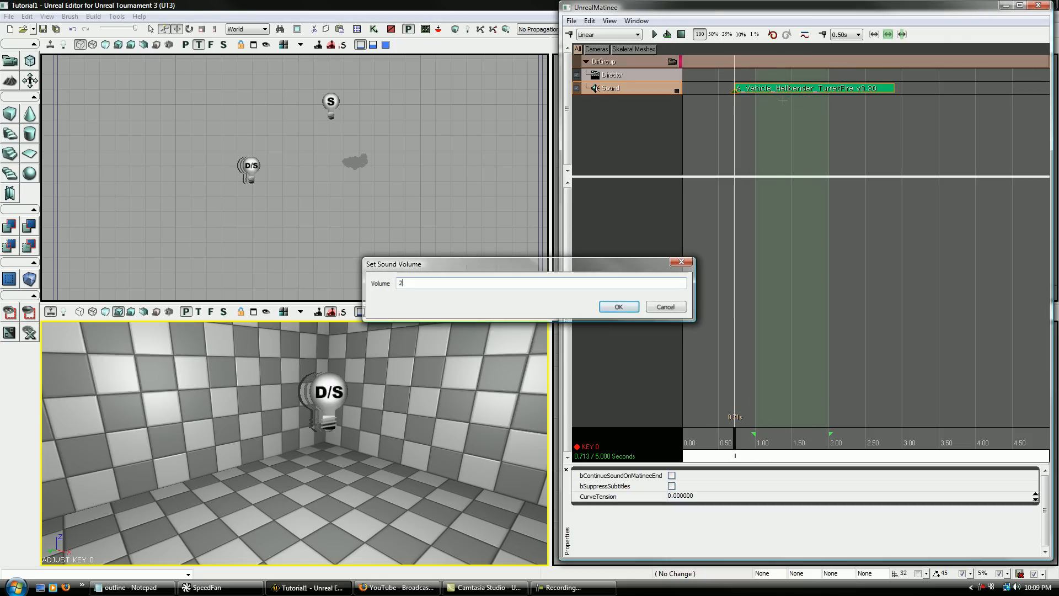
left_click(618, 306)
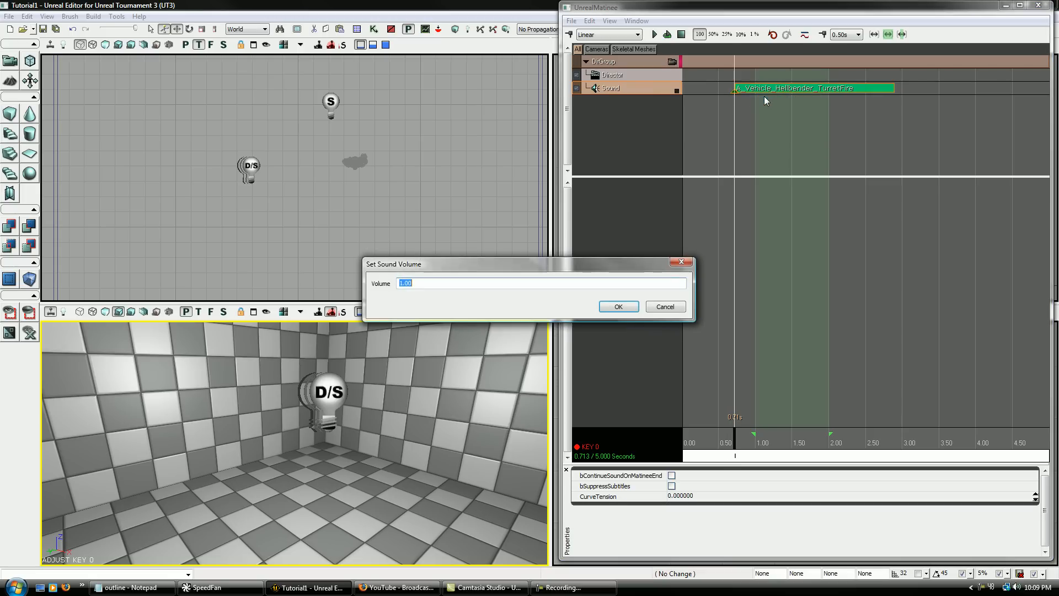
Step: Try pitch values 2, 0.5 and 5 on the TurretFire key, ending at 0.1
right_click(733, 88)
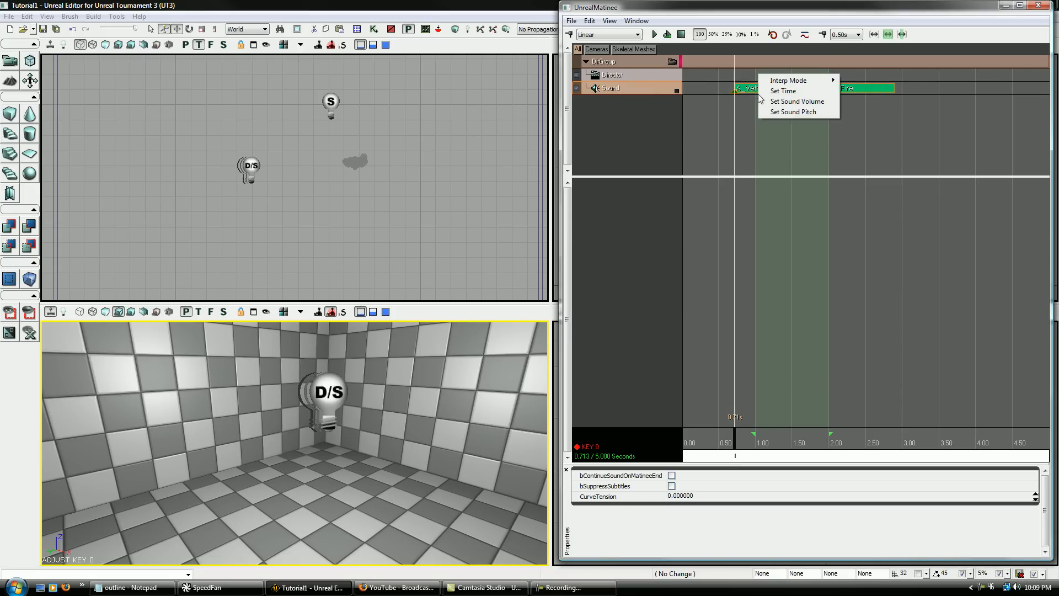
left_click(793, 111)
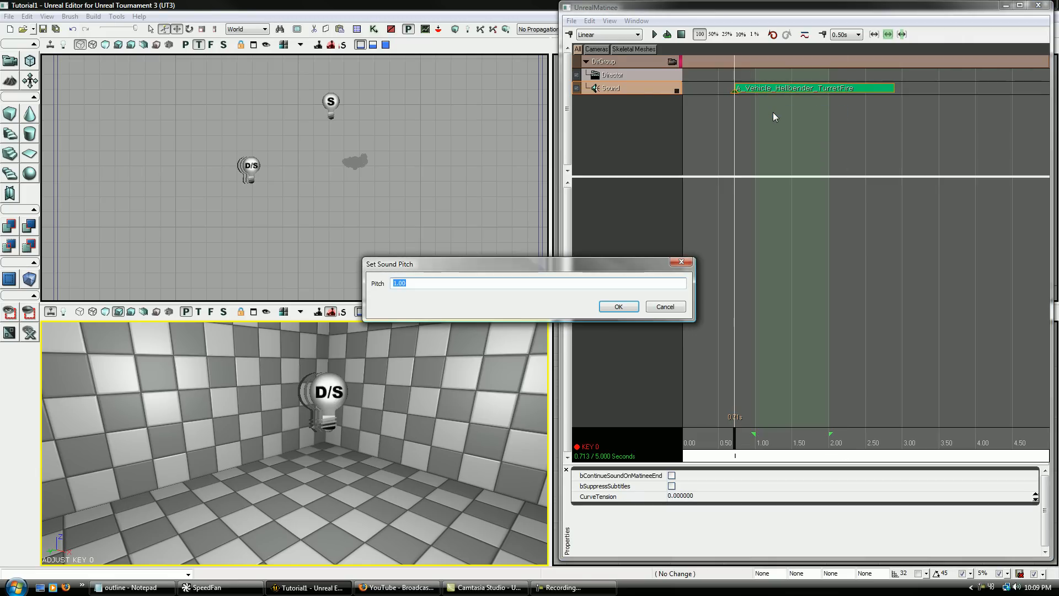
left_click(617, 306)
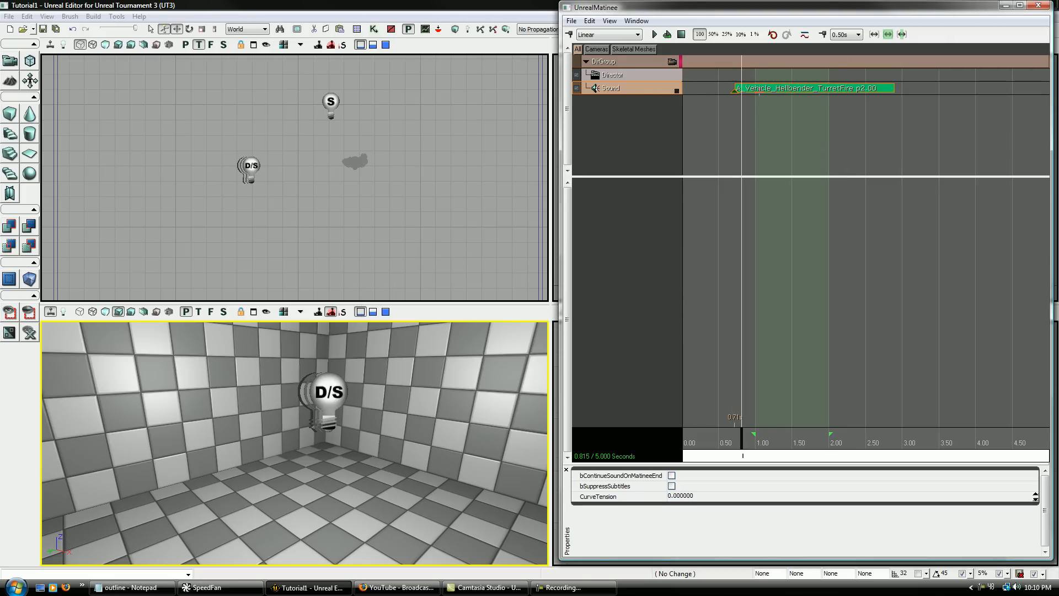
right_click(735, 88)
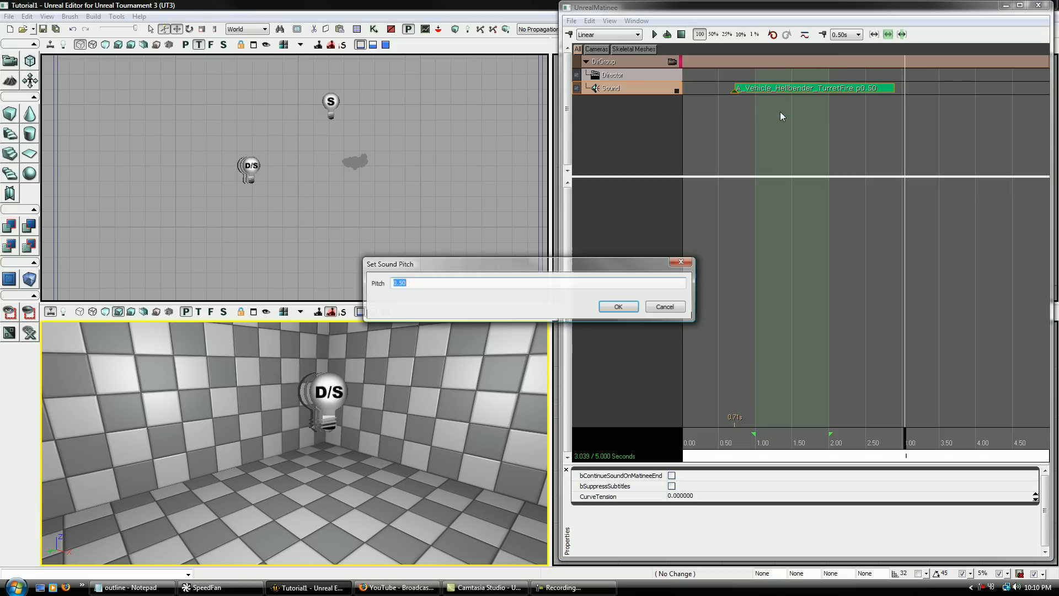
left_click(616, 306)
type("5")
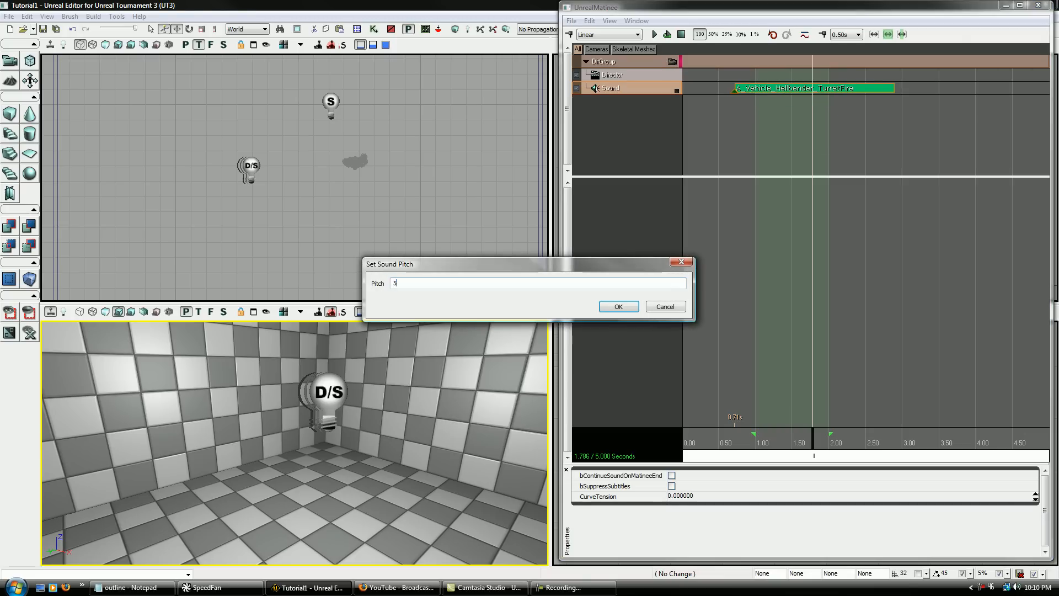
left_click(616, 306)
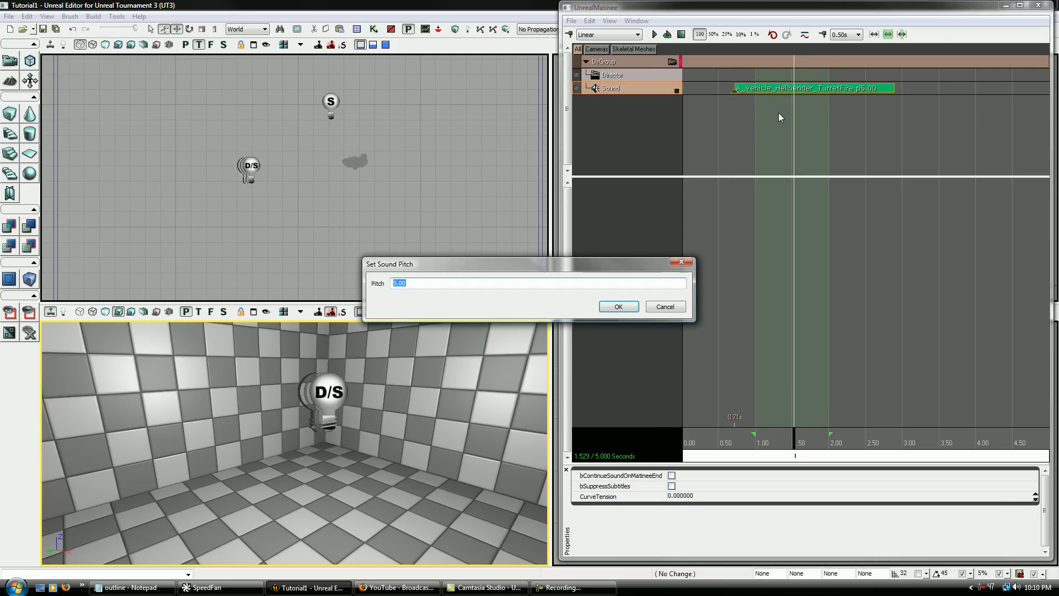
left_click(617, 306)
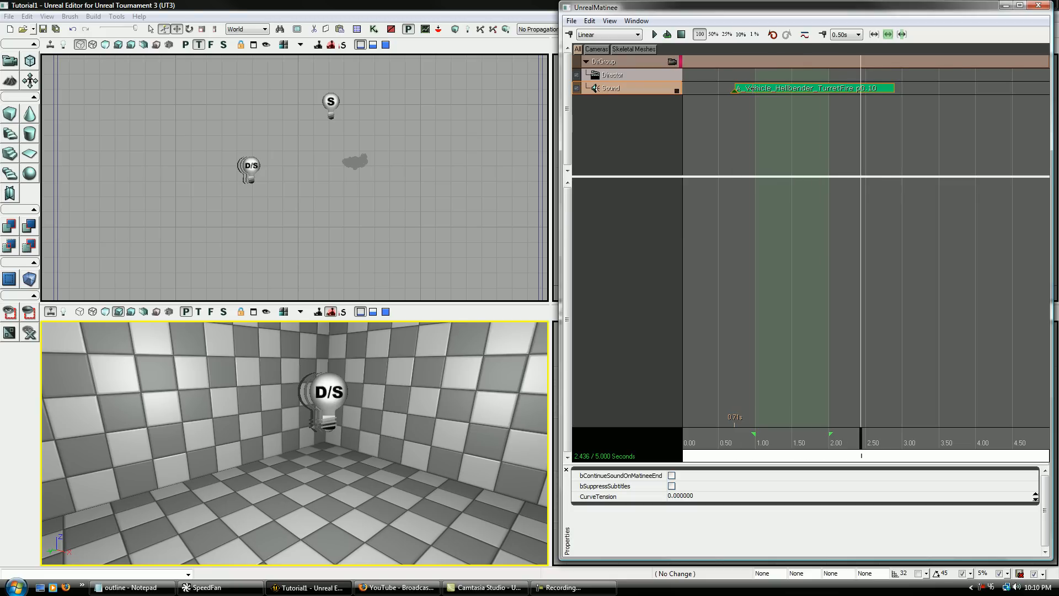
Step: Select the TurretFire key at 0.71 seconds and set its pitch to 2.00
left_click(734, 456)
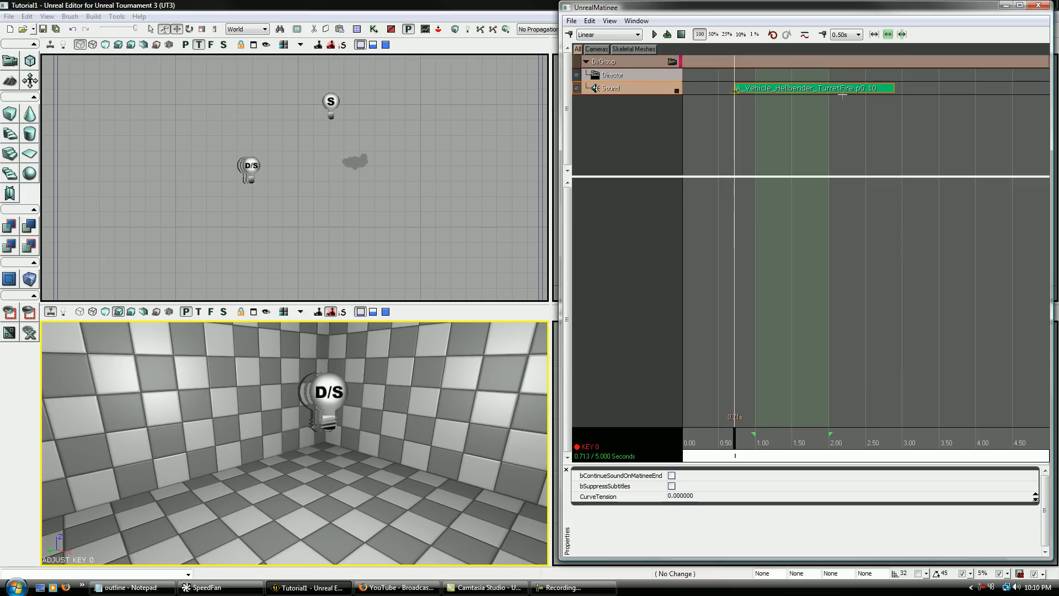
mouse_move(725, 126)
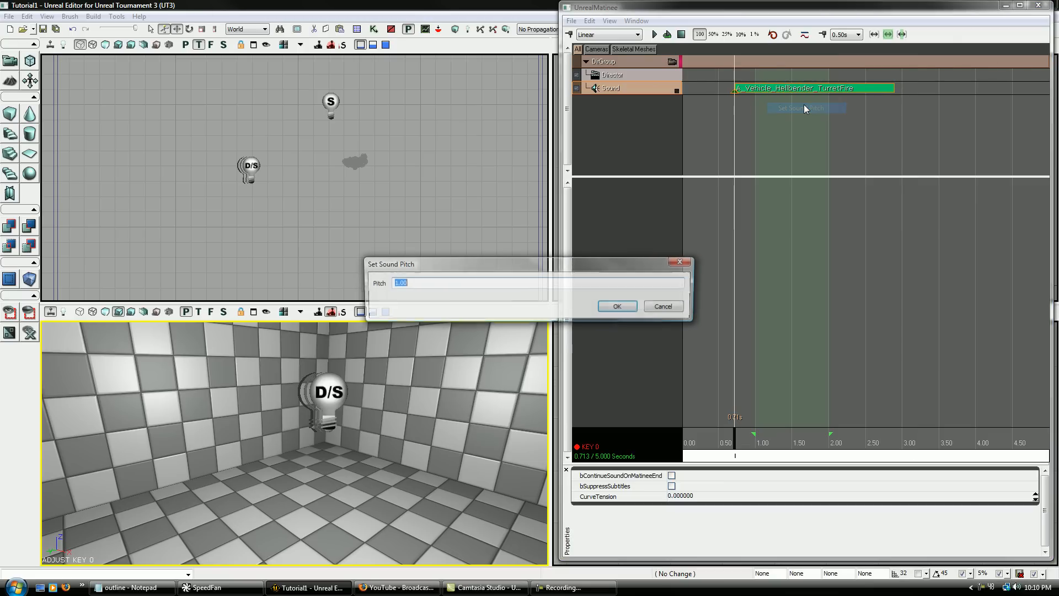
left_click(616, 306)
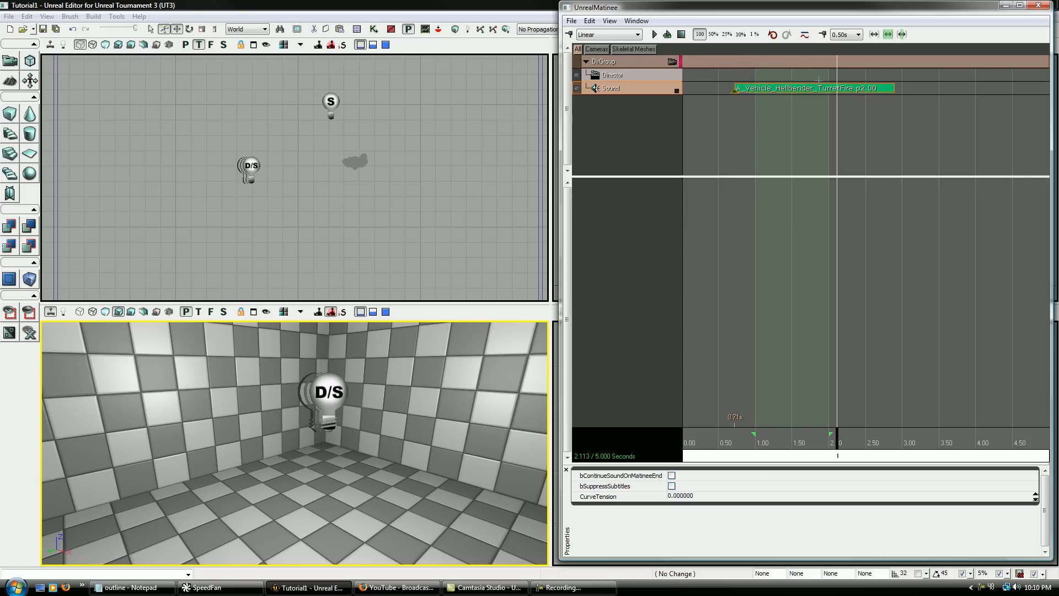
right_click(817, 81)
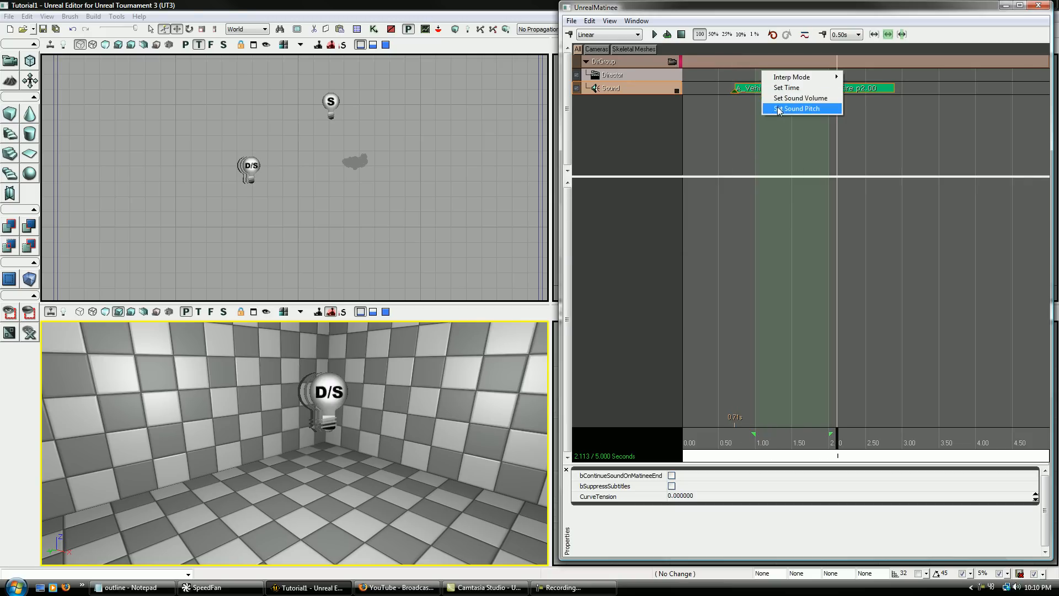
left_click(800, 108)
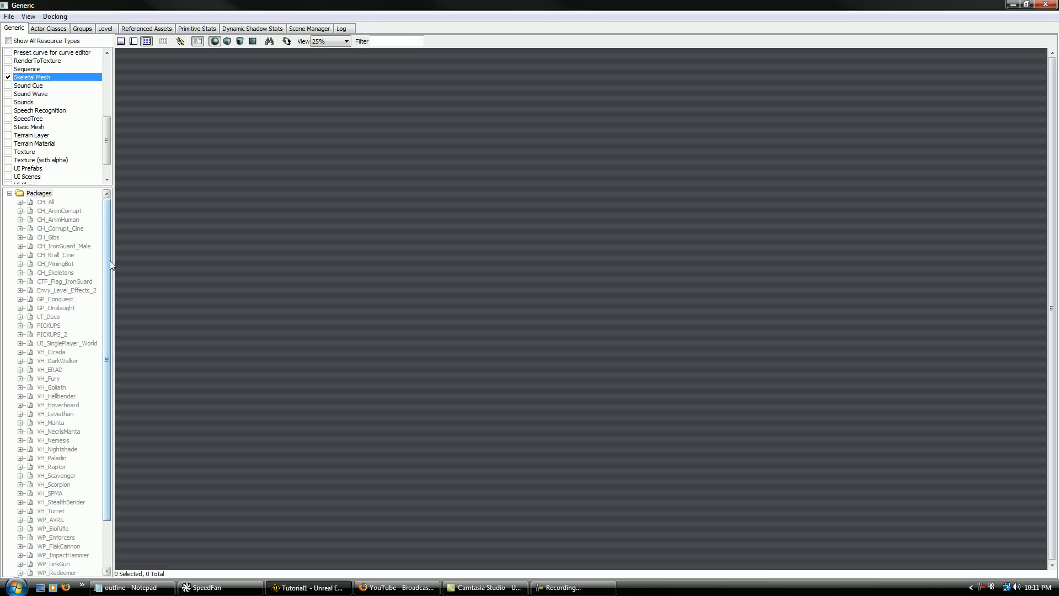
Step: Open the CH_TwinSouls_Cine package from the CookedPC Characters folder
left_click(9, 16)
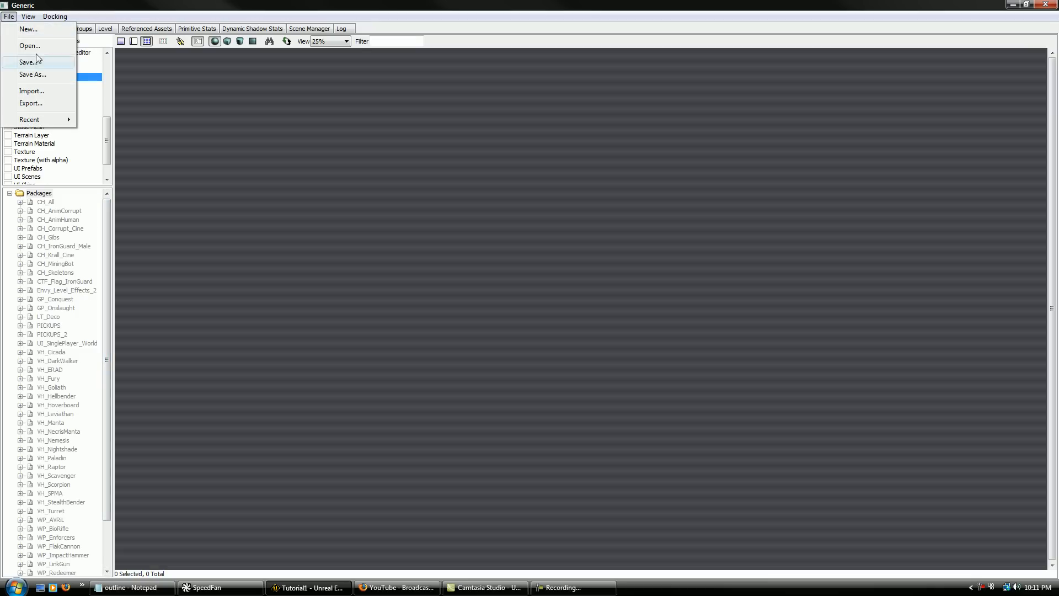
left_click(30, 45)
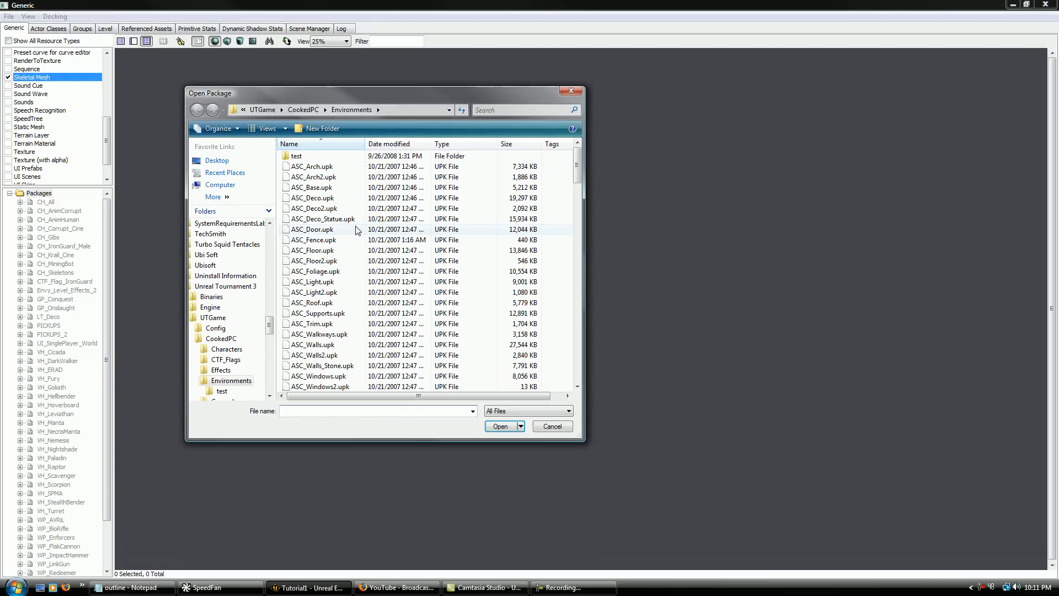
left_click(304, 109)
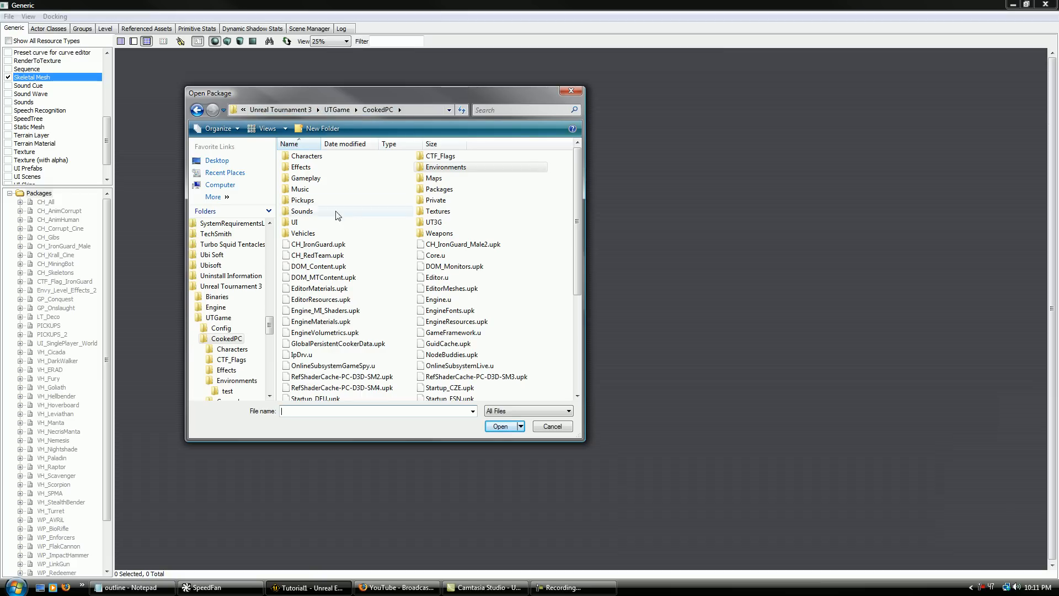
double_click(307, 156)
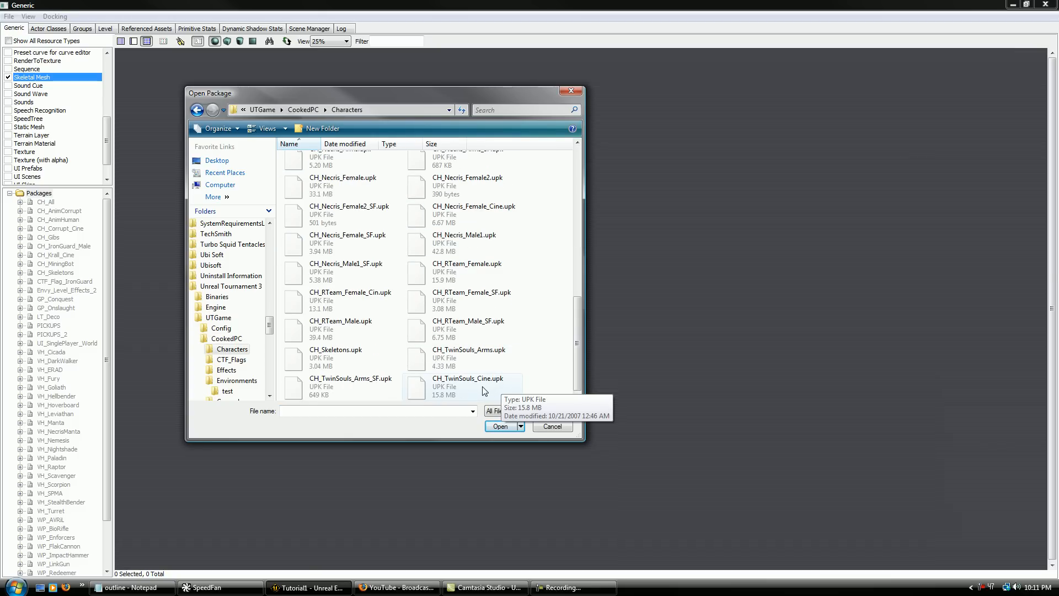
left_click(500, 426)
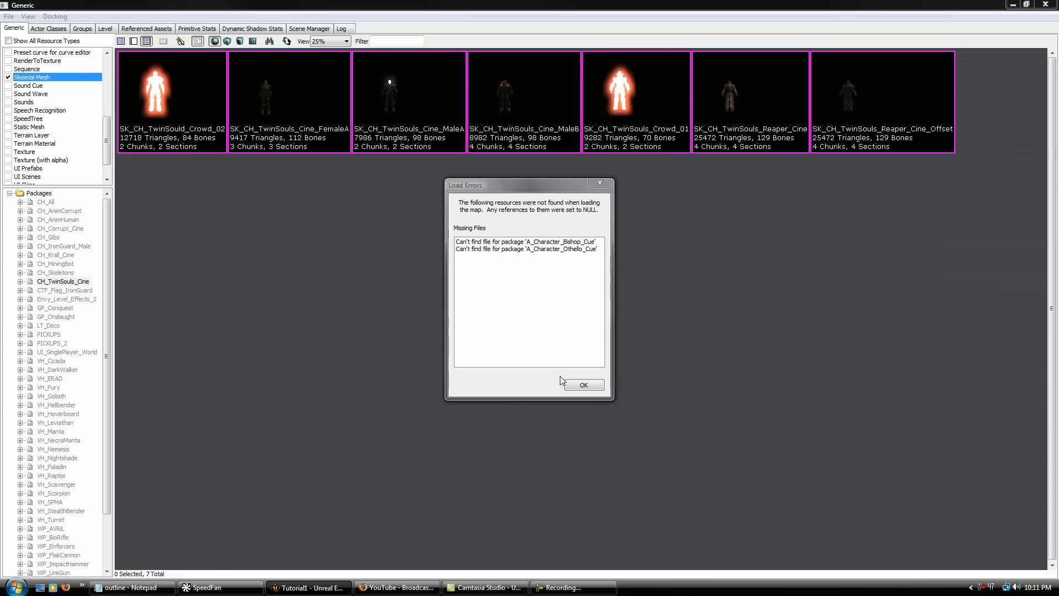
mouse_move(578, 268)
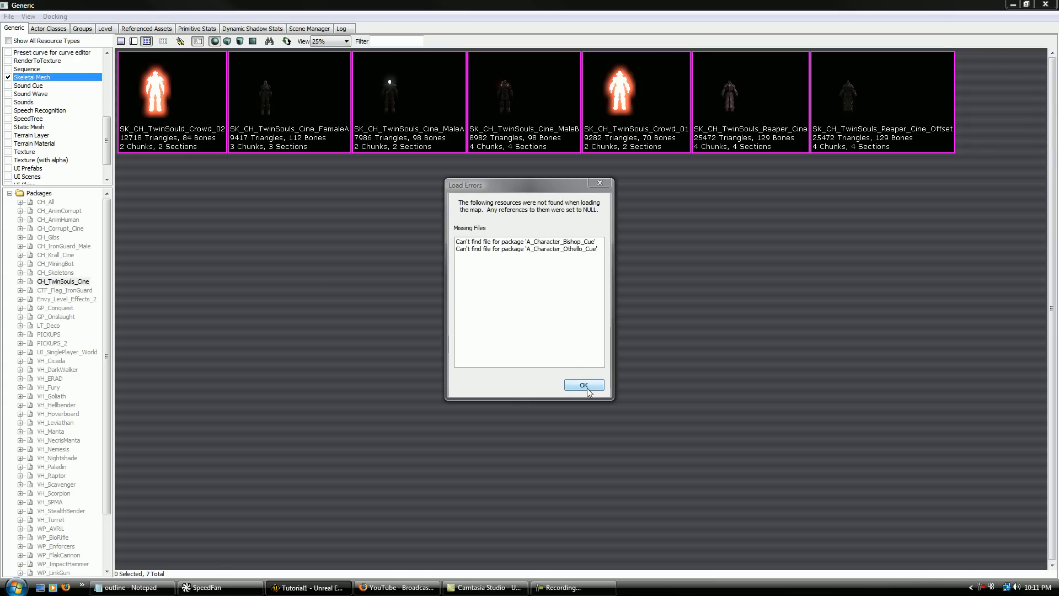
Step: Dismiss Load Errors, preview SK_CH_TwinSouls_Reaper_Cine_Offset's bone names in AnimSet Editor, then close it
left_click(583, 385)
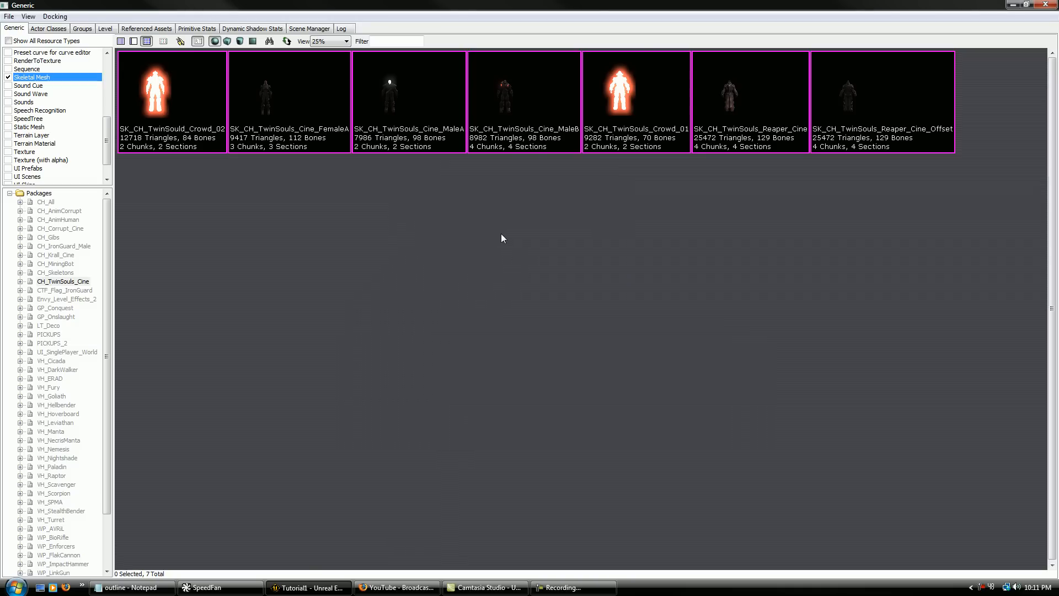
mouse_move(841, 113)
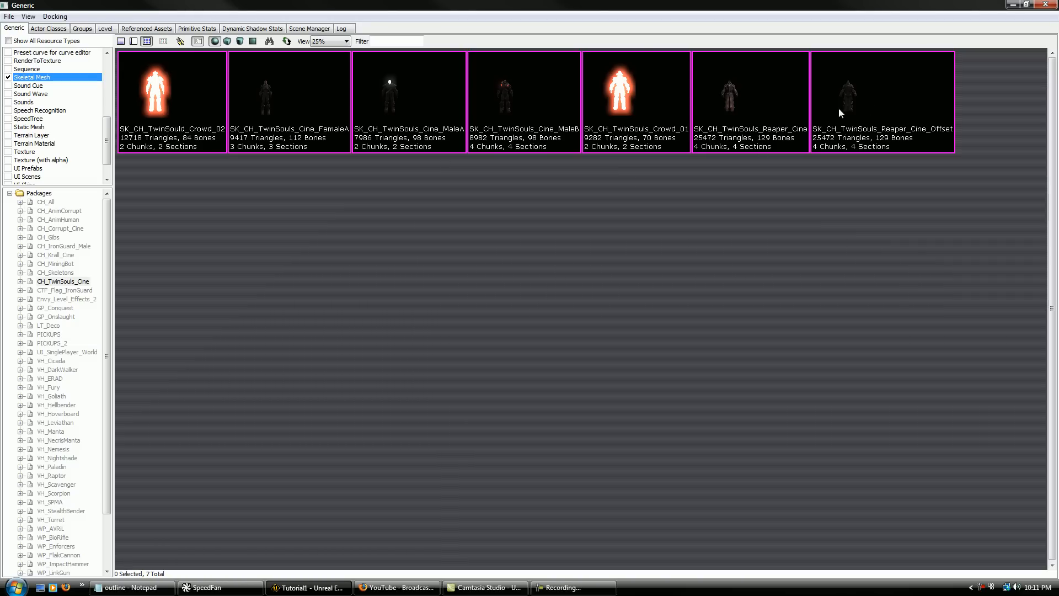
left_click(750, 101)
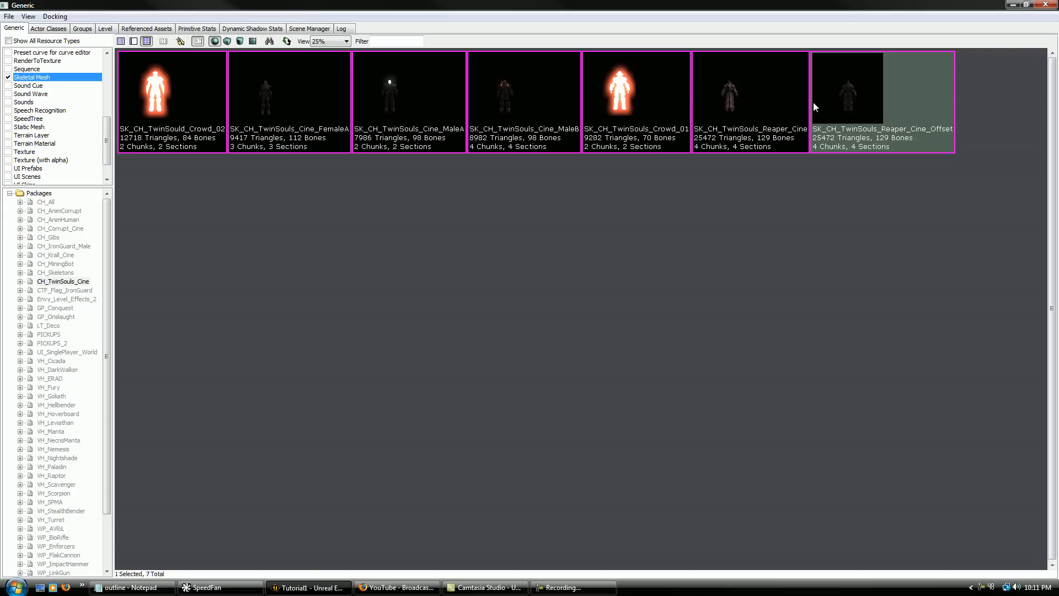
mouse_move(721, 133)
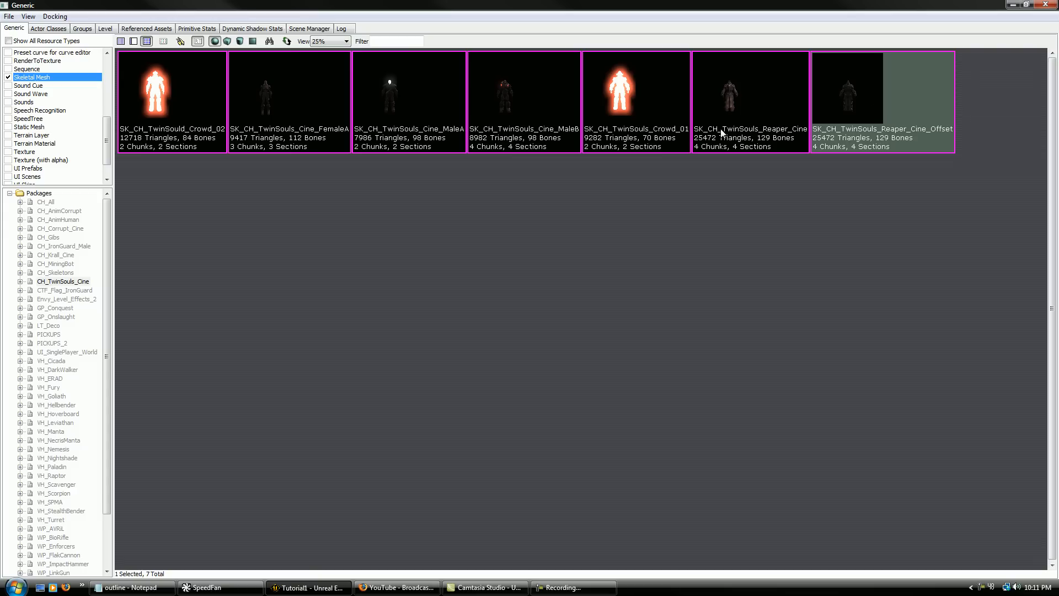
mouse_move(800, 145)
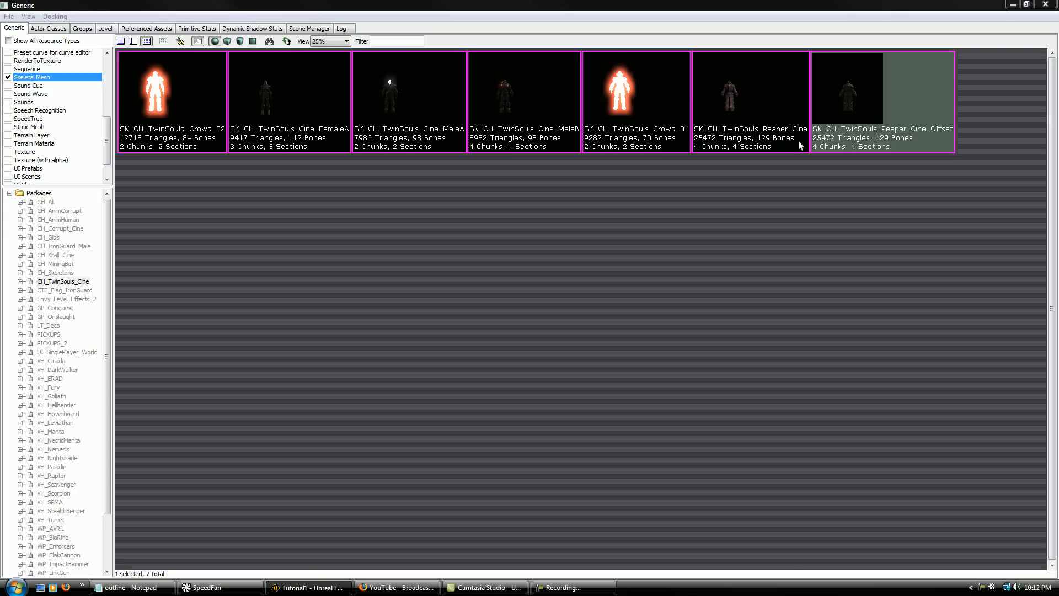
double_click(846, 91)
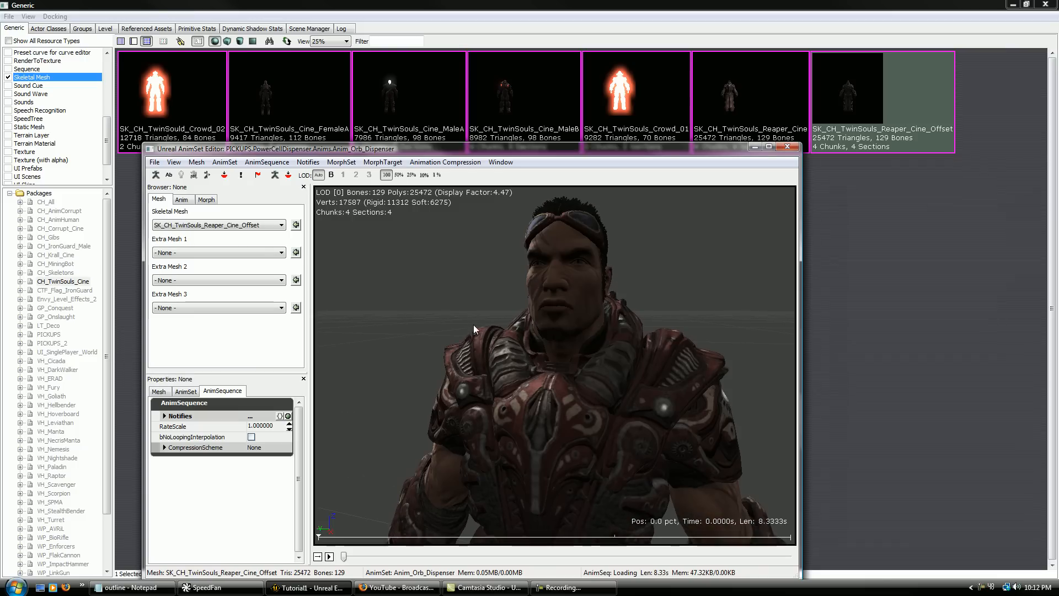
left_click(193, 174)
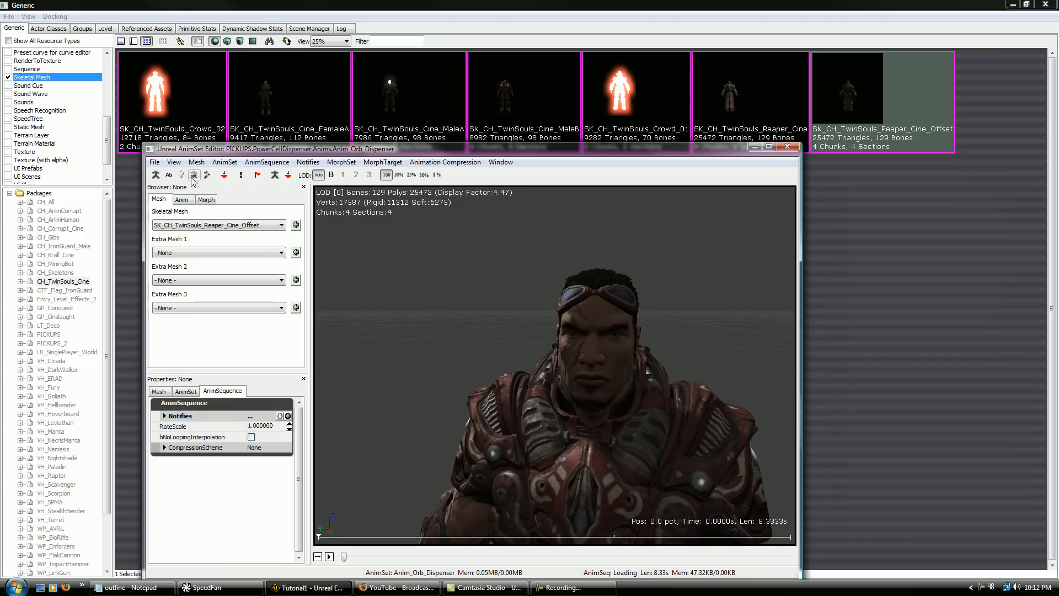
mouse_move(168, 178)
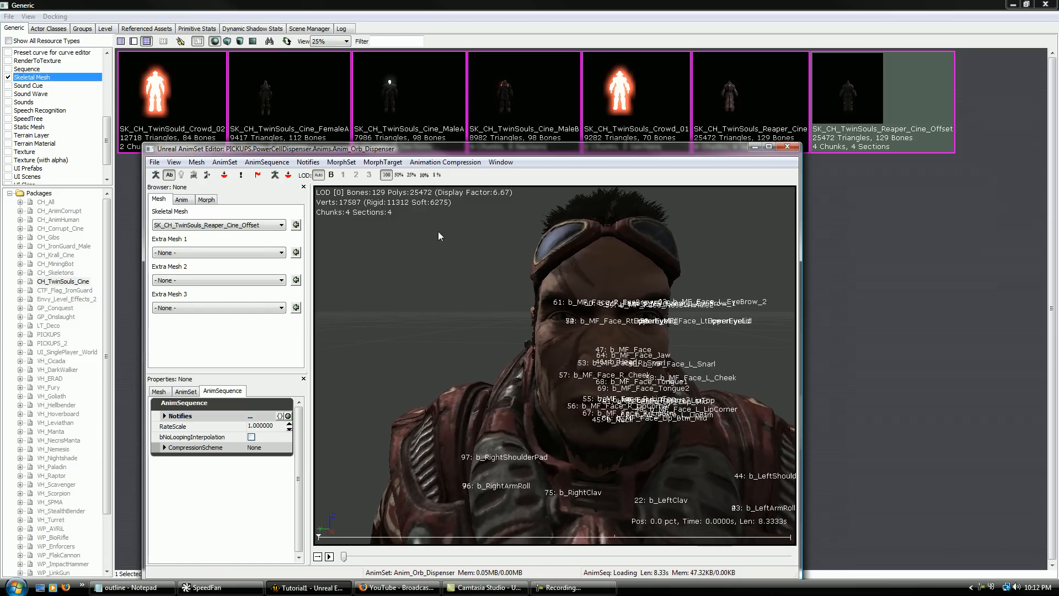
left_click(786, 148)
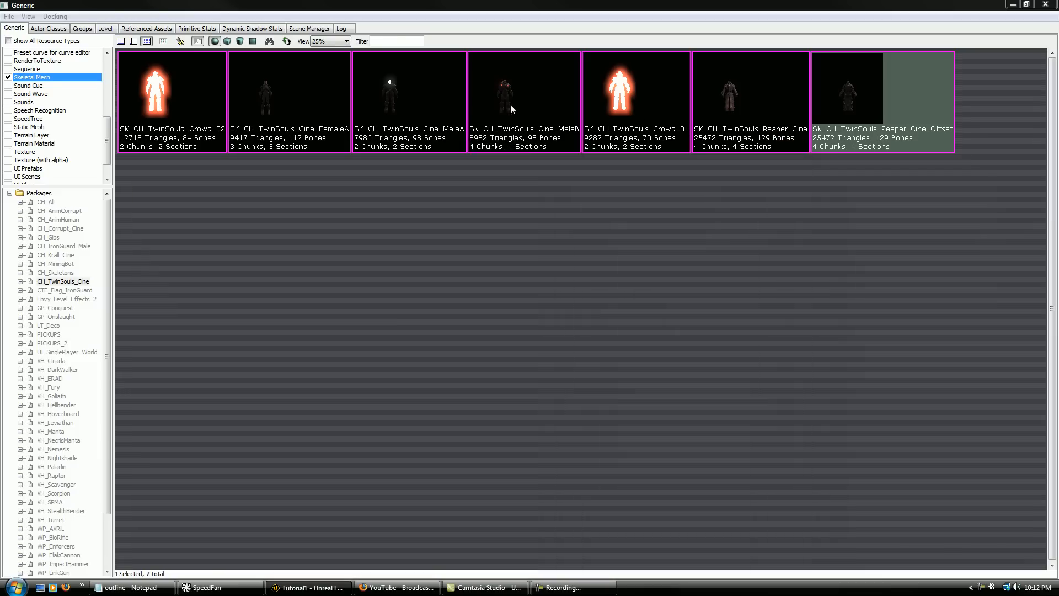
double_click(524, 91)
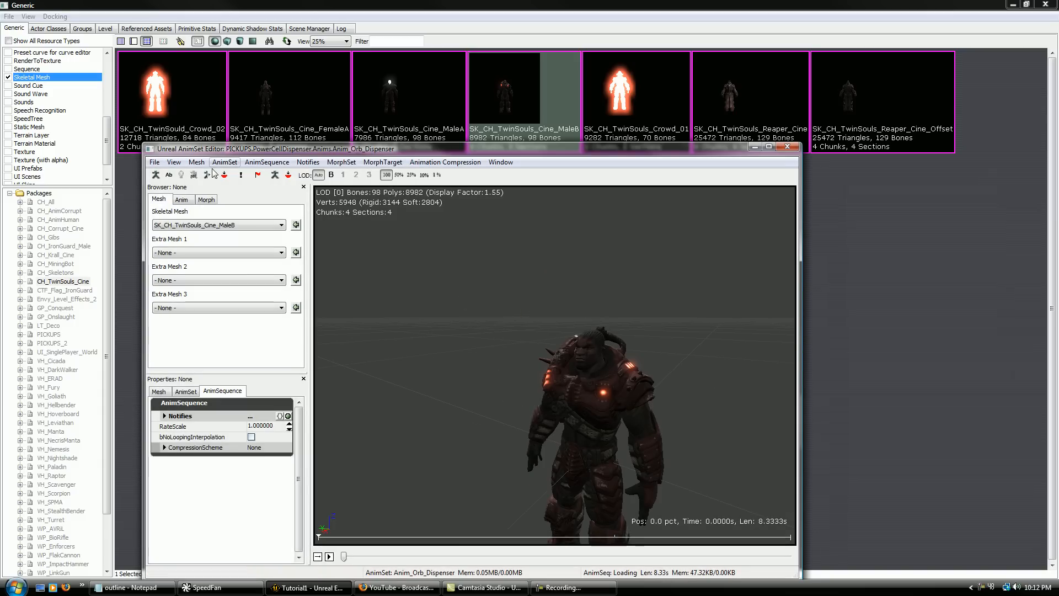
left_click(168, 174)
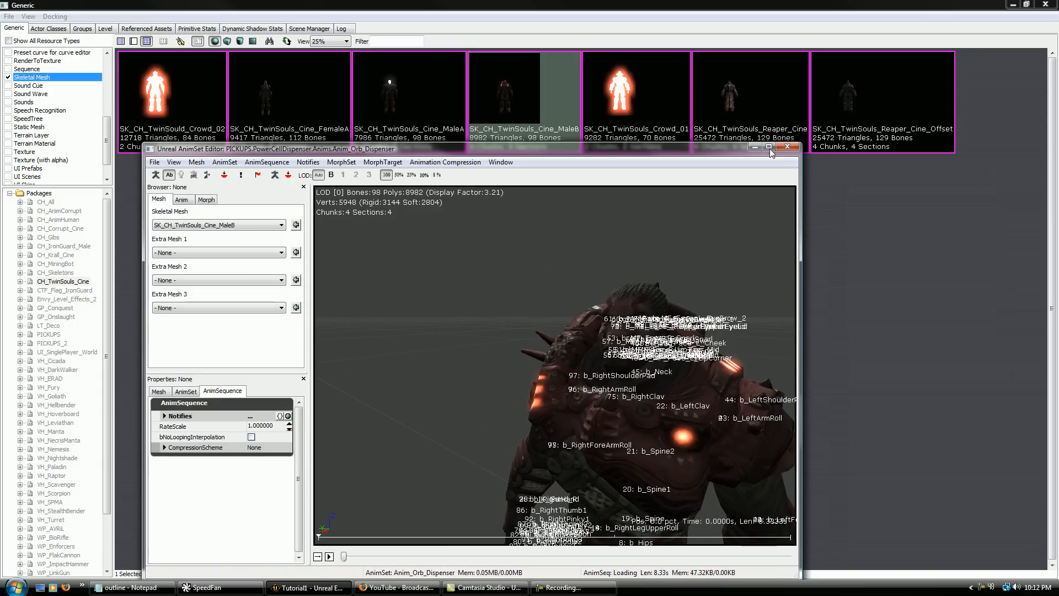
left_click(787, 147)
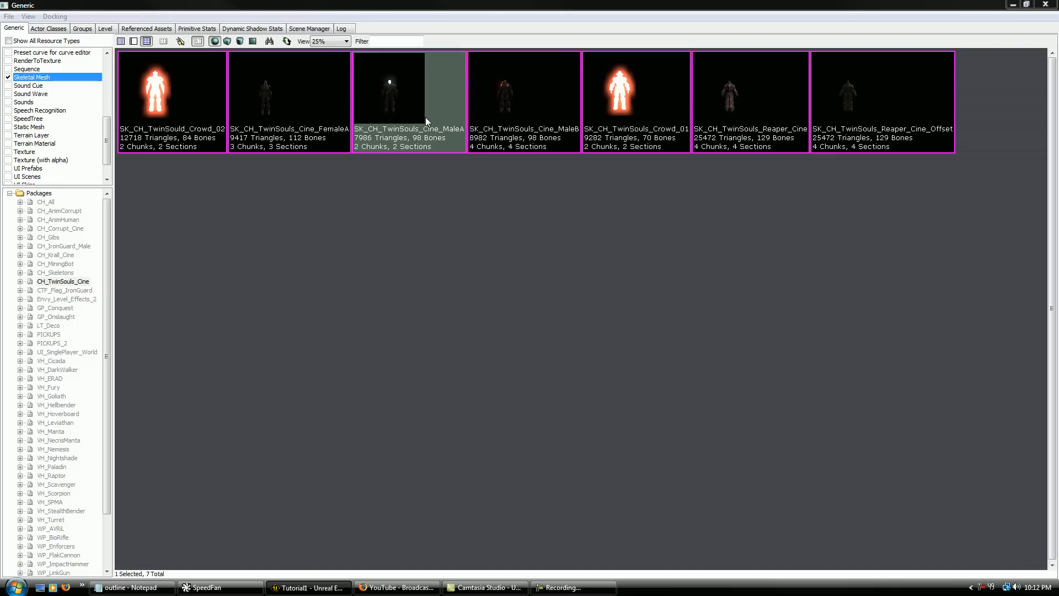
double_click(409, 94)
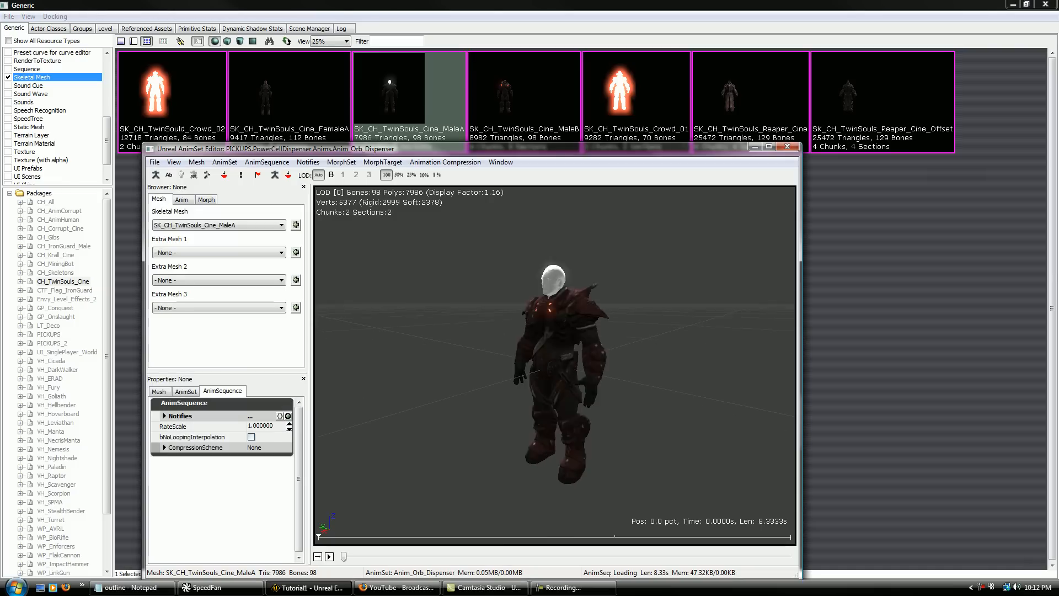
scroll("up", 3)
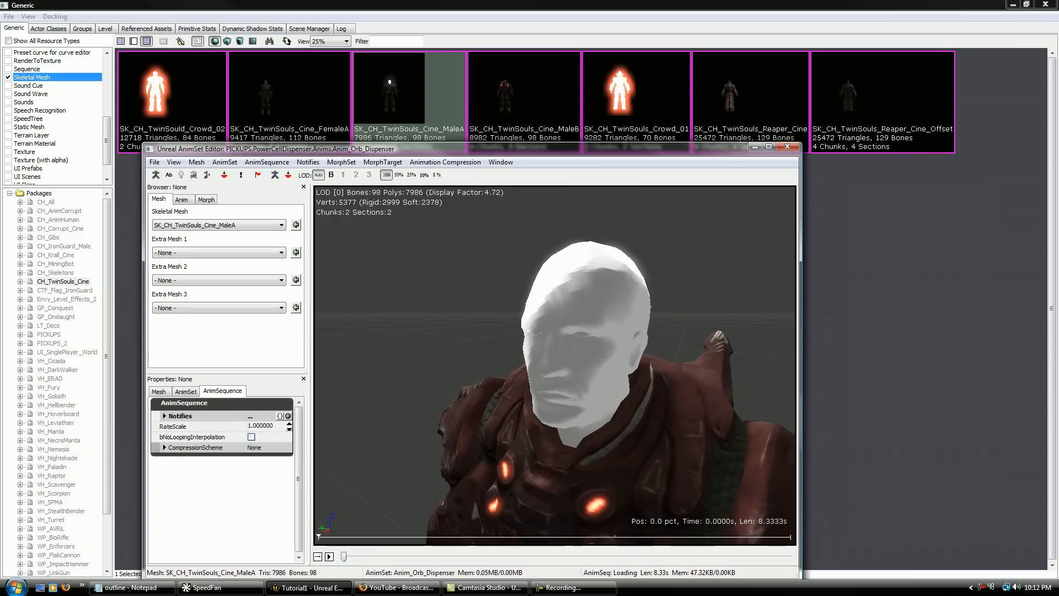
mouse_move(217, 192)
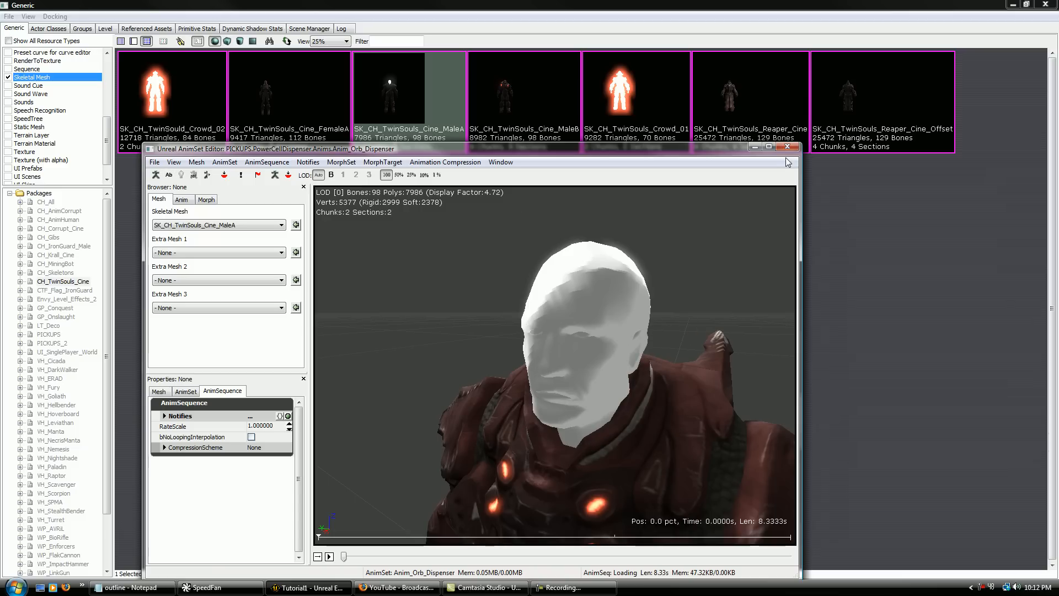
left_click(787, 147)
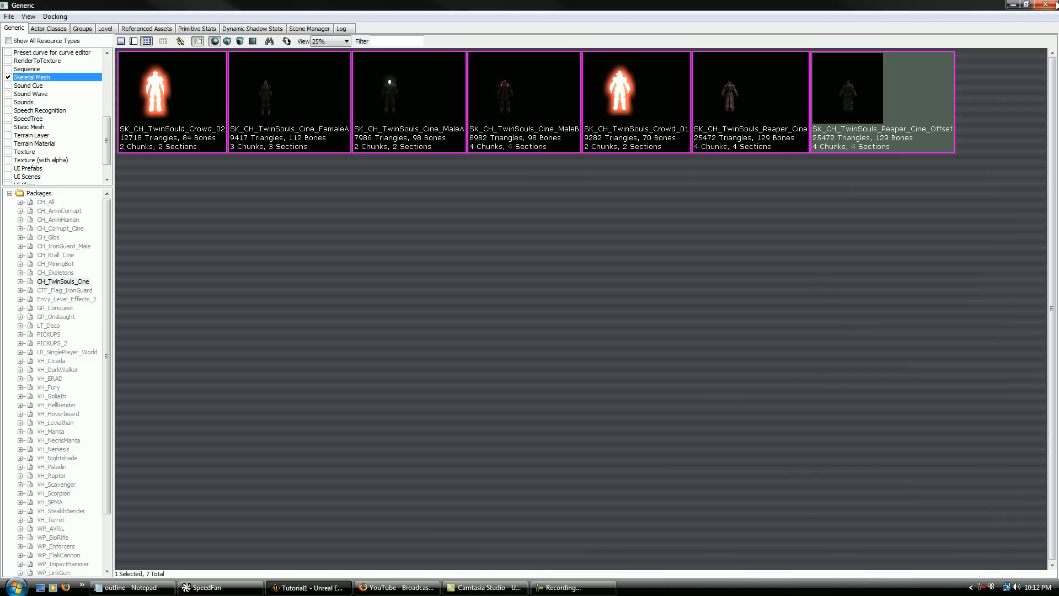
left_click(303, 587)
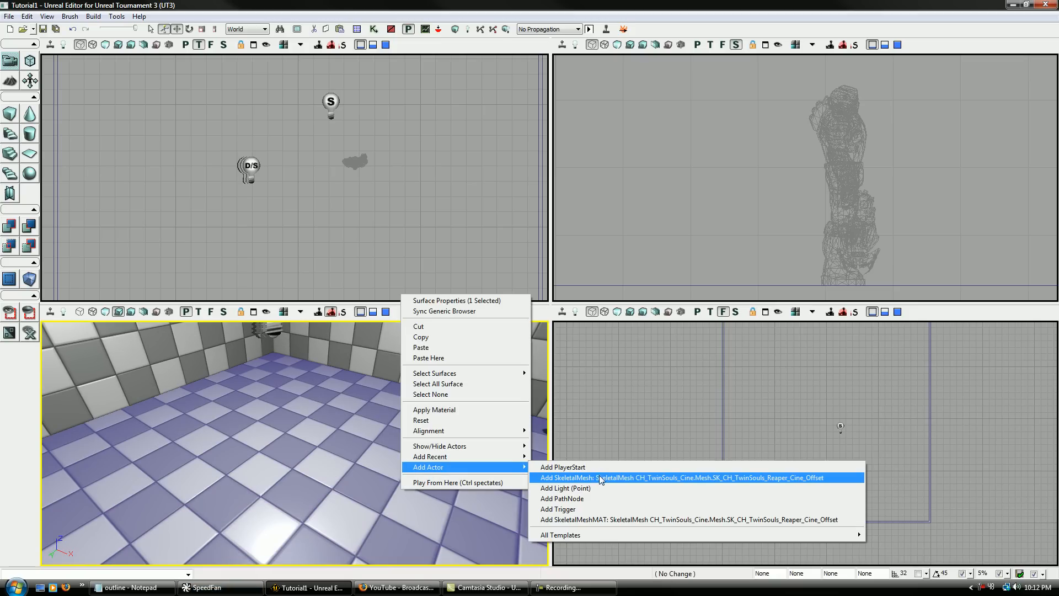
Step: Place an SK_CH_TwinSouls_Reaper_Cine_Offset skeletal mesh actor into the level
left_click(679, 478)
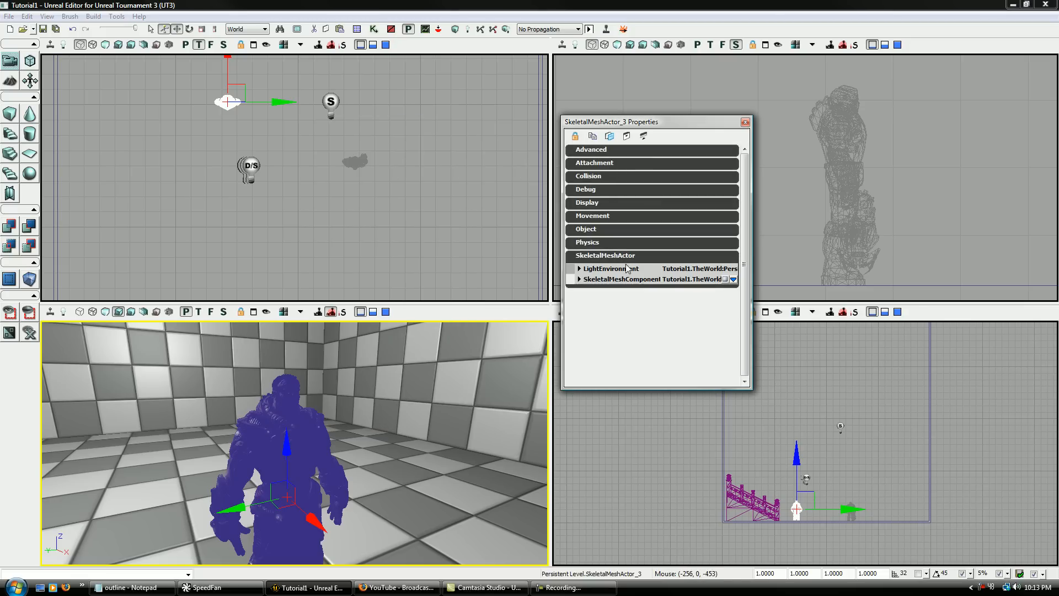
Step: Inspect the Reaper's SkeletalMeshComponent Lighting options, collapse them, and close the properties window
left_click(581, 268)
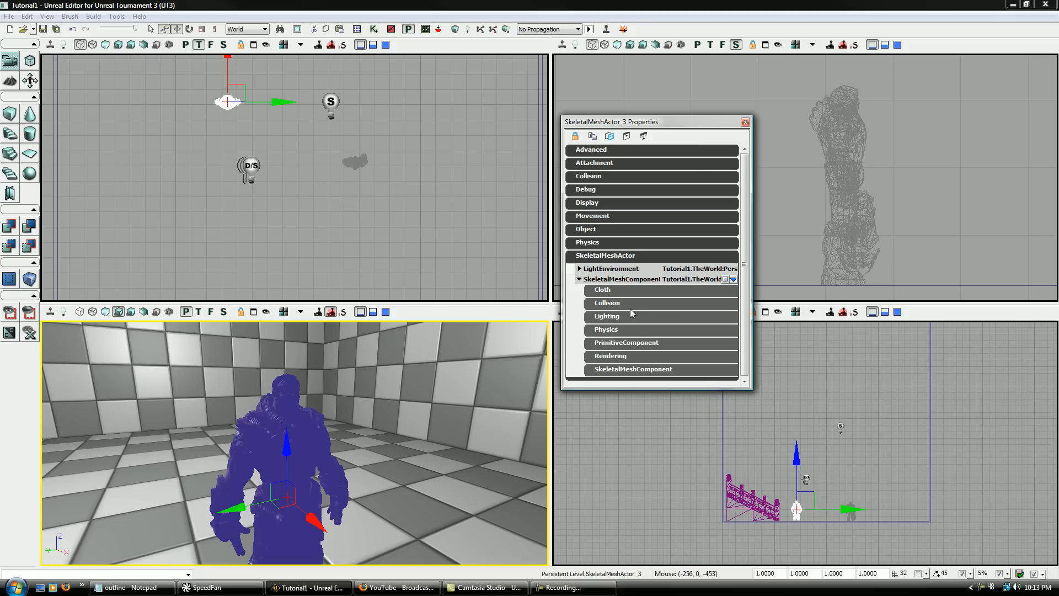
left_click(605, 316)
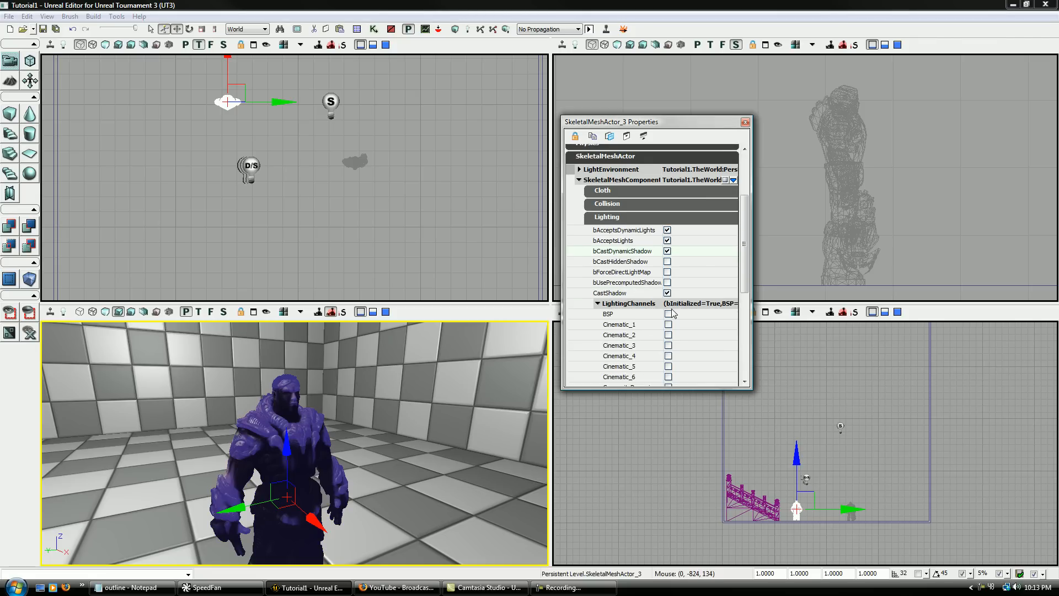
left_click(597, 303)
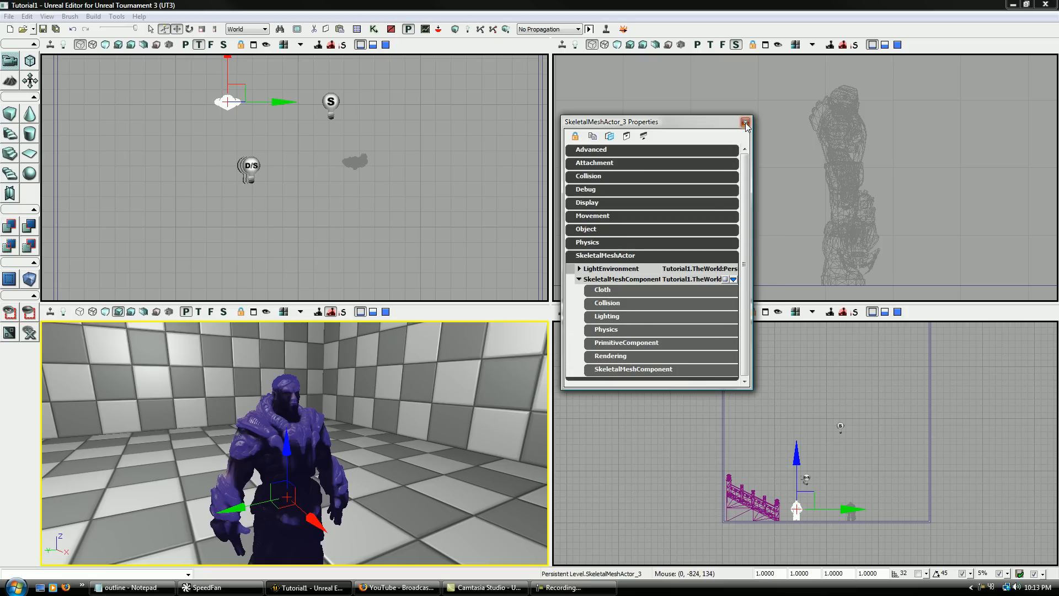
mouse_move(615, 234)
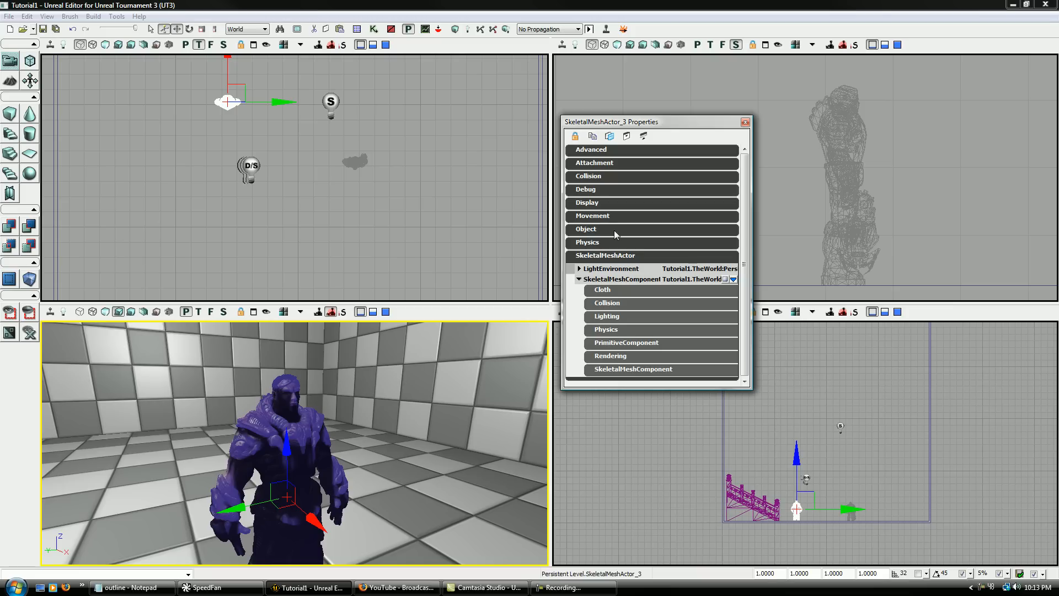
left_click(731, 250)
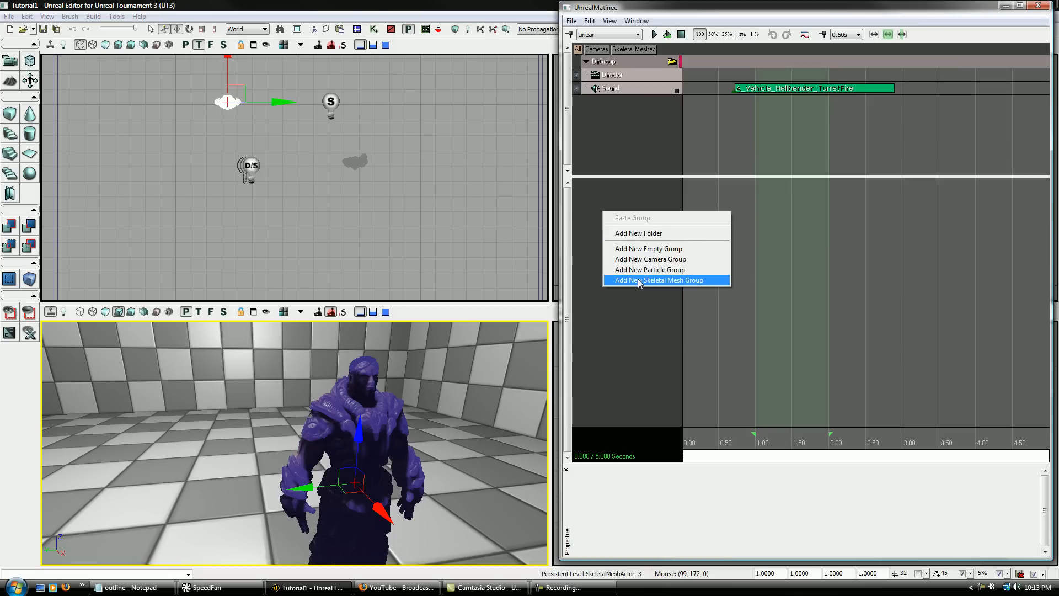
Step: Add a Reaper skeletal mesh group with a FaceFX track and an empty FaceFXAnimSets element [0]
left_click(660, 279)
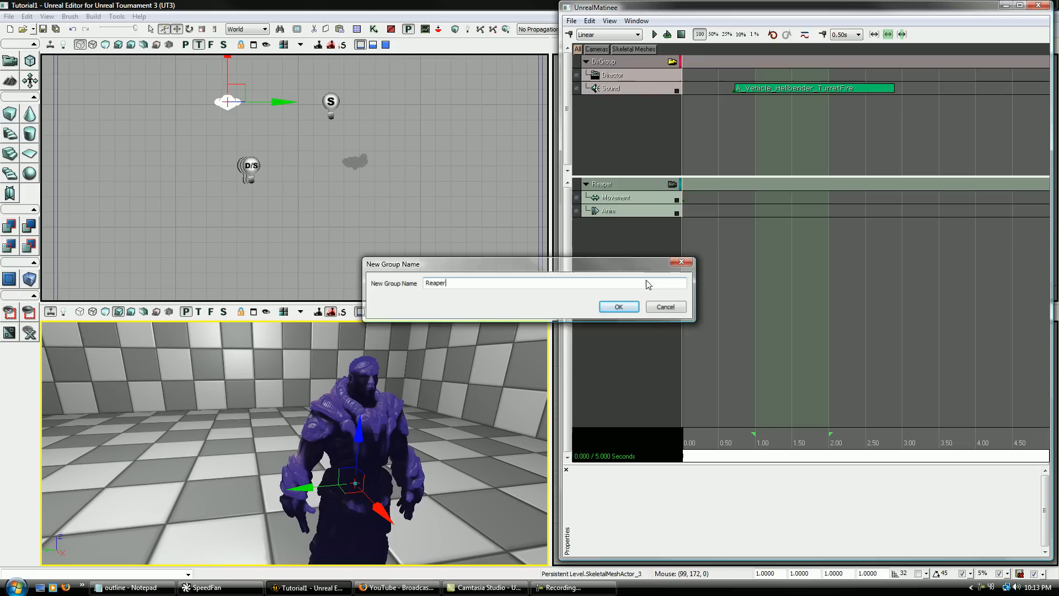
right_click(601, 184)
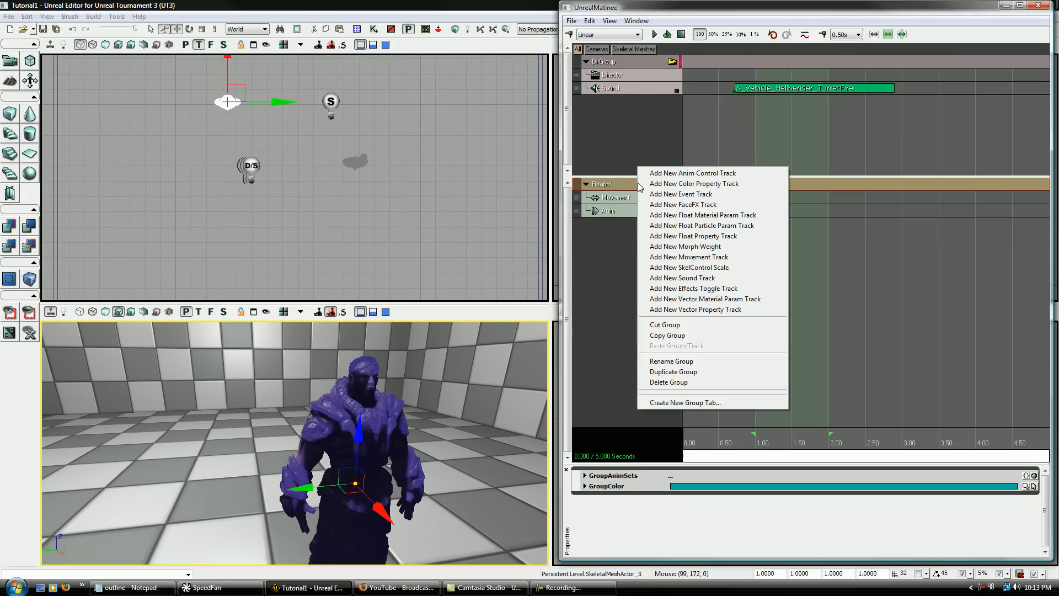
mouse_move(683, 204)
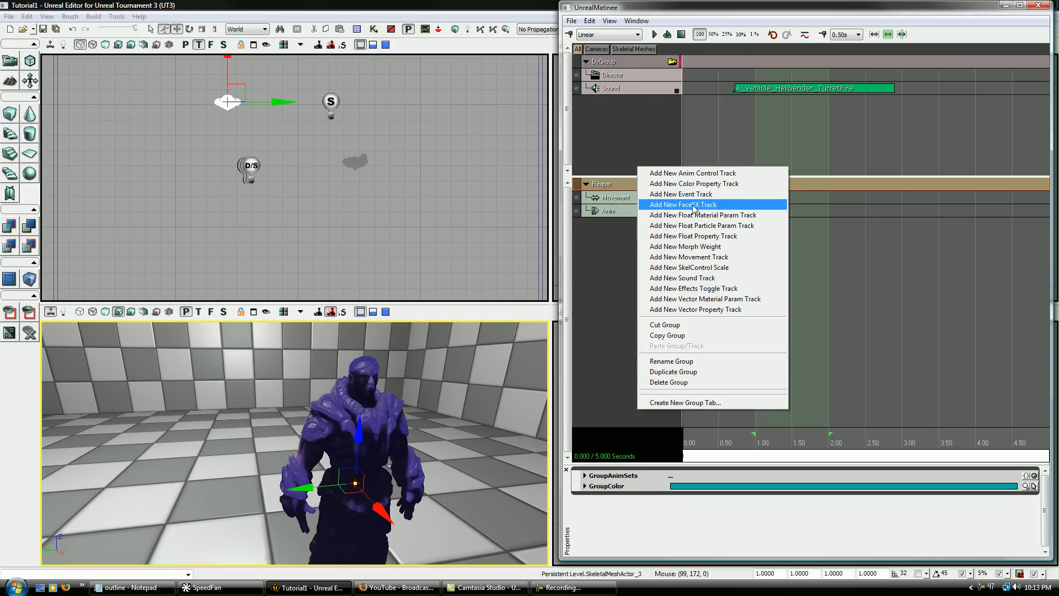
left_click(682, 204)
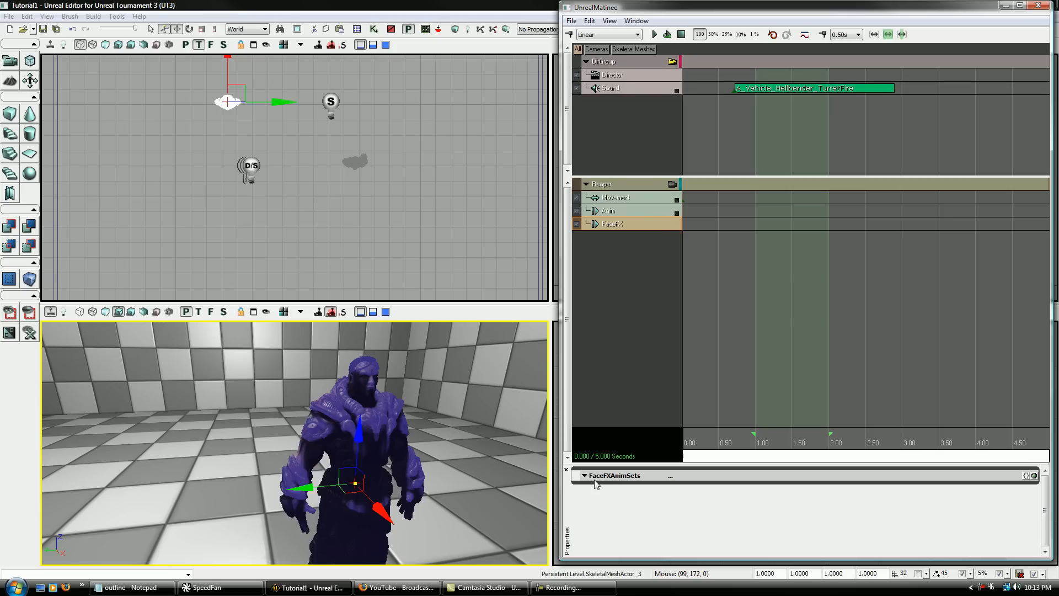
mouse_move(973, 484)
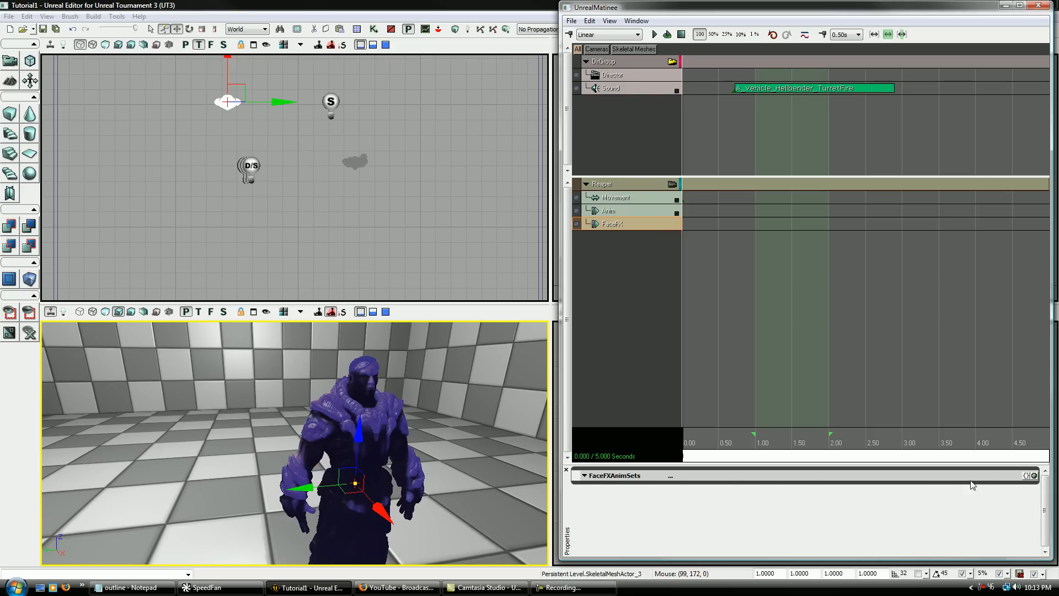
left_click(584, 475)
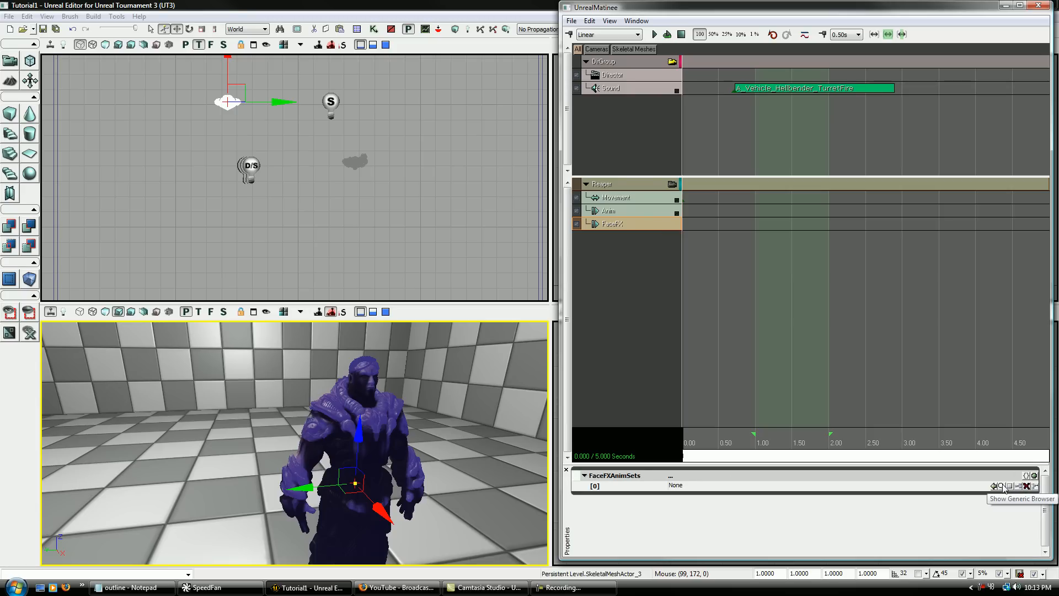
Step: Open the Generic Browser filtered to FaceFX types and select Reaper_Cine_Malcolm_Betrayal
left_click(1030, 485)
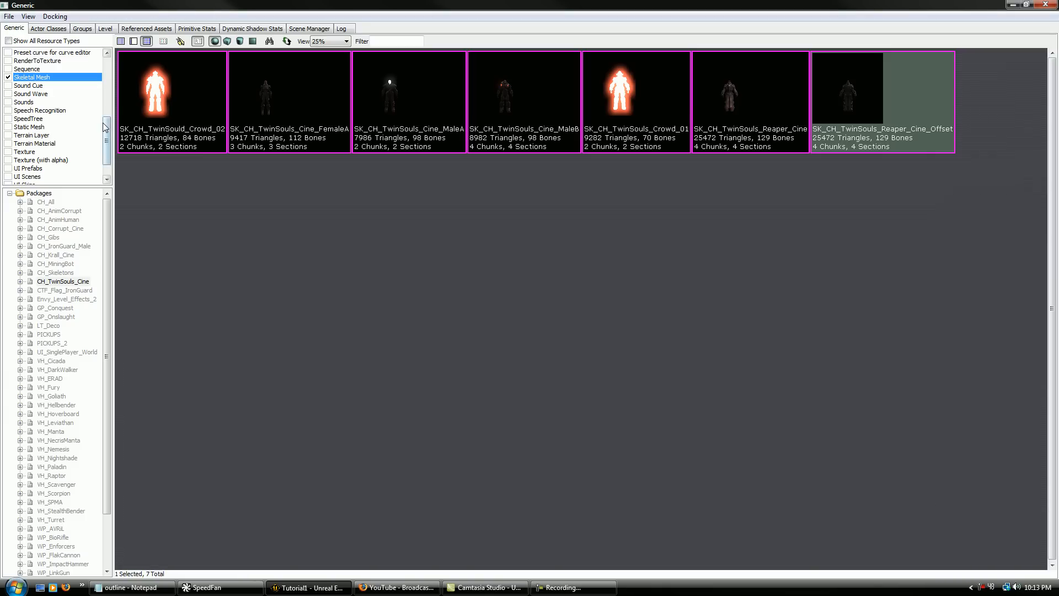
scroll("up", 3)
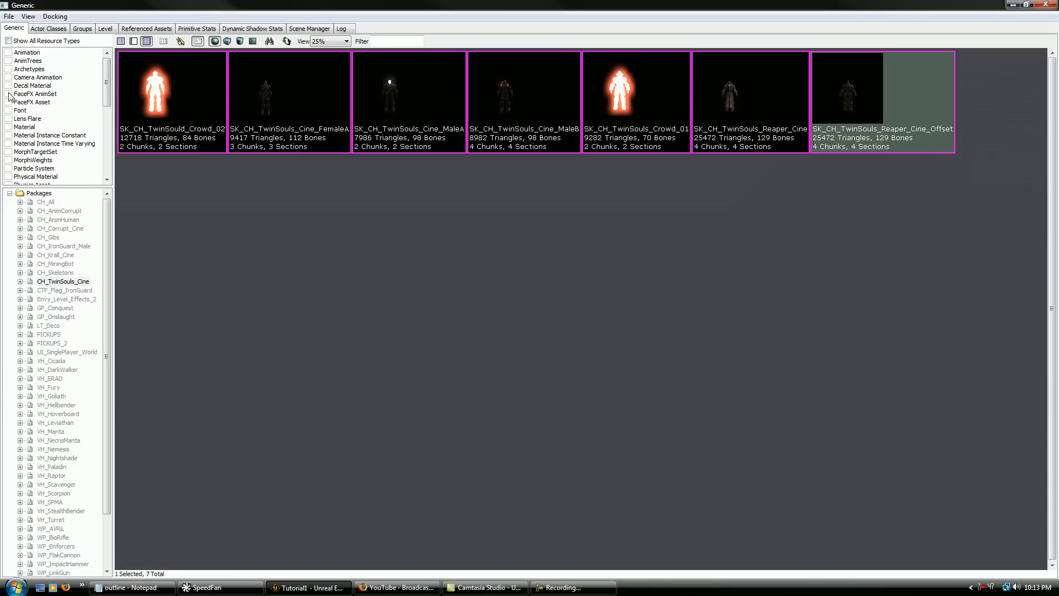
left_click(7, 93)
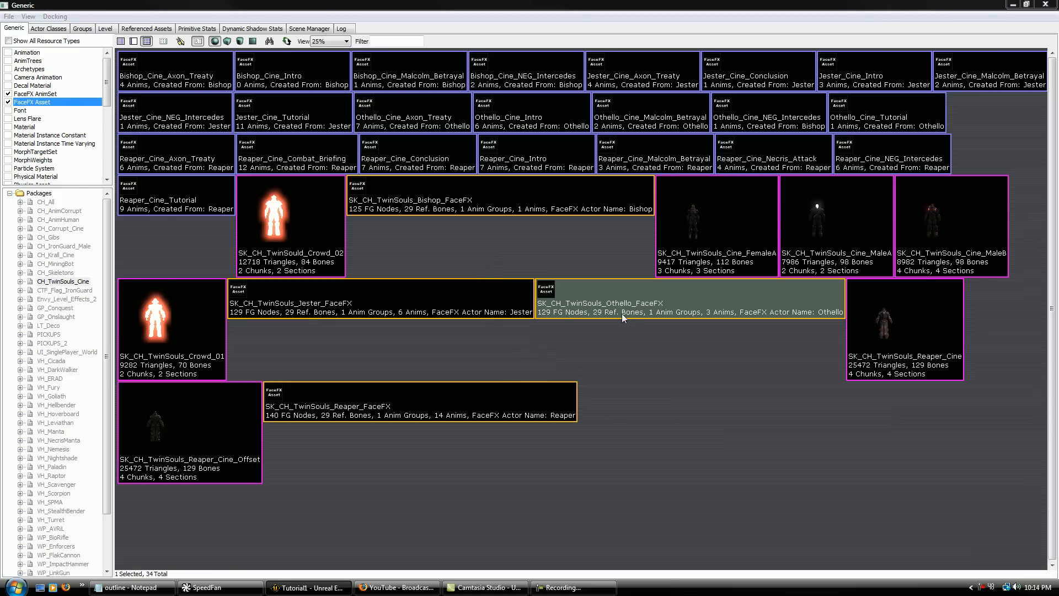
double_click(689, 299)
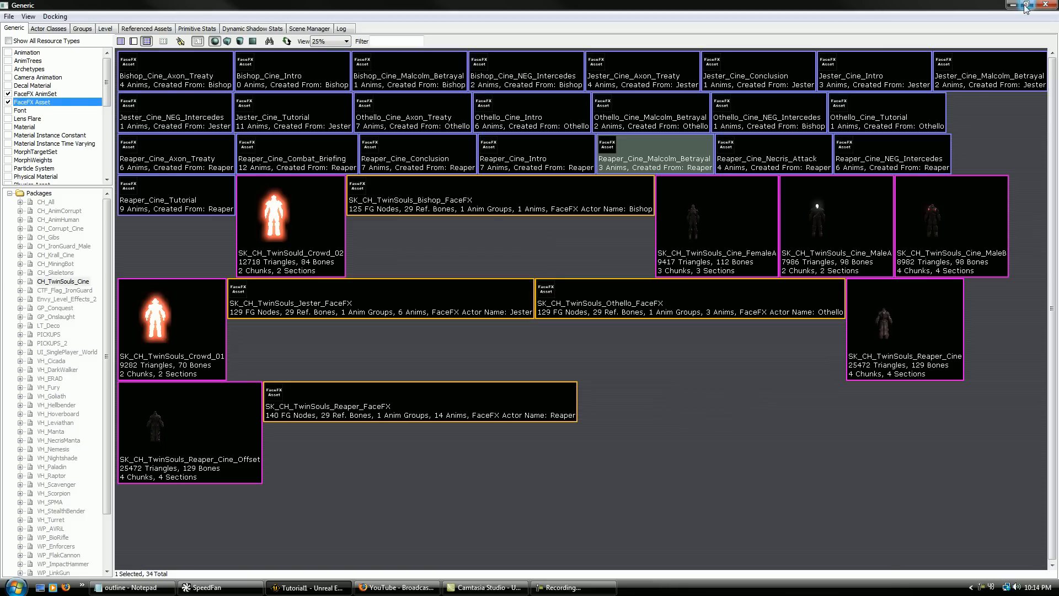
Step: Assign Reaper_Cine_Malcolm_Betrayal to element [0] and key Default.Facial_Dizzy on the FaceFX track
left_click(1026, 7)
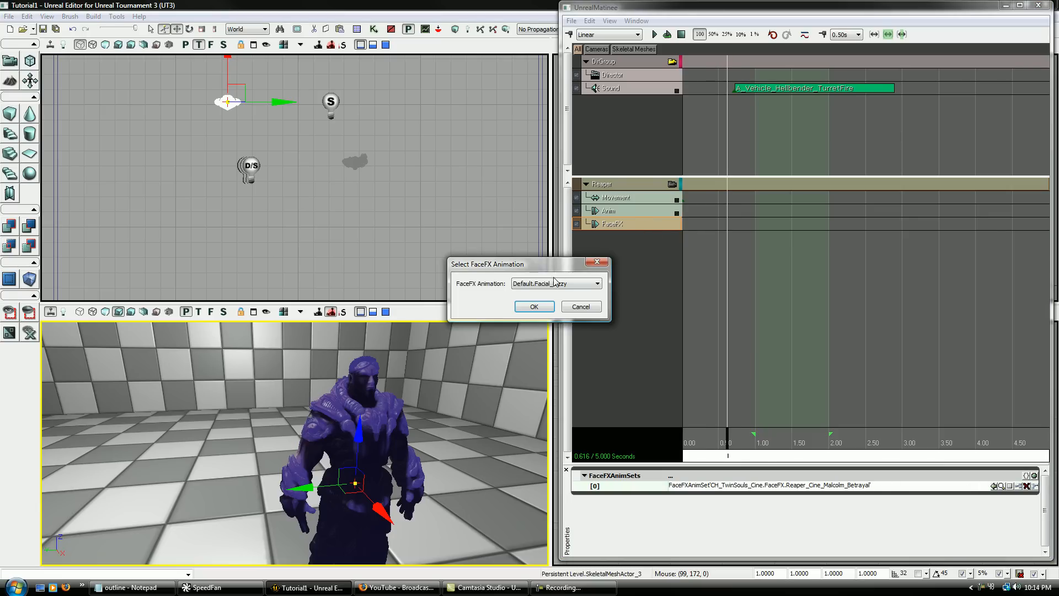
left_click(595, 283)
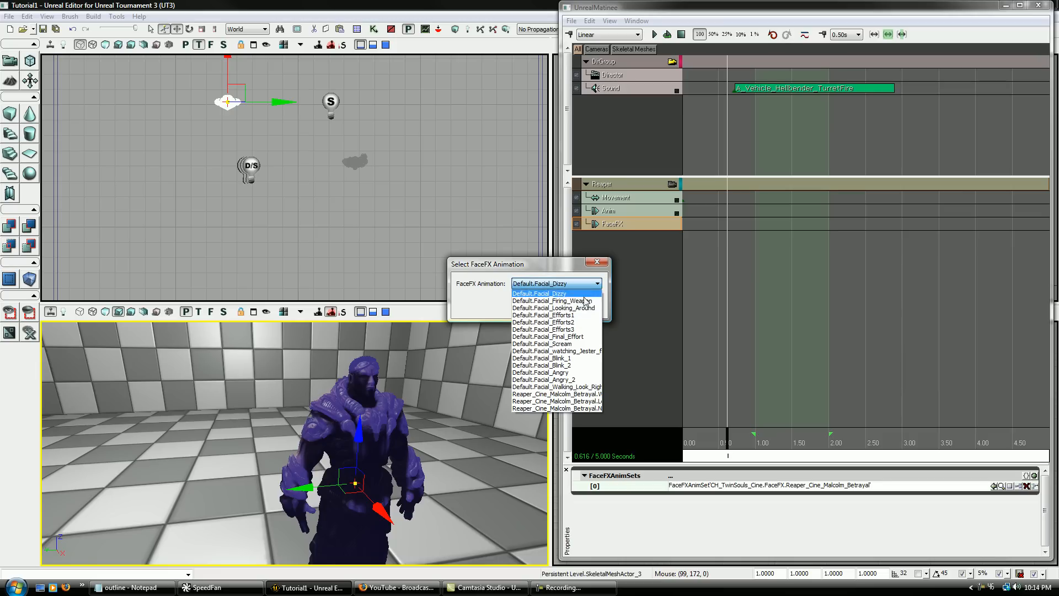
left_click(540, 292)
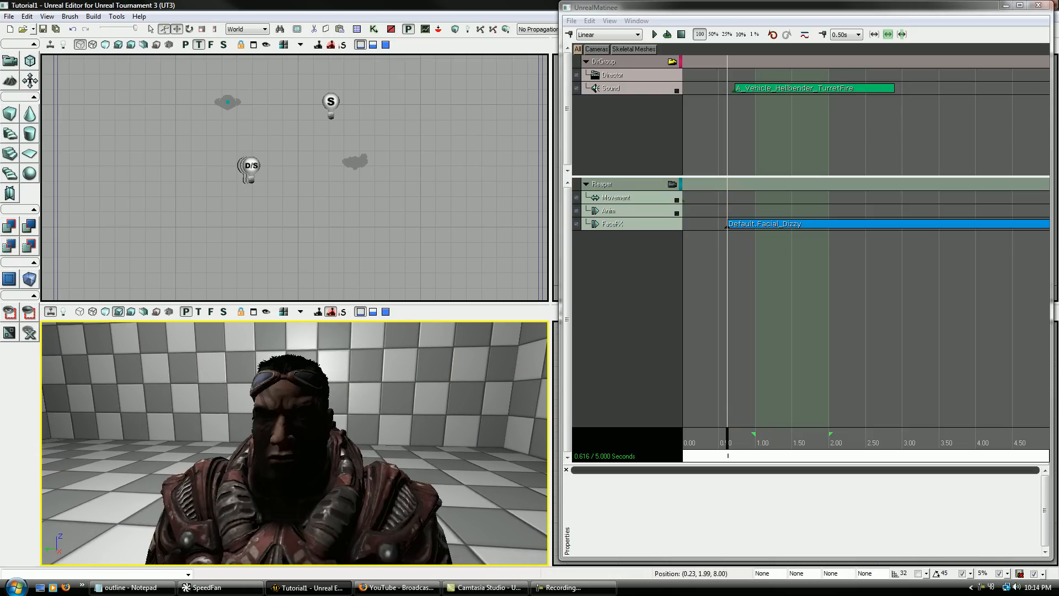
left_click(724, 439)
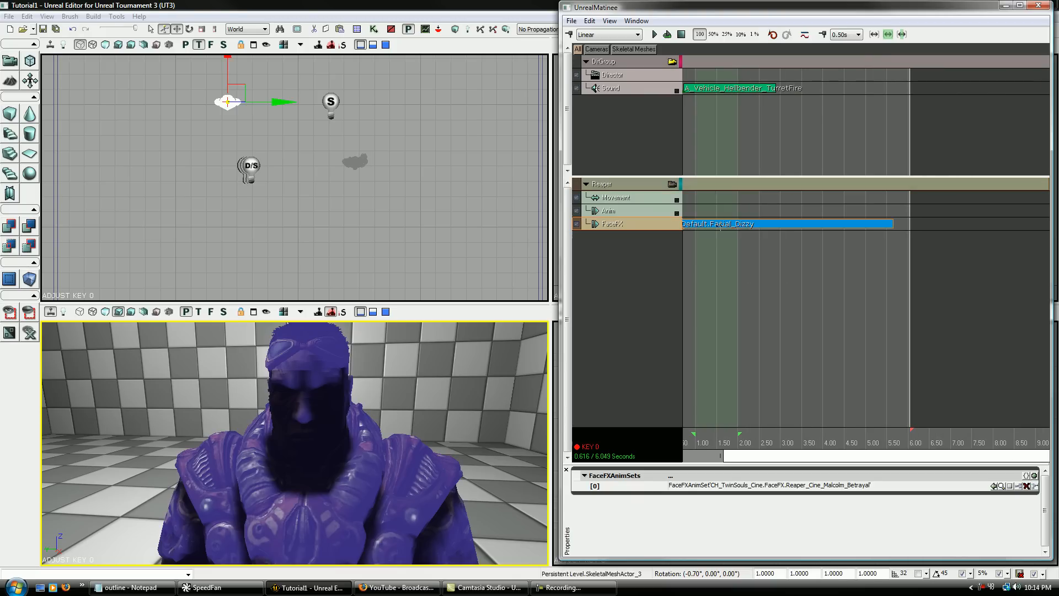
Step: Key Default.Facial_Scream on the FaceFX track near 3.3 seconds, then close Matinee
left_click(797, 442)
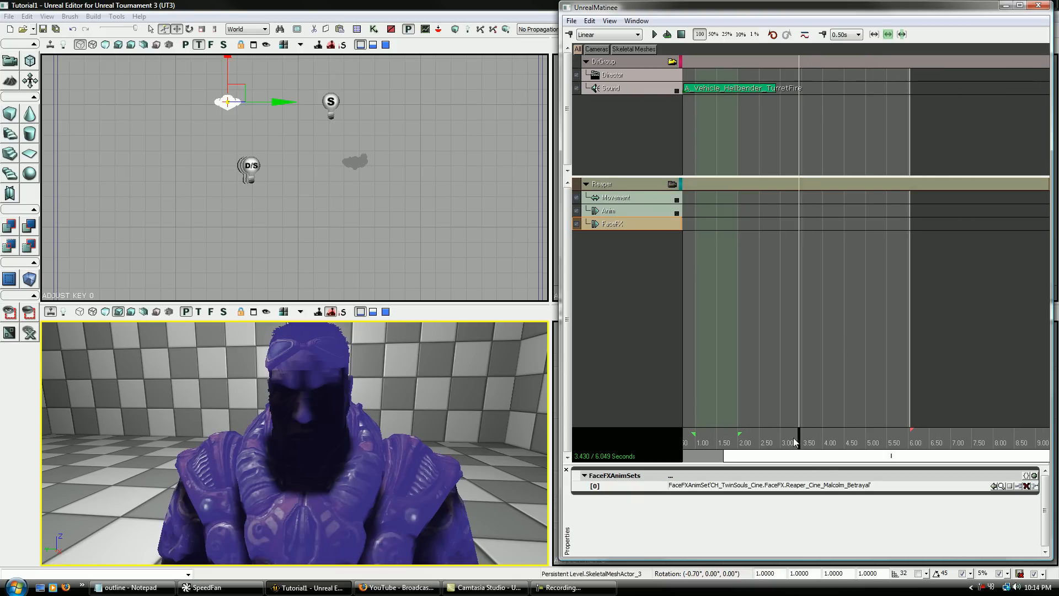
left_click(596, 283)
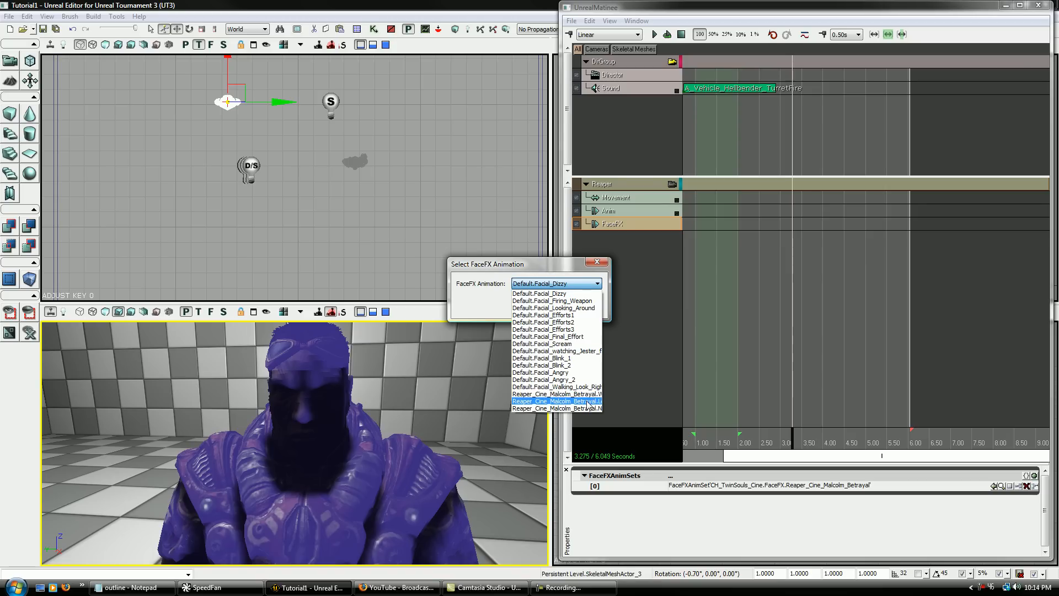
left_click(556, 400)
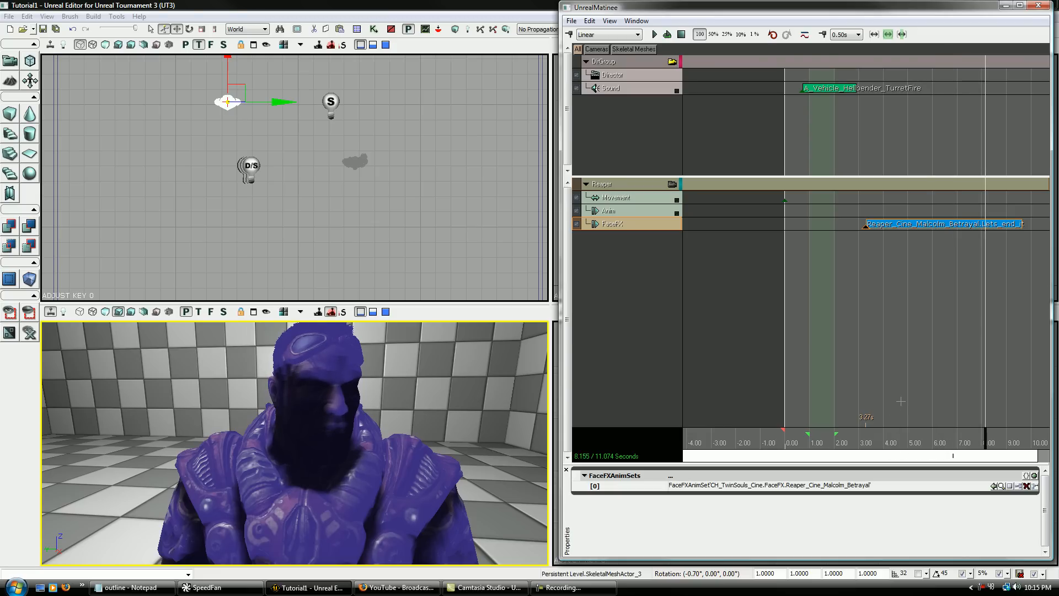
left_click(653, 34)
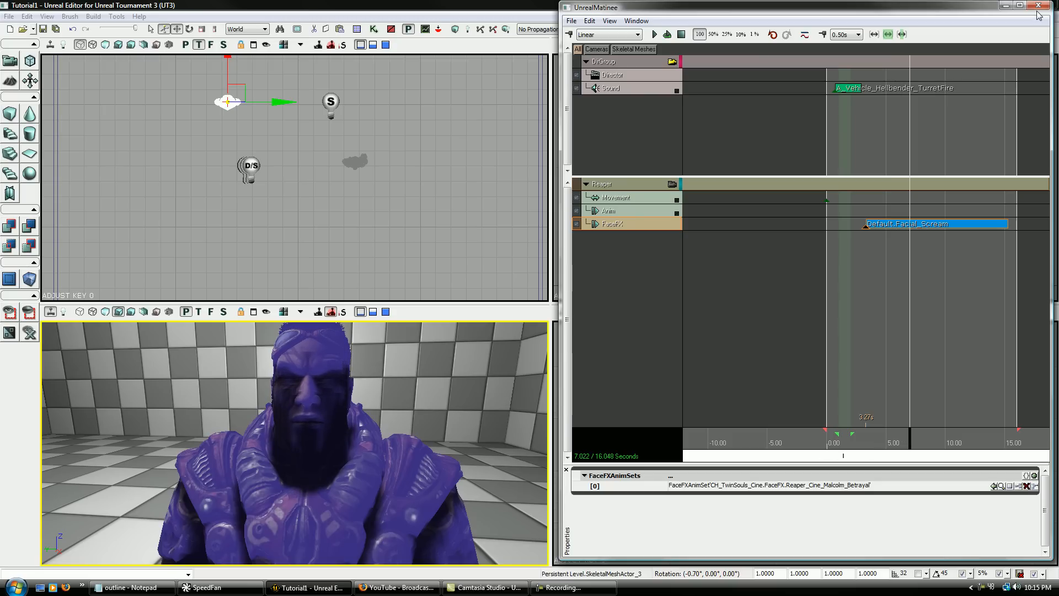
left_click(1038, 6)
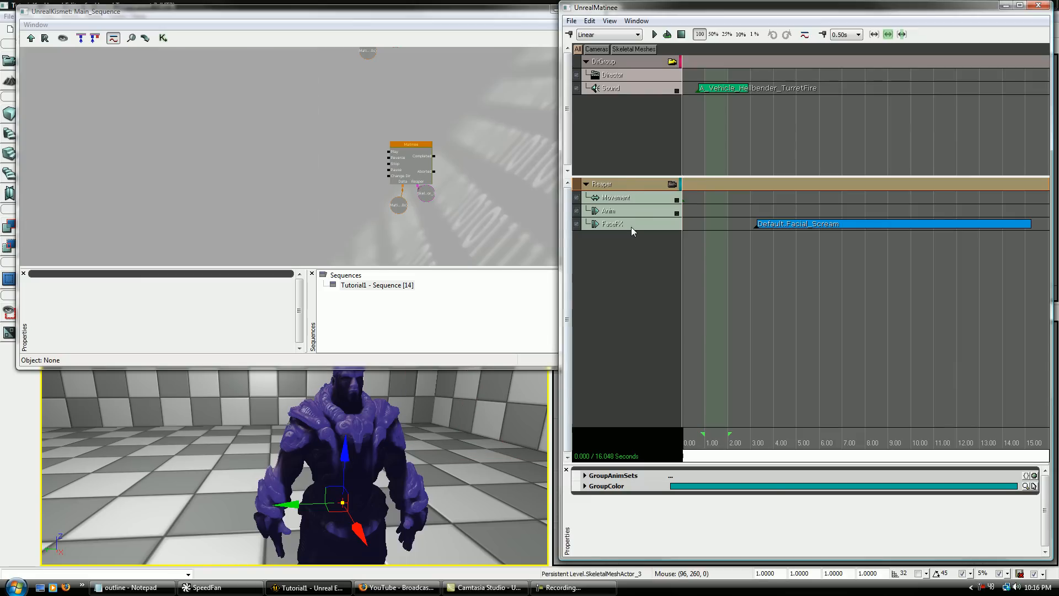
Step: Reopen Matinee from the Kismet node and restore the Generic Browser
left_click(608, 210)
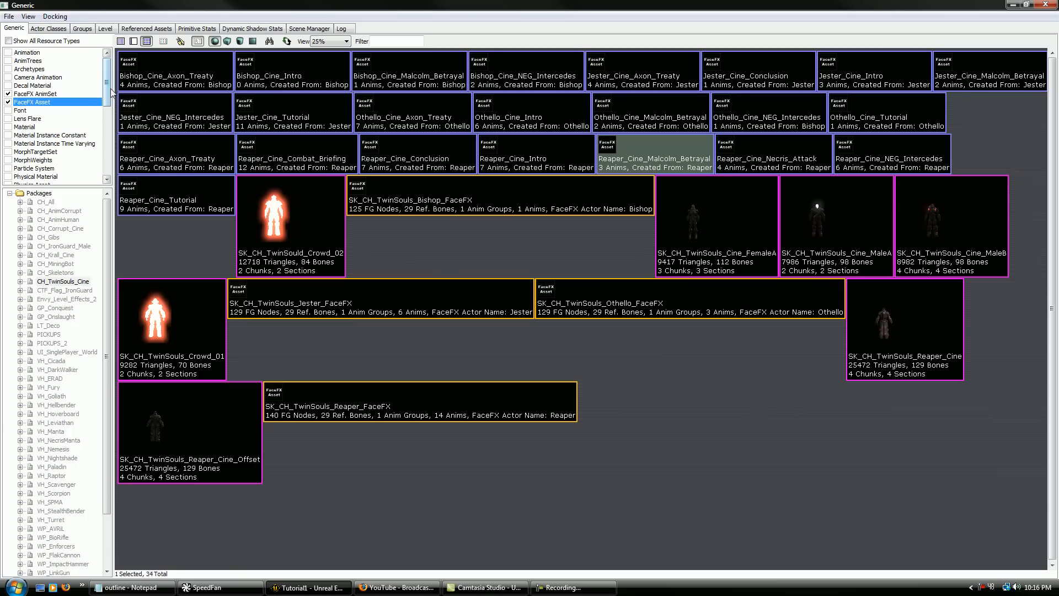
Step: Filter the browser to Animation instead of FaceFX, browsing CH_Corrupt_Cine and a human animation package
left_click(28, 52)
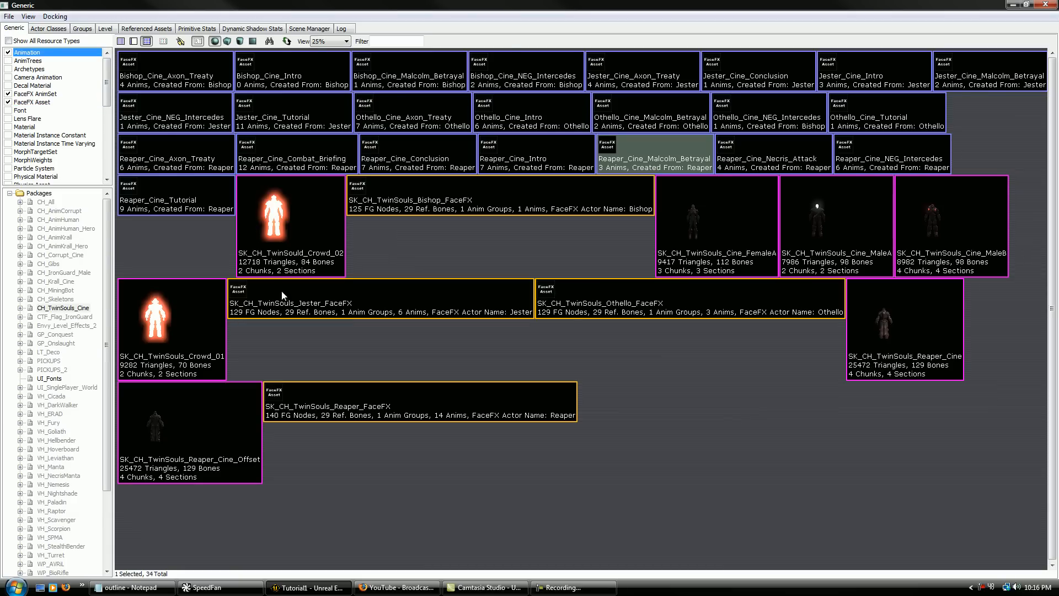
left_click(20, 111)
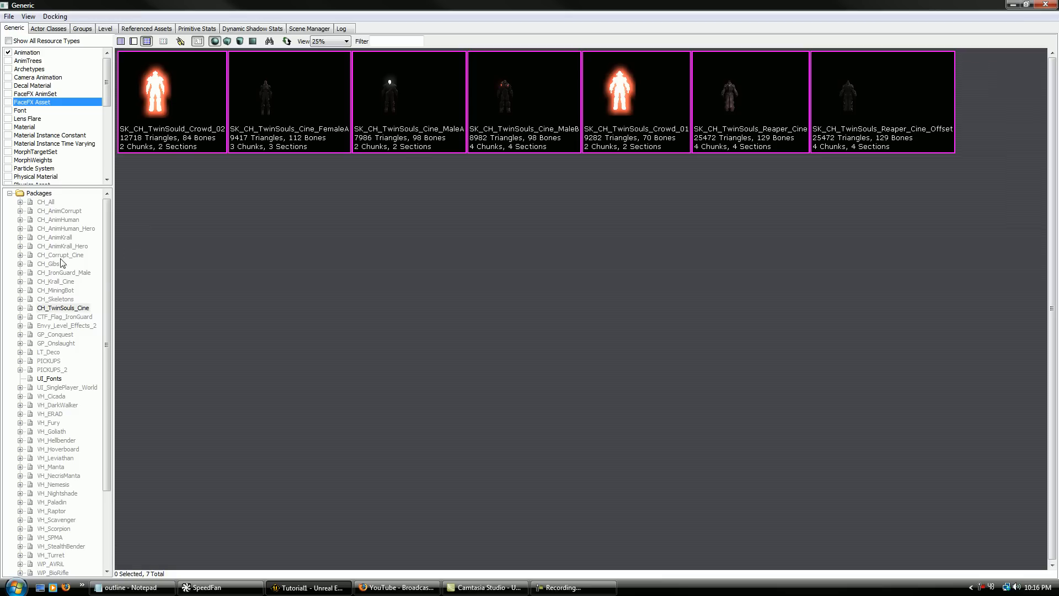
left_click(60, 255)
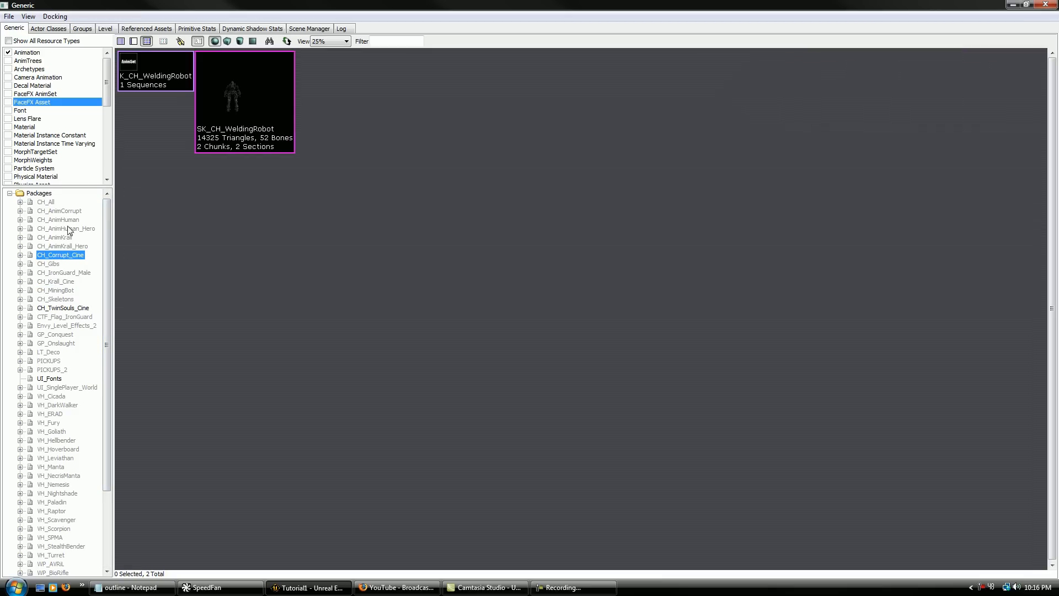
left_click(66, 219)
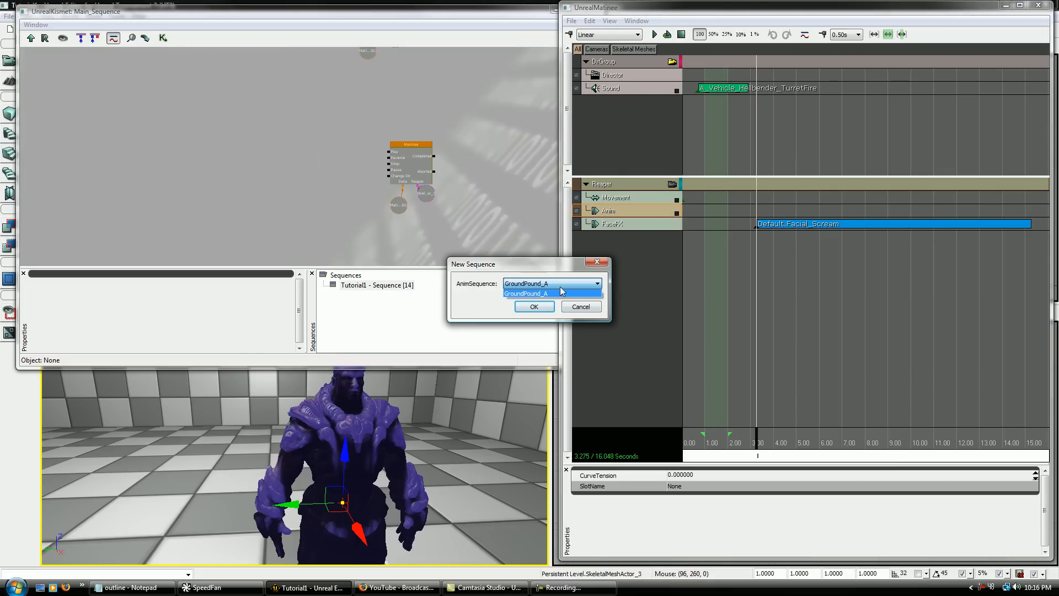
left_click(534, 306)
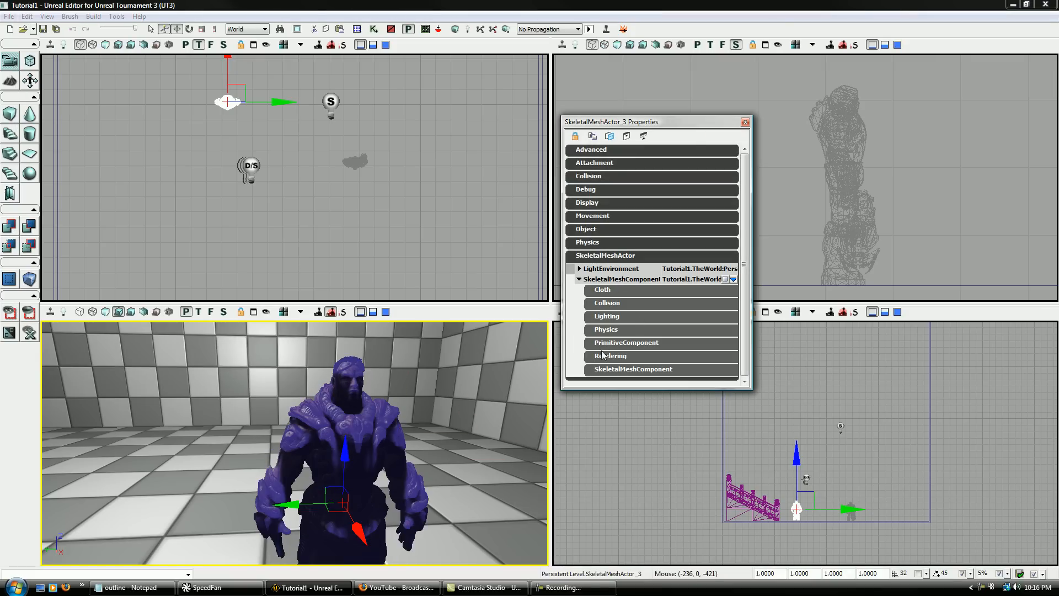
Step: Check the Reaper's FaceFXBlendMode setting, close its properties, and bring up the Notepad outline
left_click(632, 369)
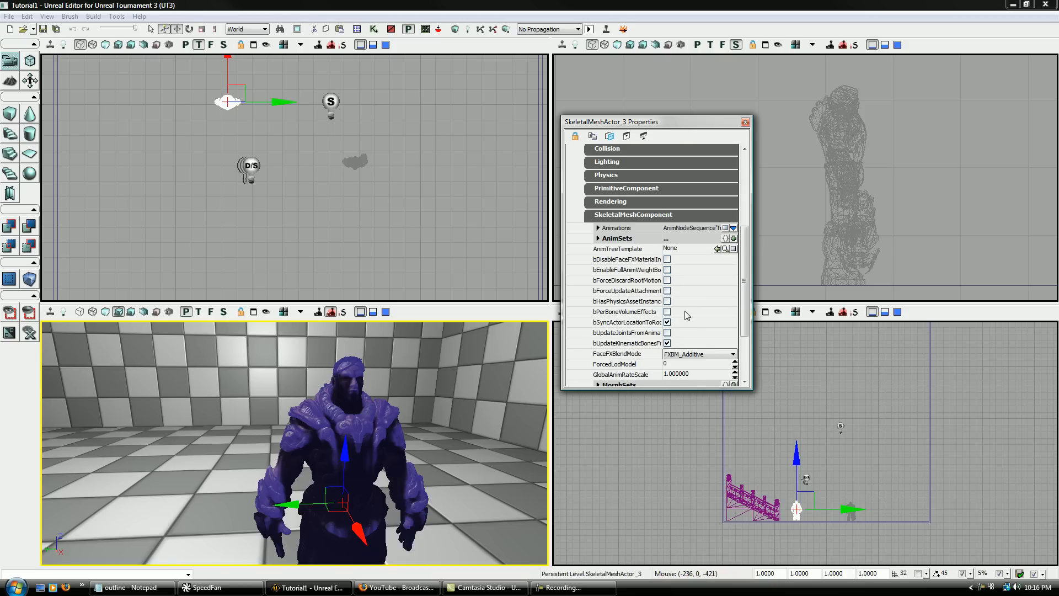
scroll("down", 3)
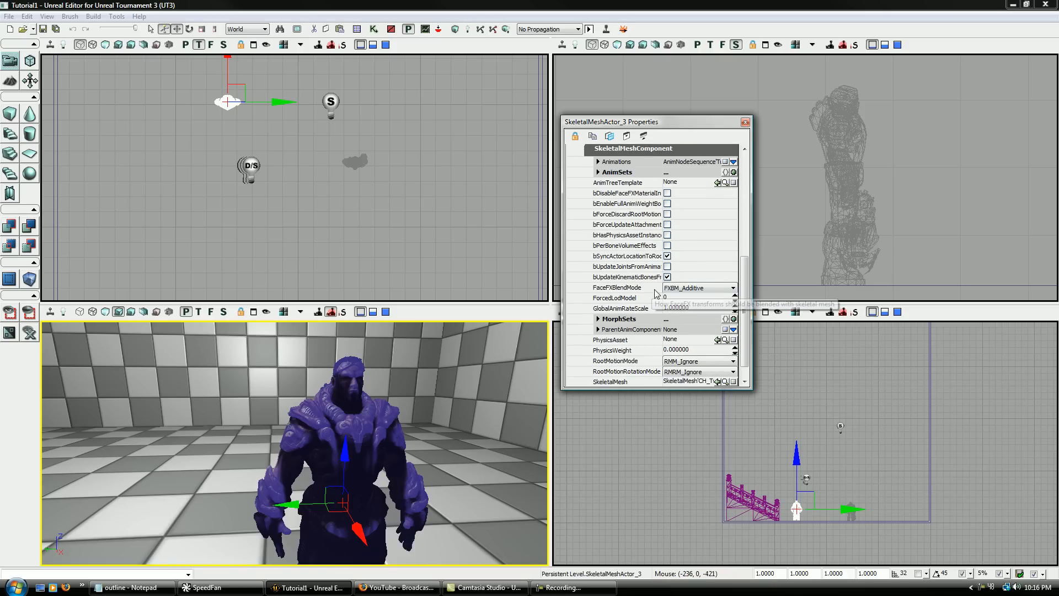
left_click(733, 287)
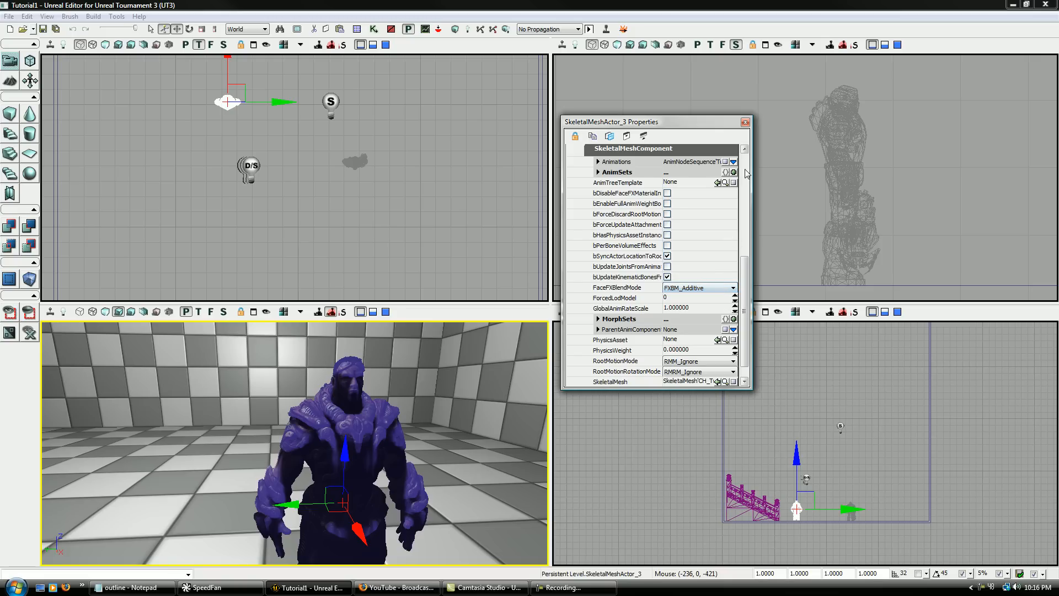
left_click(746, 121)
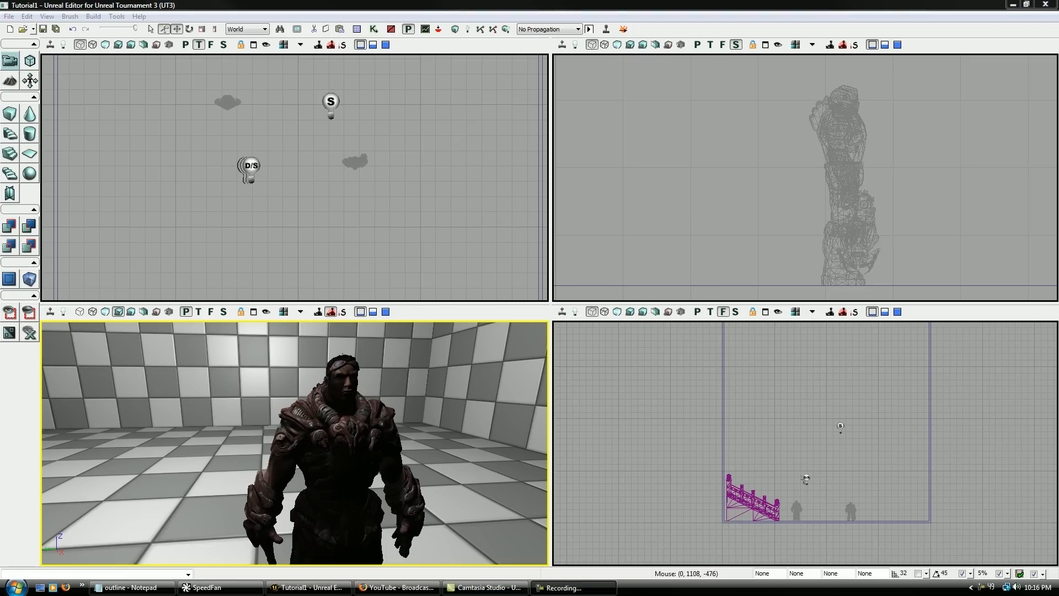
left_click(128, 587)
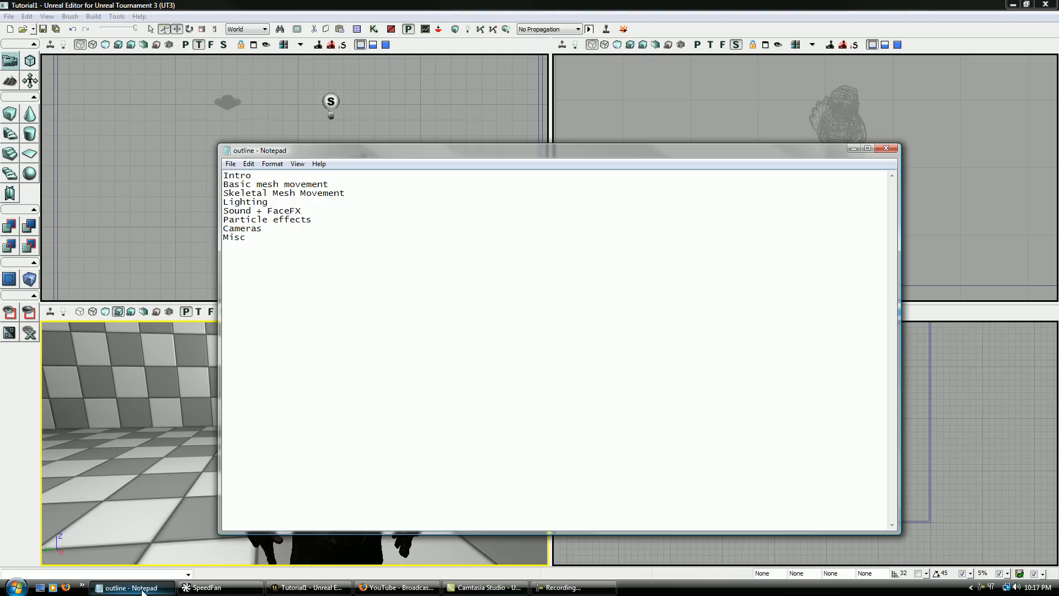